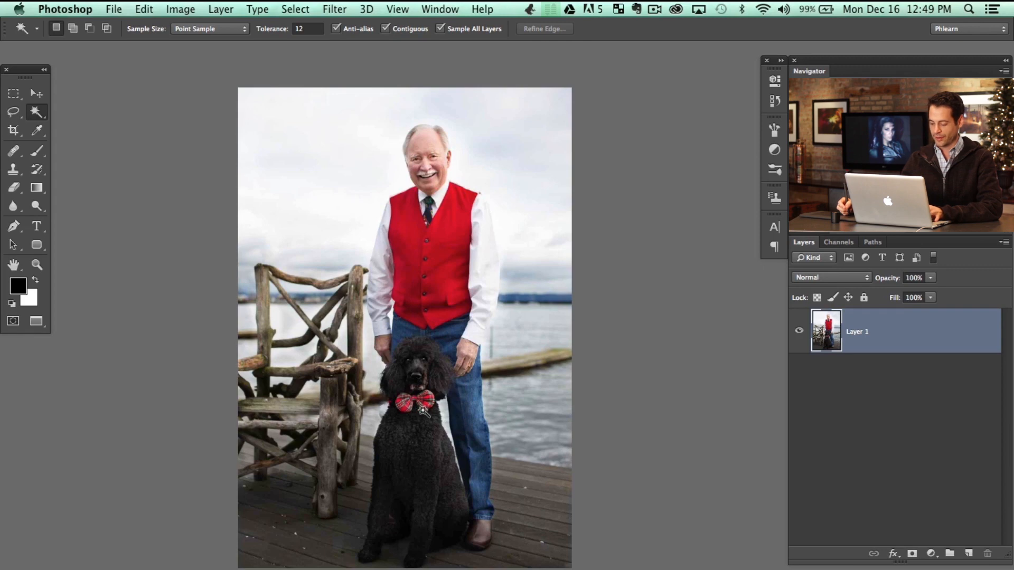
Duplicate Layer 1 and open Shadows/Highlights with the full option set shown
{"action": "left_click", "coordinate": [37, 150]}
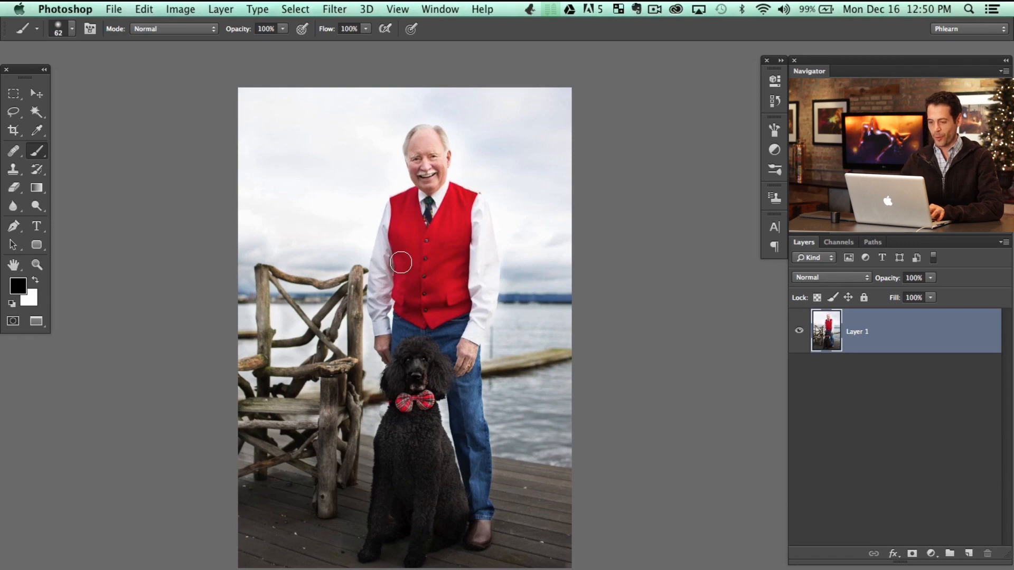
{"action": "mouse_move", "coordinate": [387, 355]}
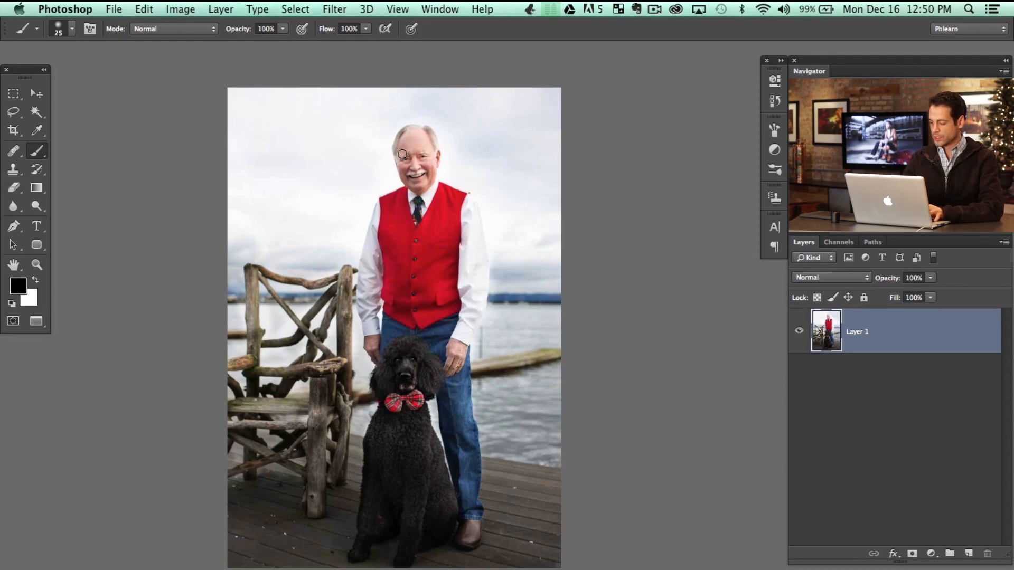
{"action": "left_click", "coordinate": [221, 9]}
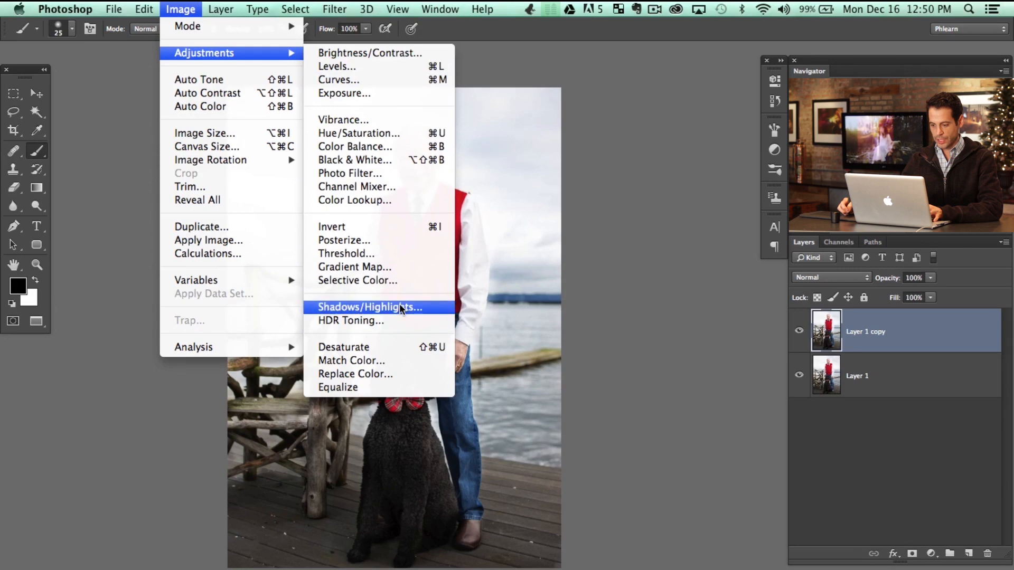
{"action": "left_click", "coordinate": [369, 306]}
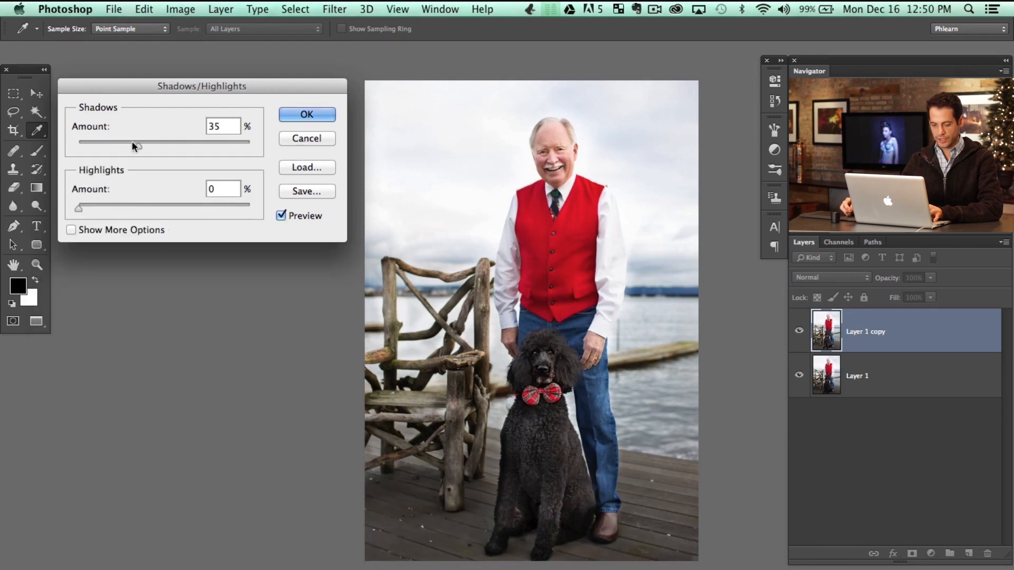
{"action": "left_click", "coordinate": [71, 230]}
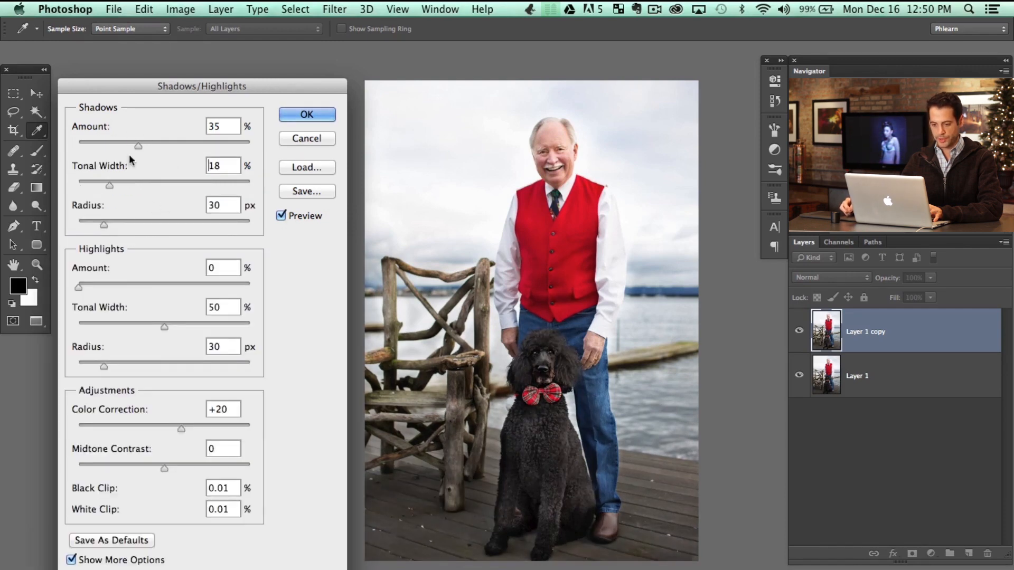
Rough in the Shadows Amount, Tonal Width and Radius sliders on the copy
{"action": "left_click_drag", "start_coordinate": [138, 144], "coordinate": [83, 144]}
{"action": "type", "text": "0"}
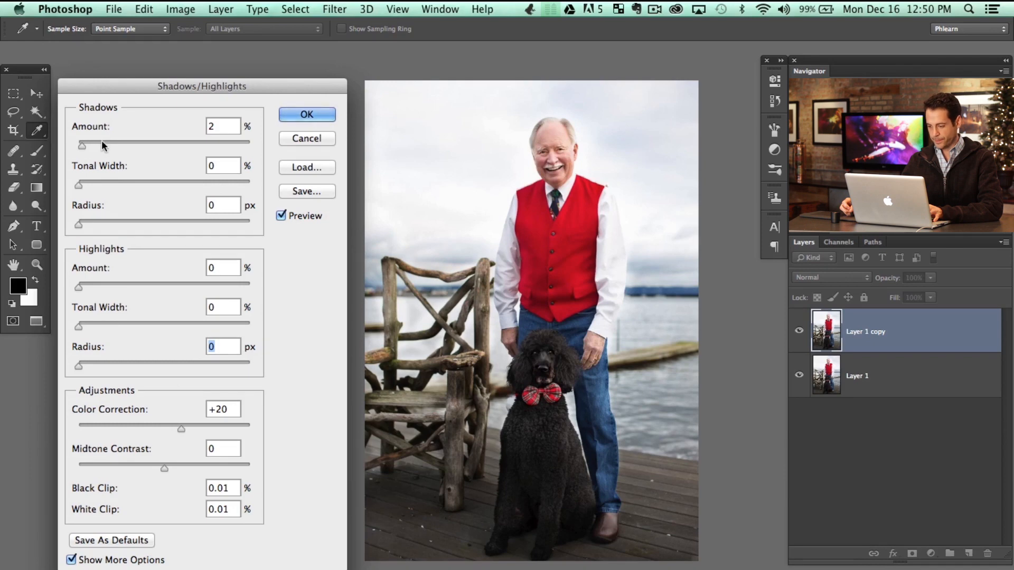
{"action": "left_click_drag", "start_coordinate": [82, 143], "coordinate": [123, 143]}
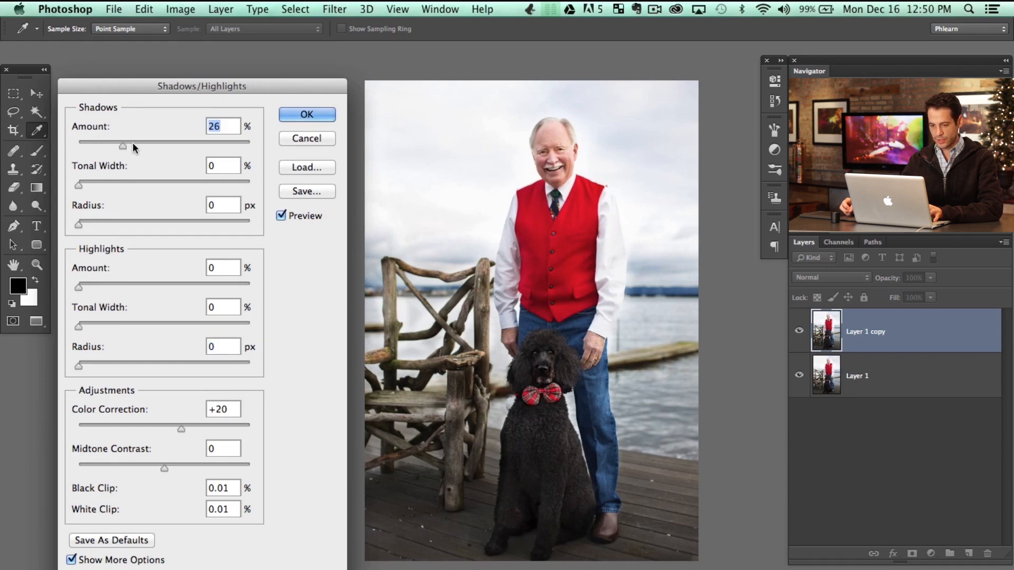
{"action": "left_click_drag", "start_coordinate": [123, 146], "coordinate": [142, 146]}
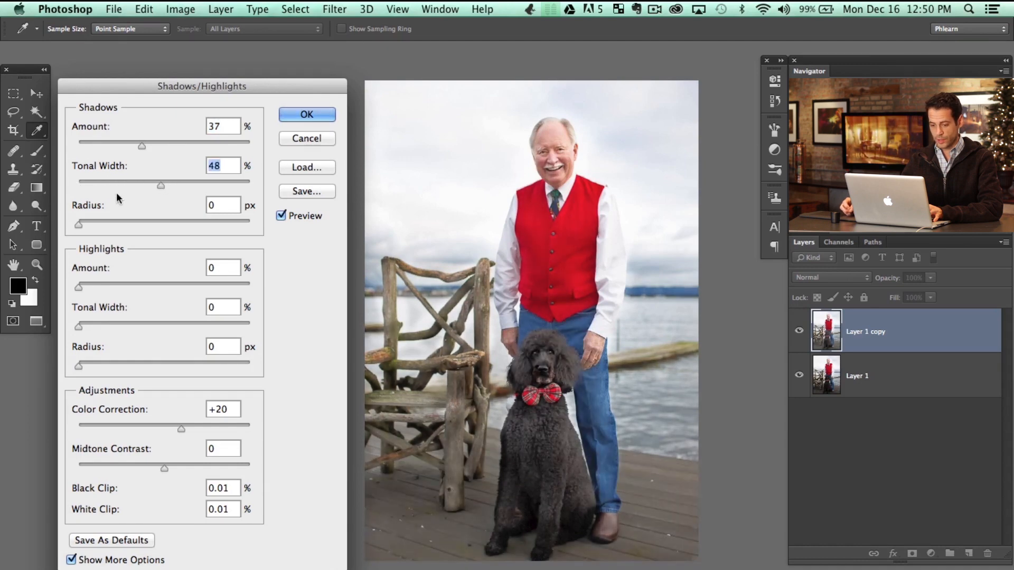
{"action": "left_click_drag", "start_coordinate": [78, 222], "coordinate": [121, 222]}
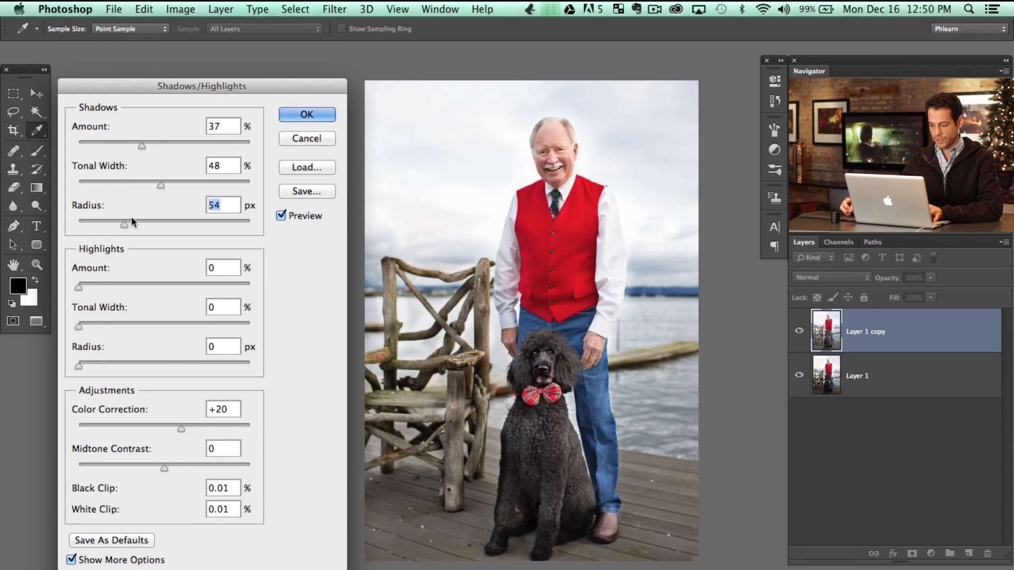
{"action": "left_click_drag", "start_coordinate": [119, 221], "coordinate": [128, 225]}
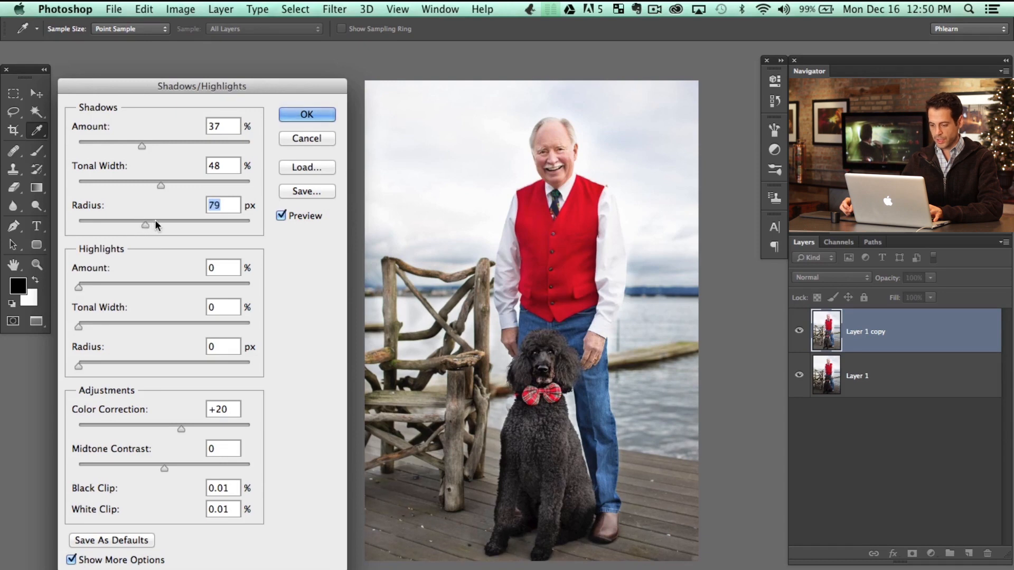
{"action": "left_click_drag", "start_coordinate": [160, 185], "coordinate": [124, 186]}
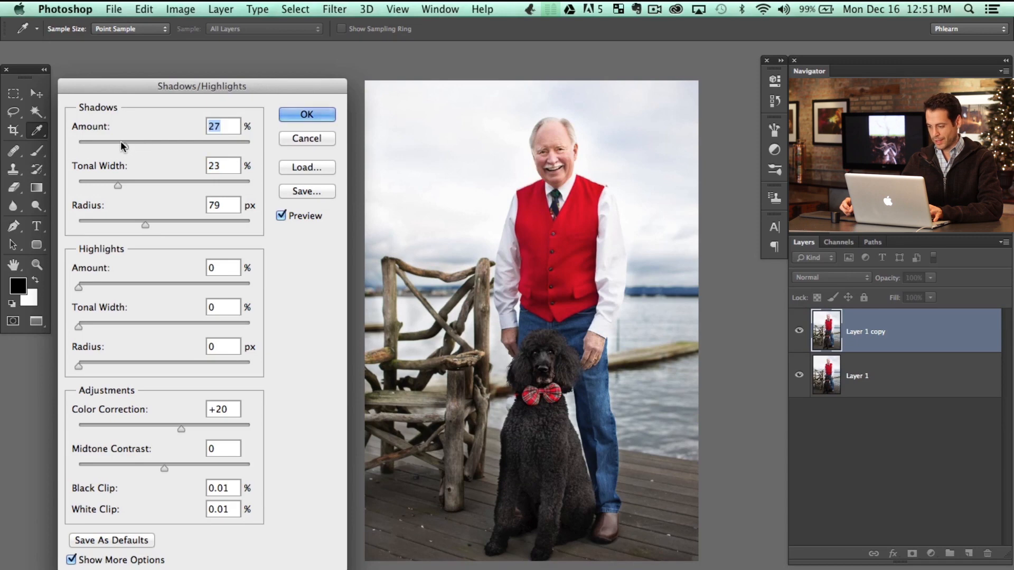
Refine the shadows to Amount 39 and Tonal Width 25, then readjust the Radius
{"action": "left_click_drag", "start_coordinate": [120, 141], "coordinate": [145, 142]}
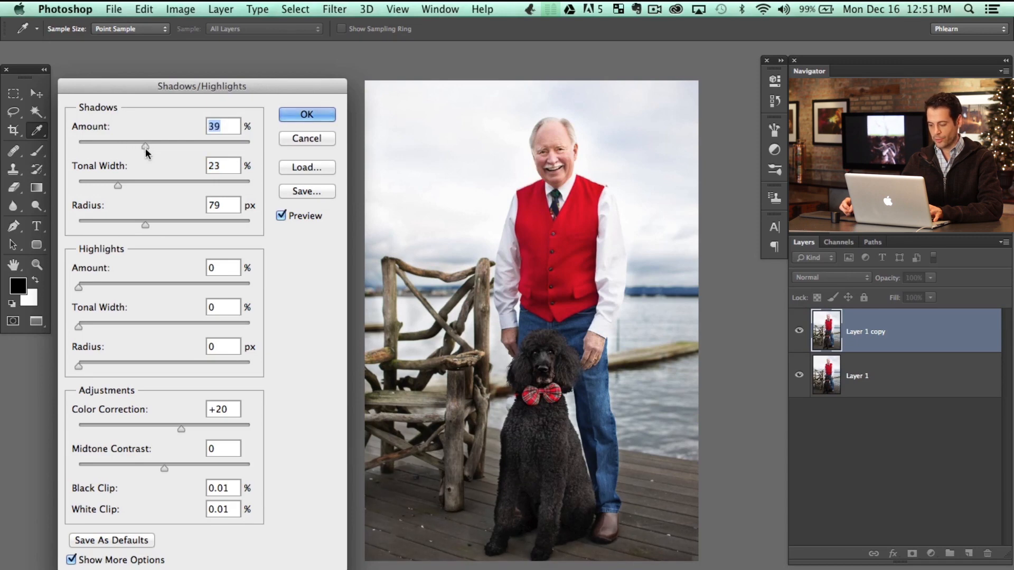
{"action": "mouse_move", "coordinate": [135, 145]}
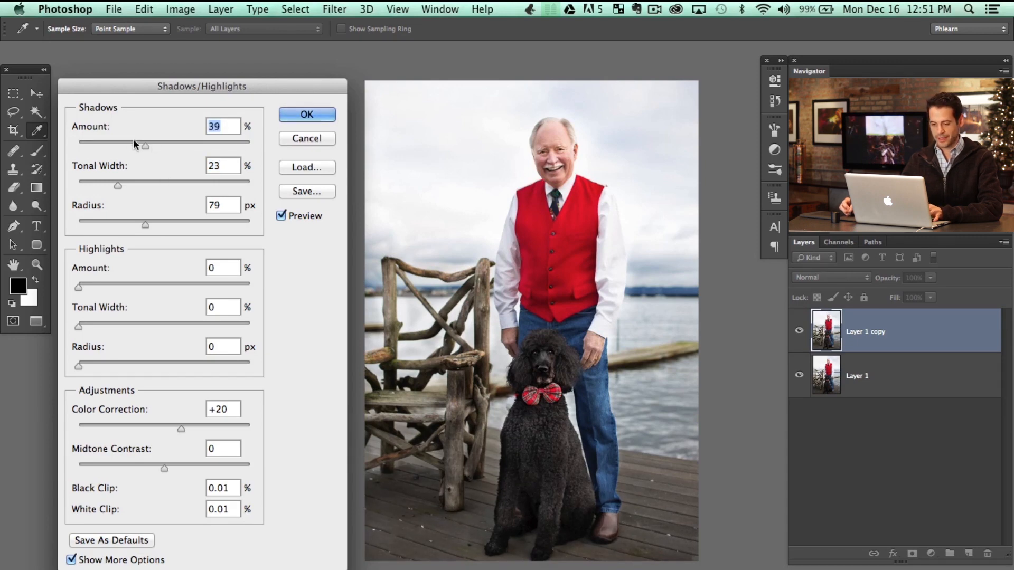
{"action": "left_click_drag", "start_coordinate": [98, 185], "coordinate": [195, 186]}
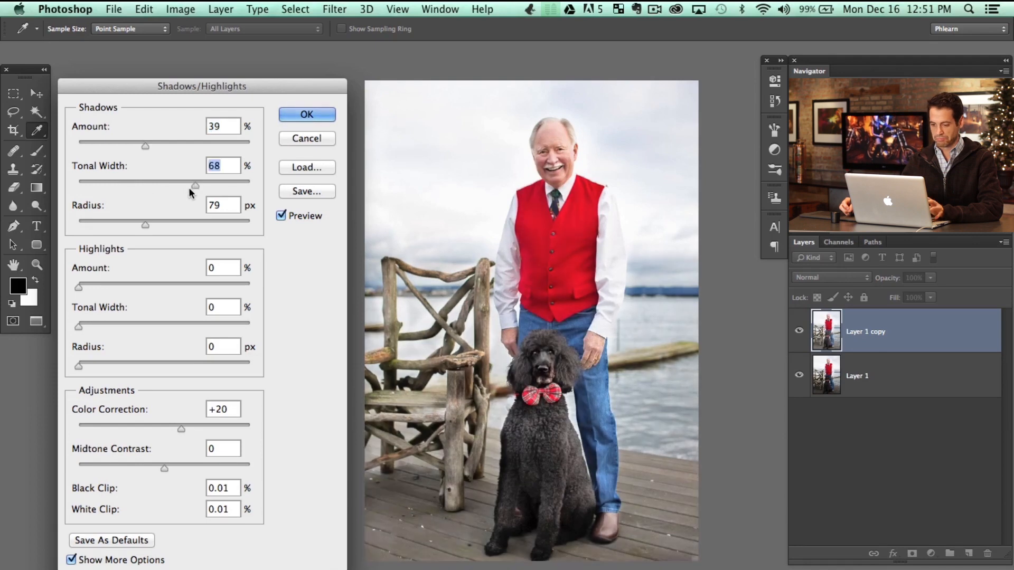
{"action": "left_click_drag", "start_coordinate": [196, 185], "coordinate": [100, 185]}
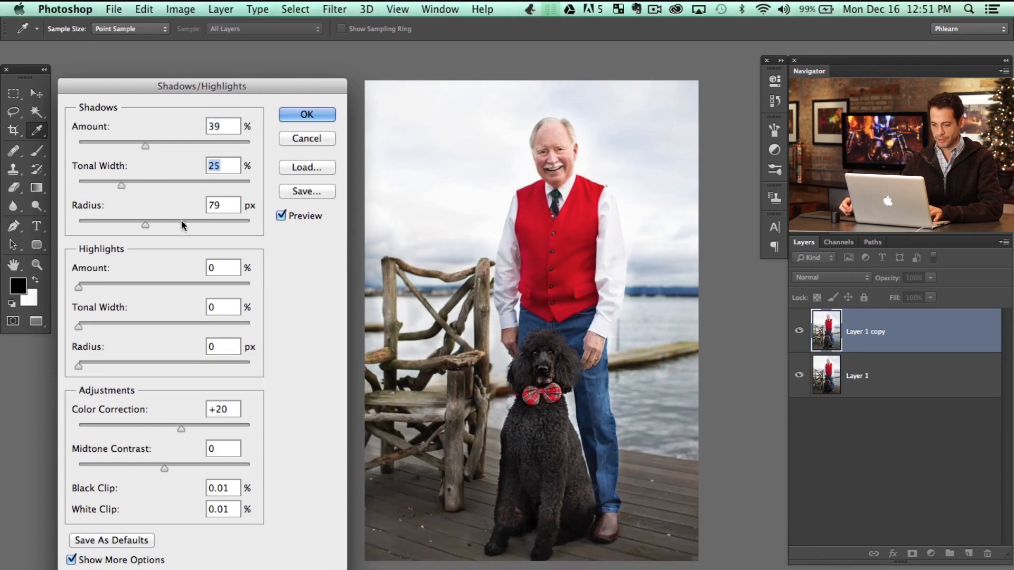
{"action": "left_click_drag", "start_coordinate": [145, 224], "coordinate": [104, 222]}
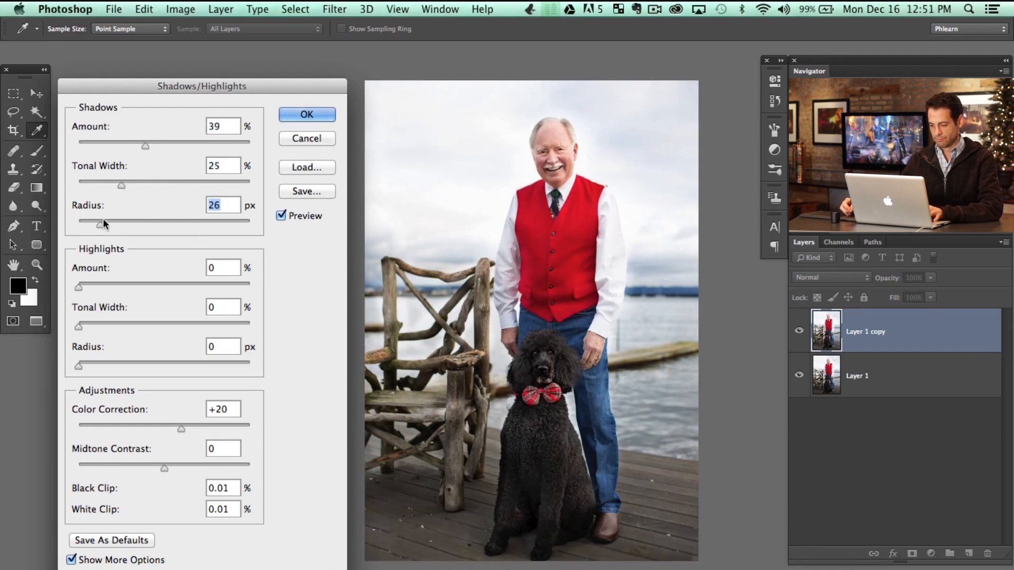
{"action": "left_click_drag", "start_coordinate": [98, 222], "coordinate": [136, 223]}
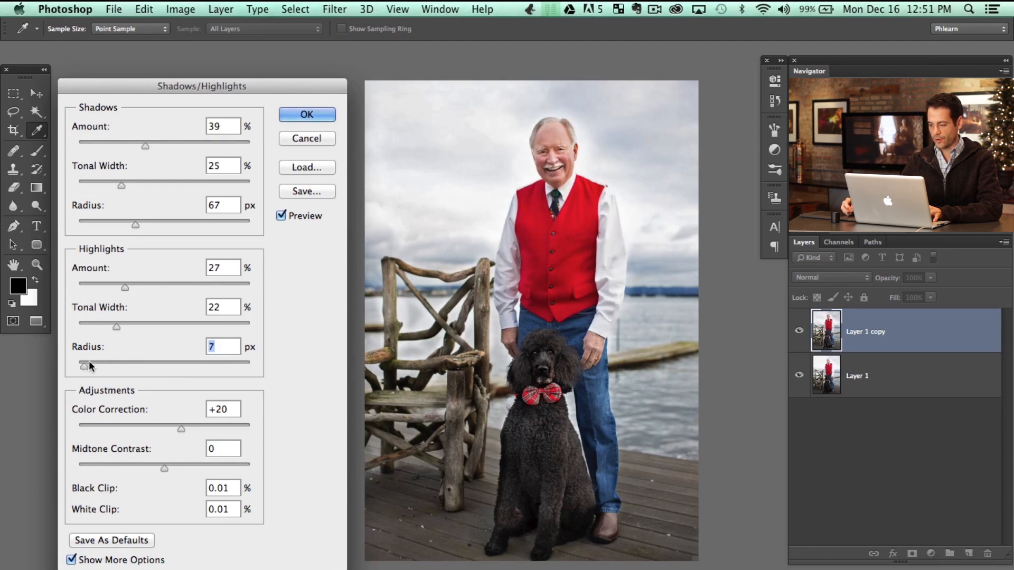
{"action": "mouse_move", "coordinate": [181, 364]}
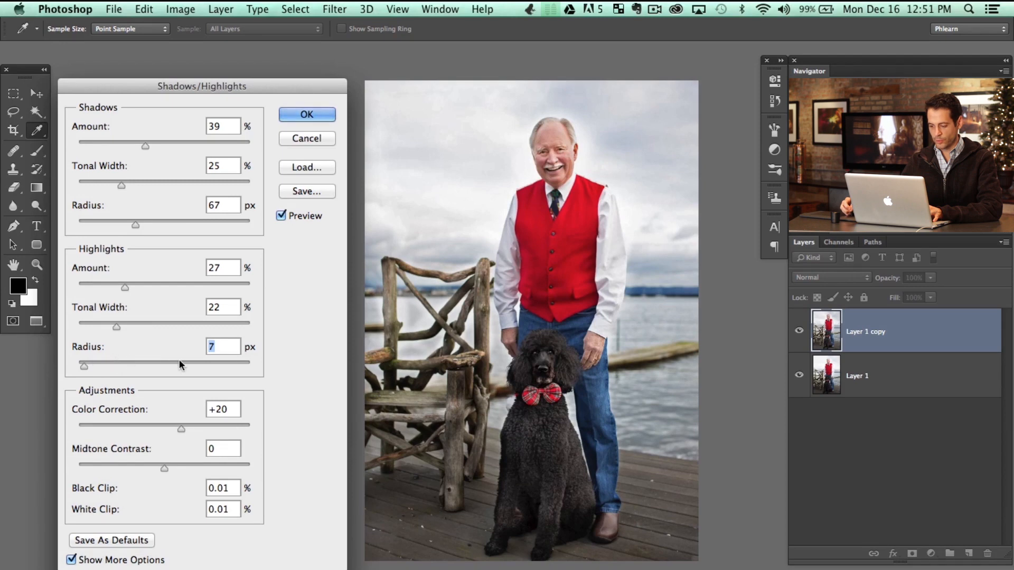
{"action": "mouse_move", "coordinate": [368, 124]}
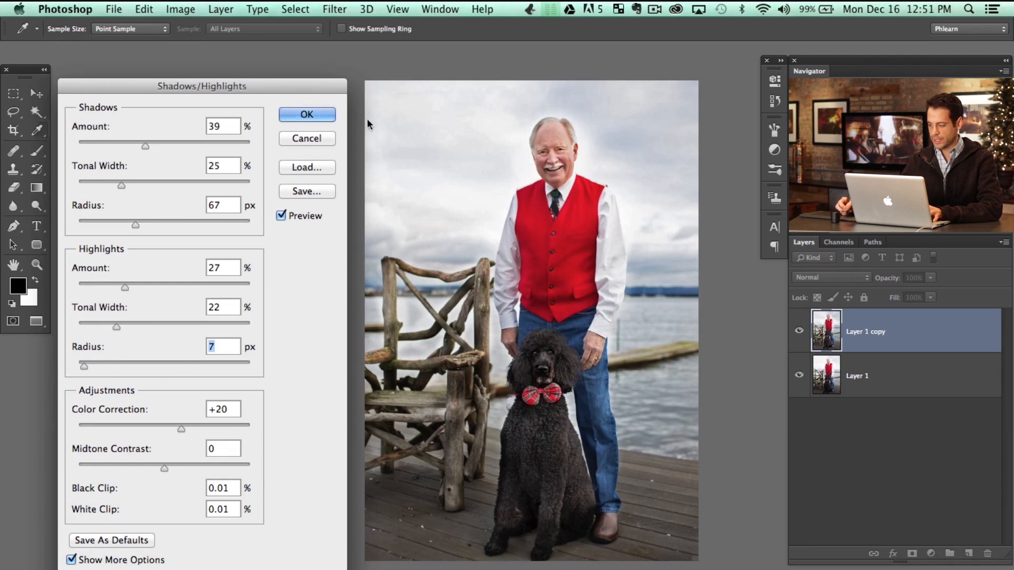
Apply Shadows/Highlights, then toggle Layer 1 copy twice to compare before and after
{"action": "left_click", "coordinate": [306, 115]}
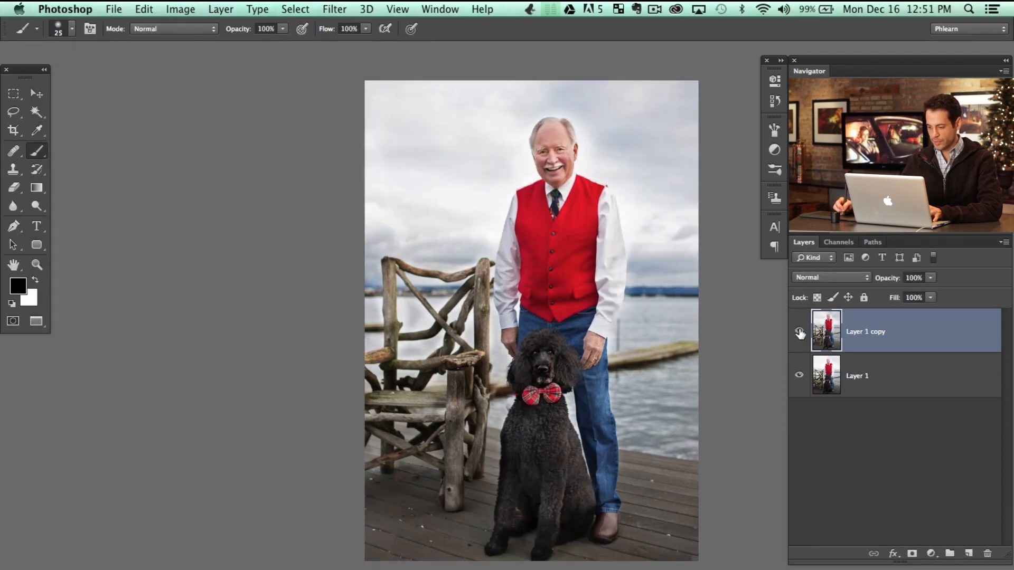
{"action": "left_click", "coordinate": [799, 332]}
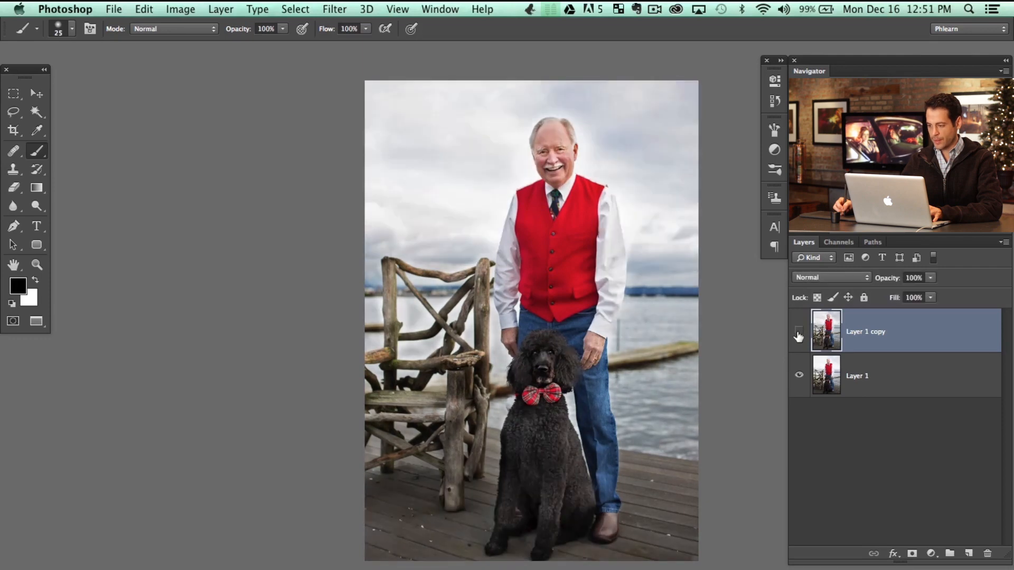
{"action": "left_click", "coordinate": [798, 331]}
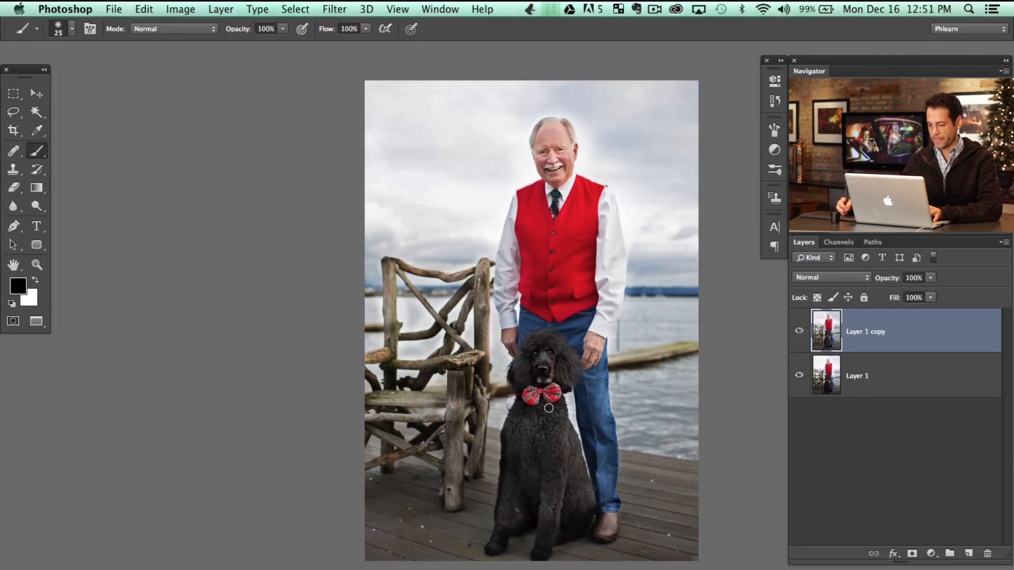
{"action": "left_click", "coordinate": [799, 331]}
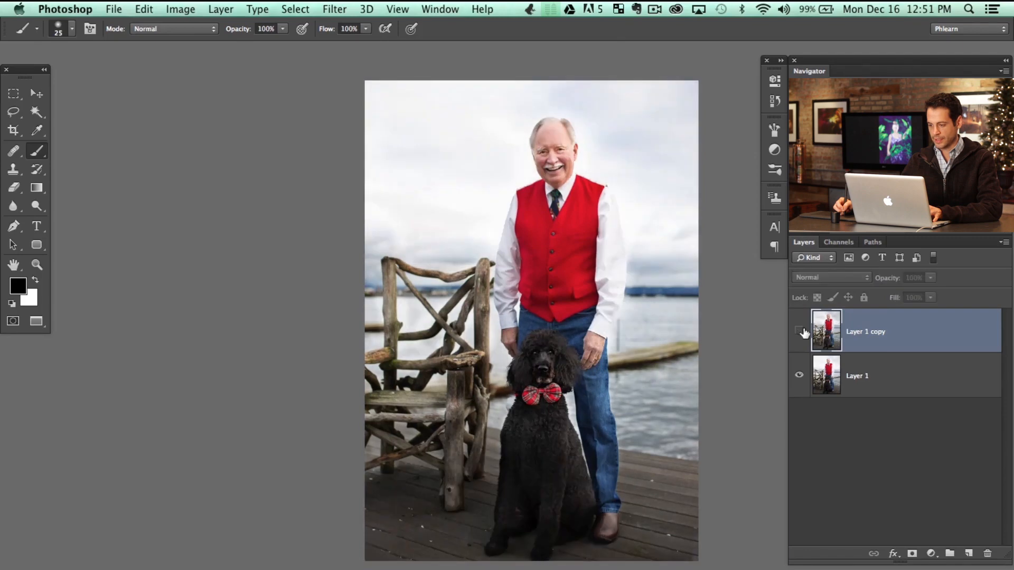
{"action": "left_click", "coordinate": [799, 332]}
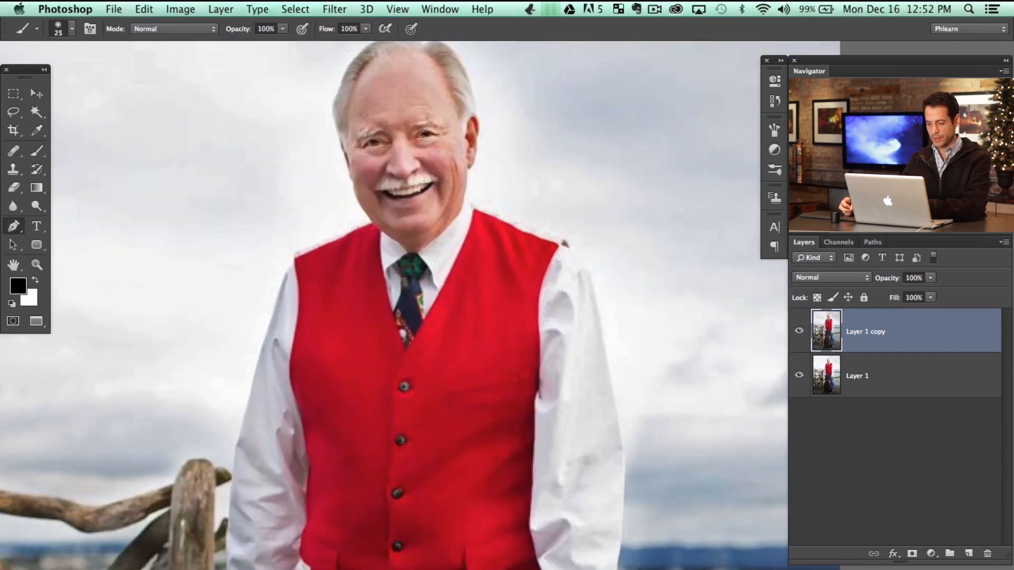
Place Pen anchors up the man's left sleeve to the vest shoulder and along the shoulder edge
{"action": "left_click", "coordinate": [13, 226]}
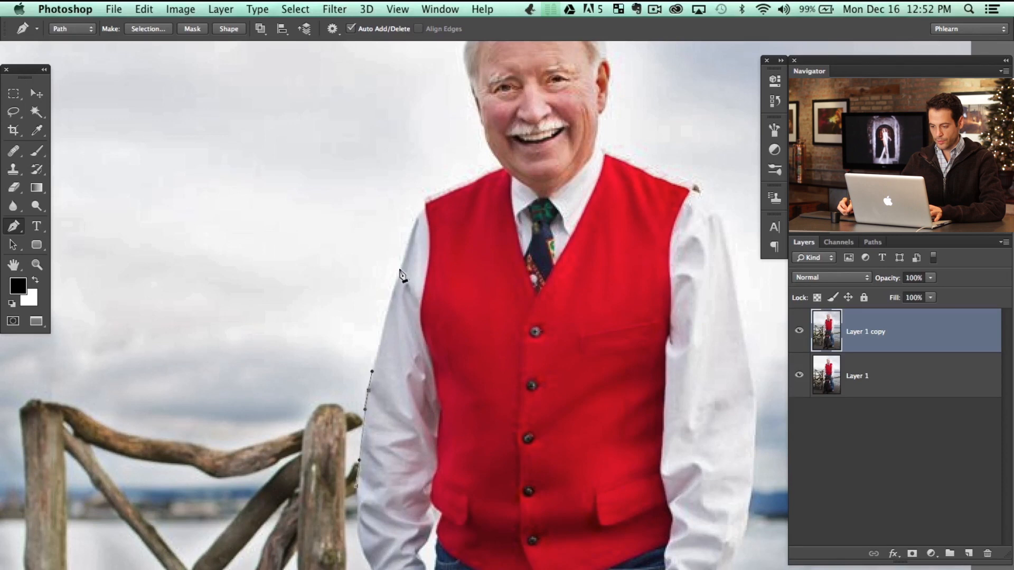
{"action": "left_click", "coordinate": [423, 212]}
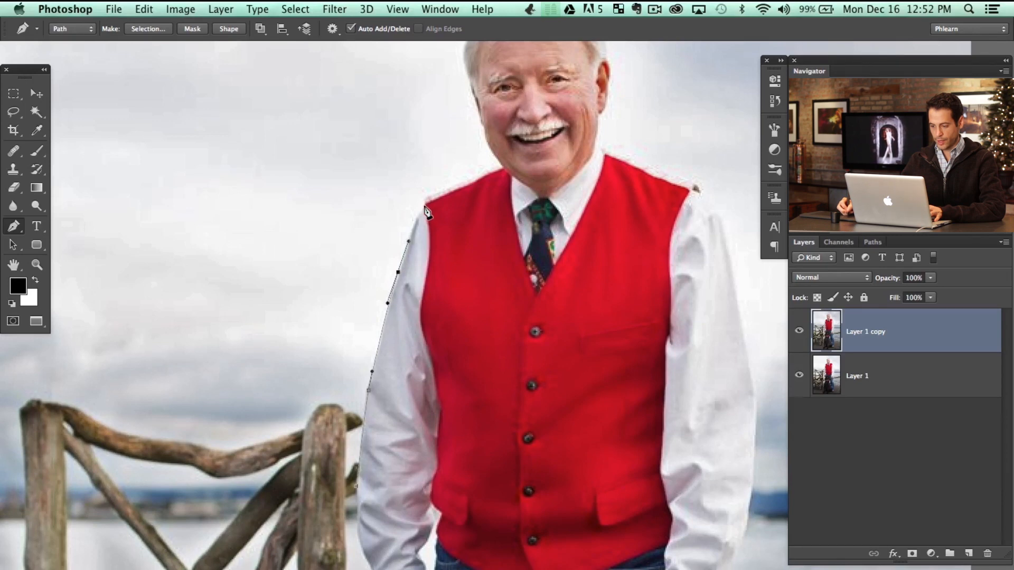
{"action": "left_click", "coordinate": [429, 211]}
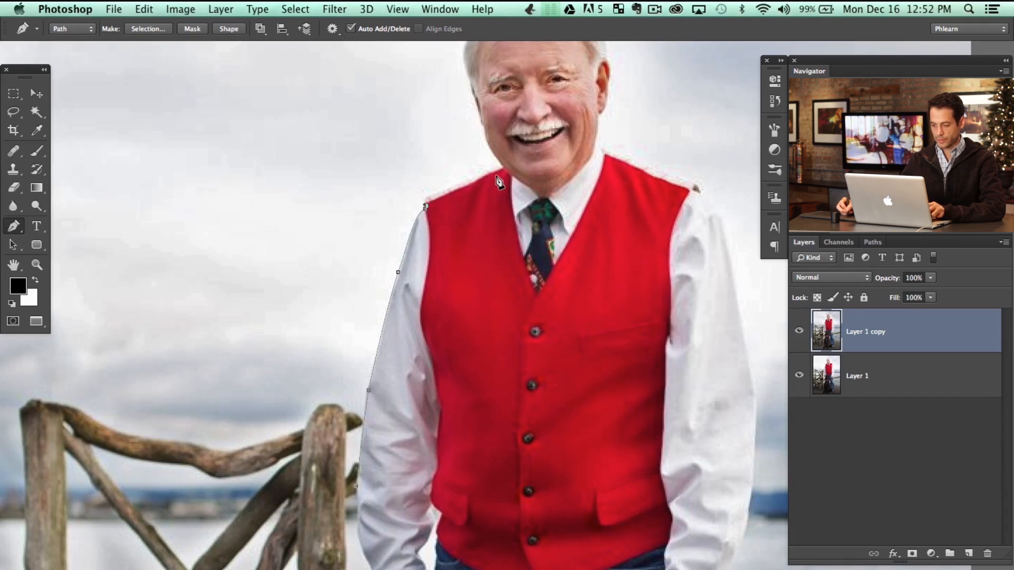
{"action": "left_click", "coordinate": [461, 192]}
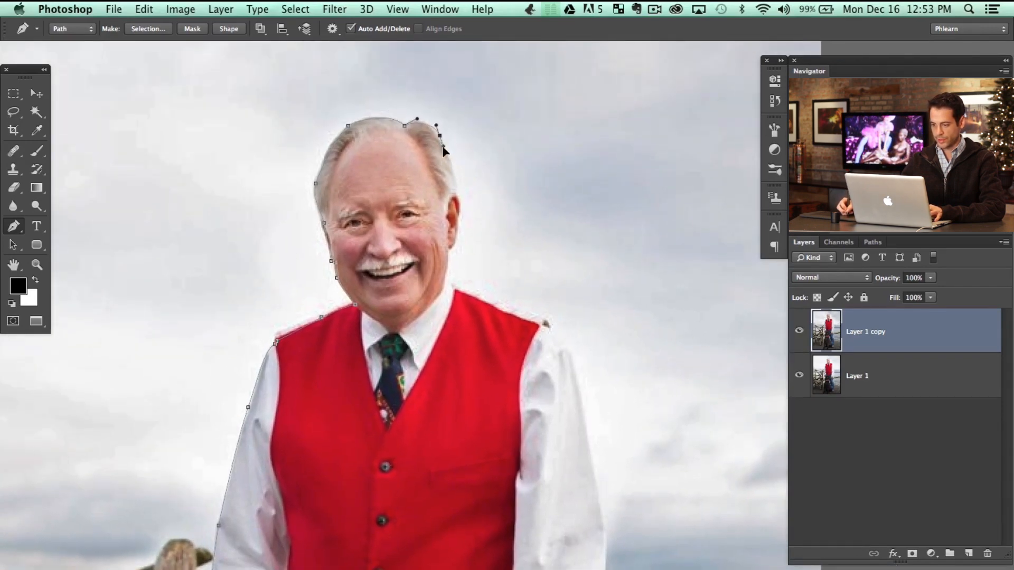
Add Pen anchors around the hair, down the side of the head and along the right arm
{"action": "left_click", "coordinate": [437, 133]}
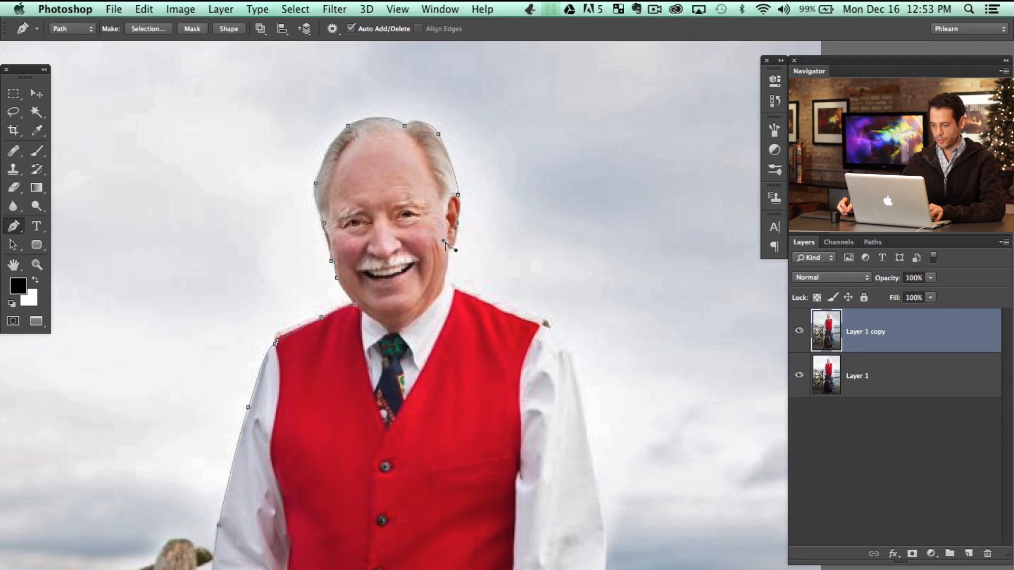
{"action": "left_click", "coordinate": [452, 254]}
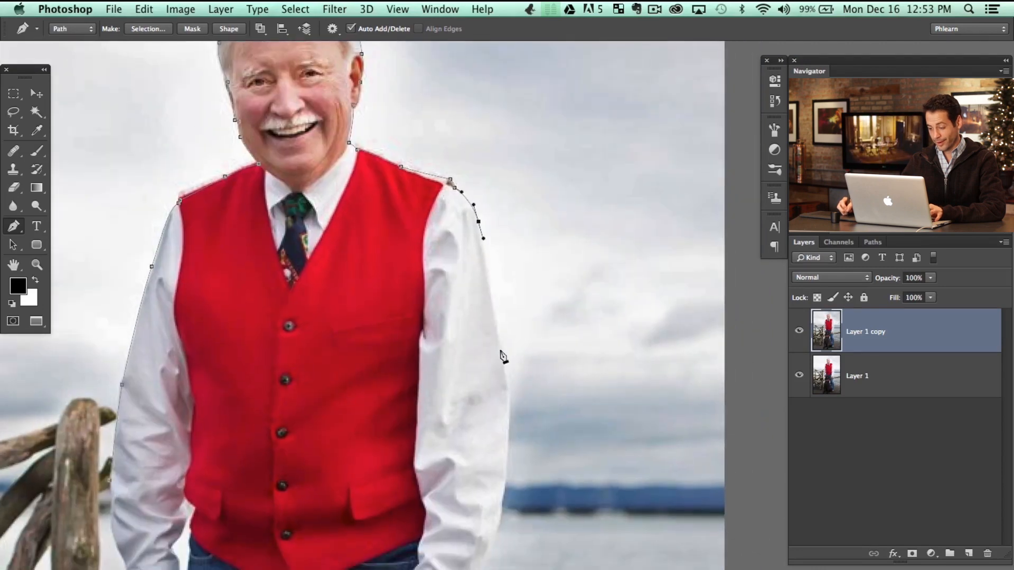
{"action": "left_click", "coordinate": [514, 424]}
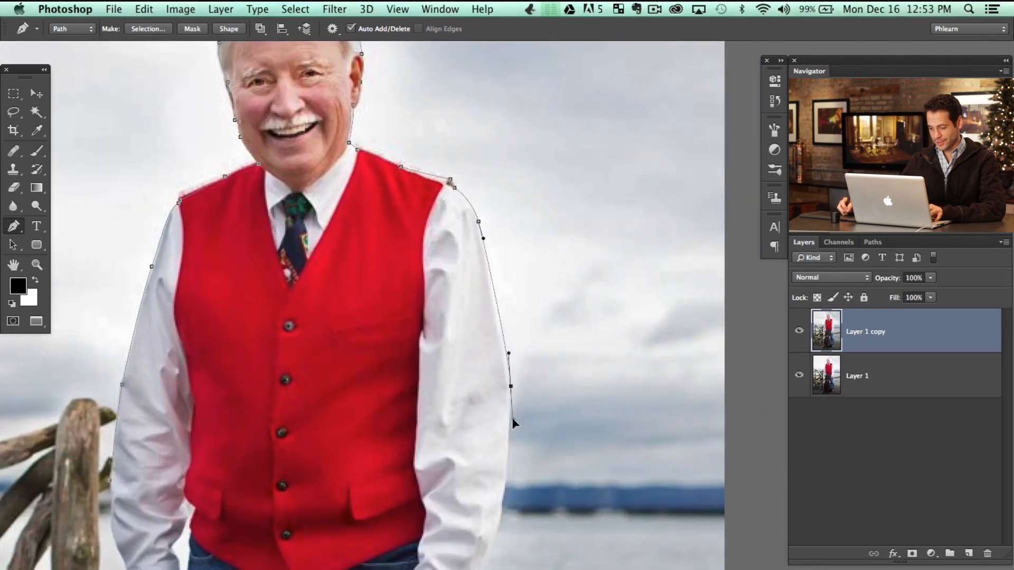
{"action": "left_click", "coordinate": [495, 537]}
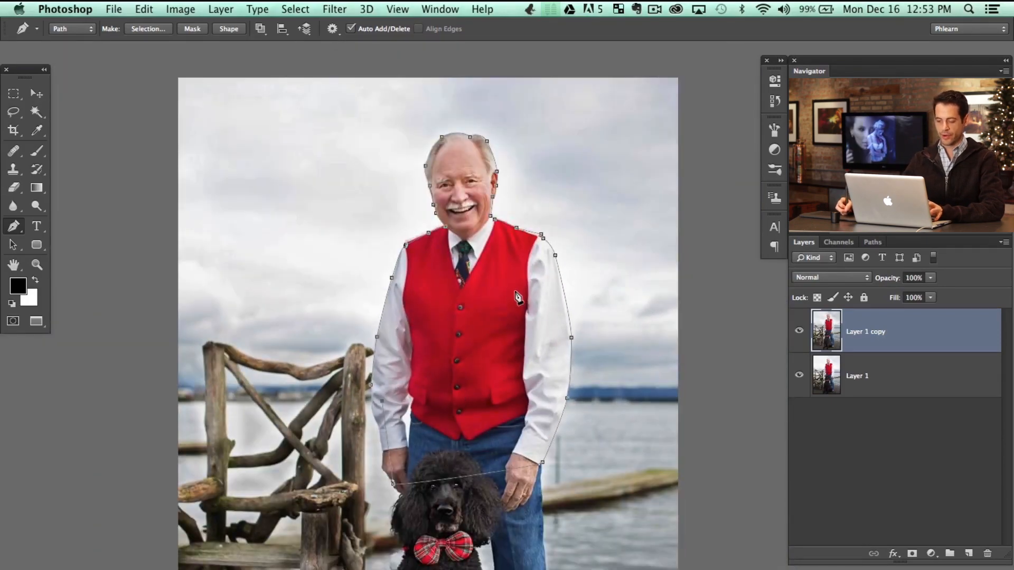
{"action": "mouse_move", "coordinate": [435, 279]}
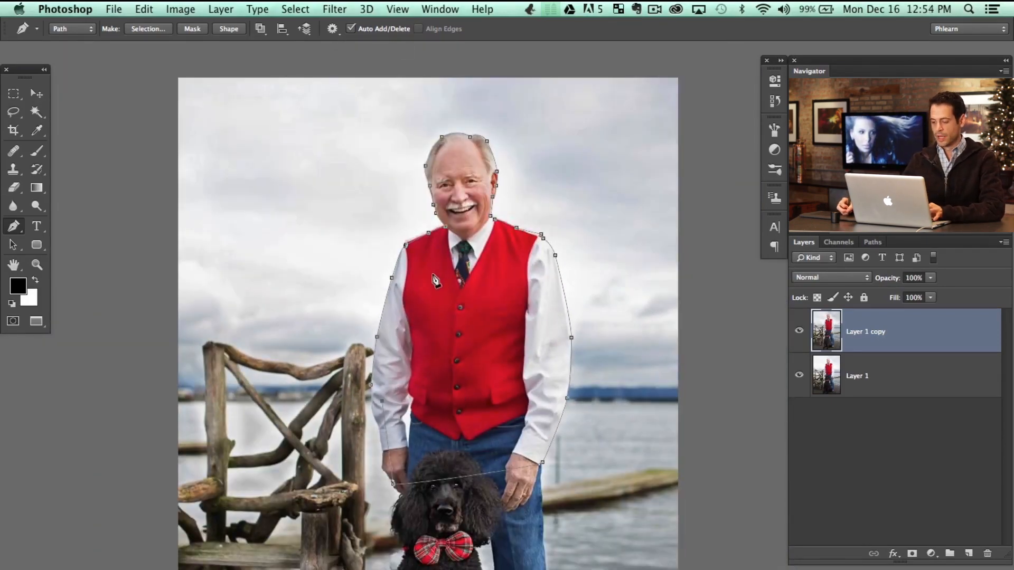
Convert the man's path into a selection with a 0.3-pixel feather
{"action": "right_click", "coordinate": [437, 279]}
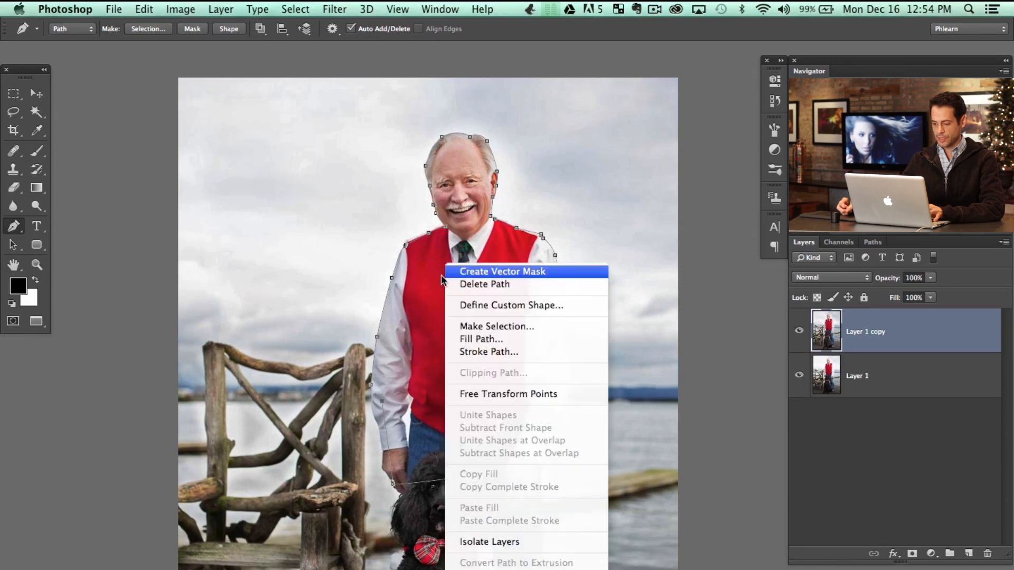
{"action": "left_click", "coordinate": [497, 326]}
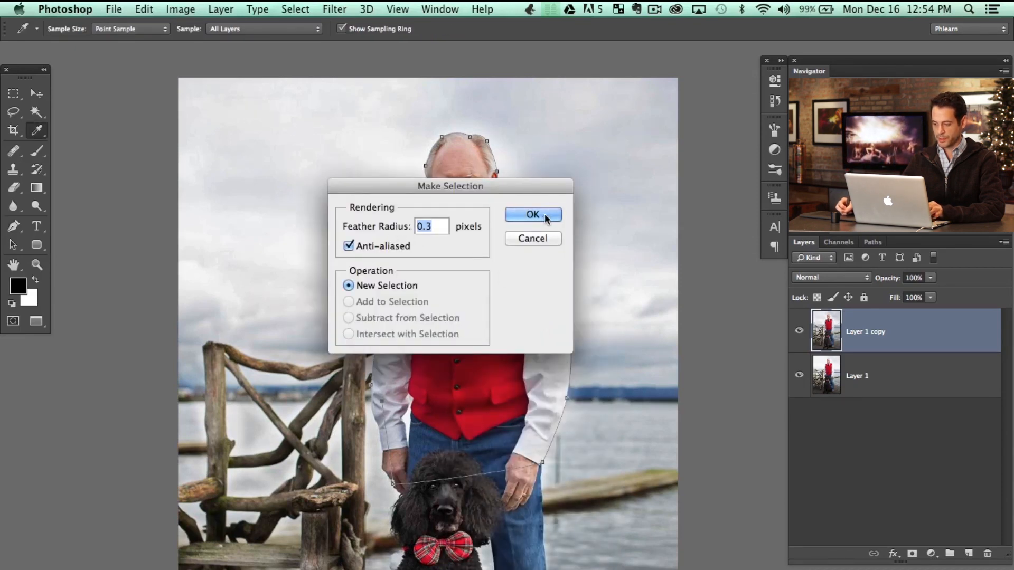
{"action": "left_click", "coordinate": [531, 214]}
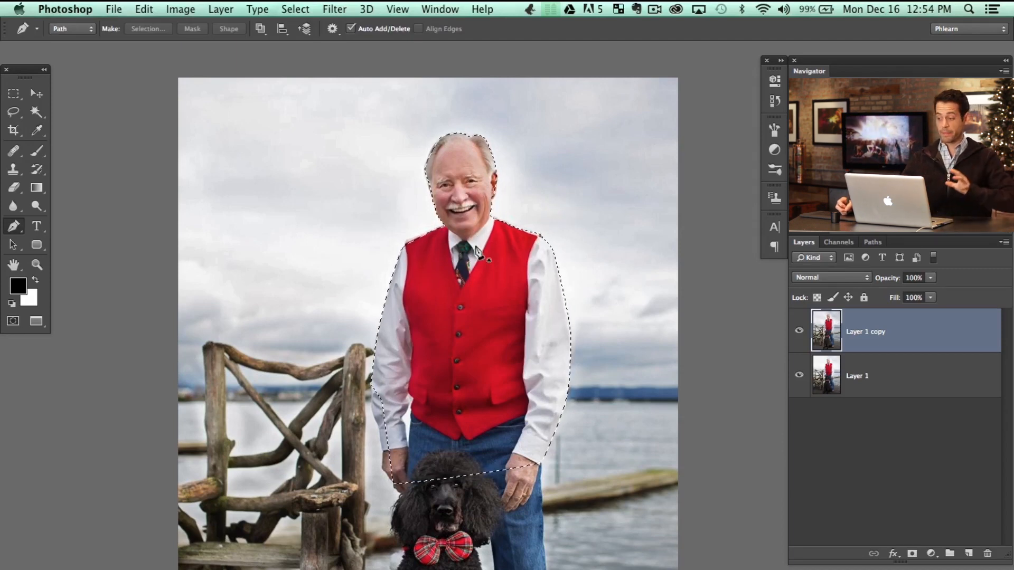
Save the Work Path as 'Man' in the Paths panel and return to Layers
{"action": "left_click", "coordinate": [873, 242]}
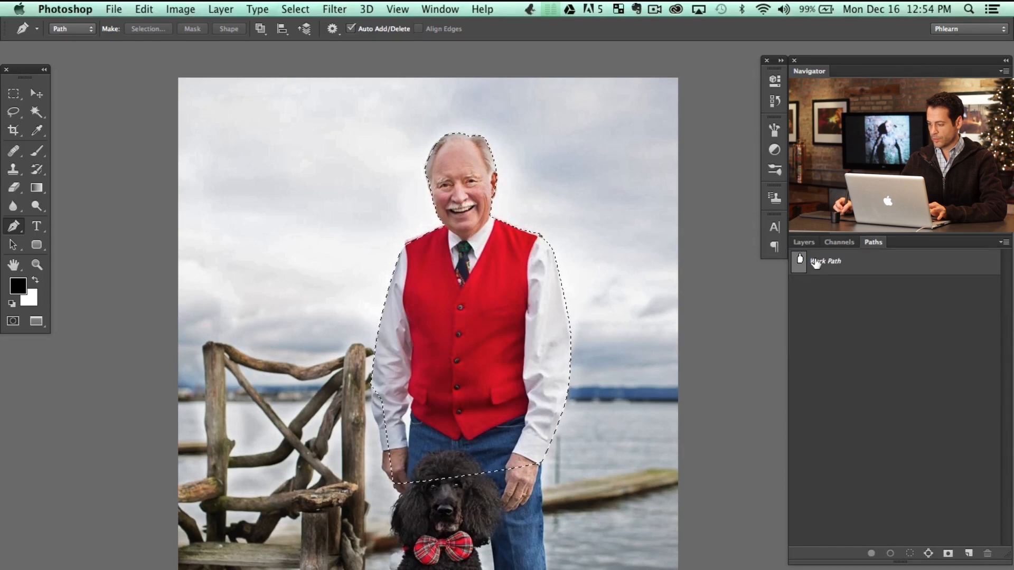
{"action": "double_click", "coordinate": [828, 260]}
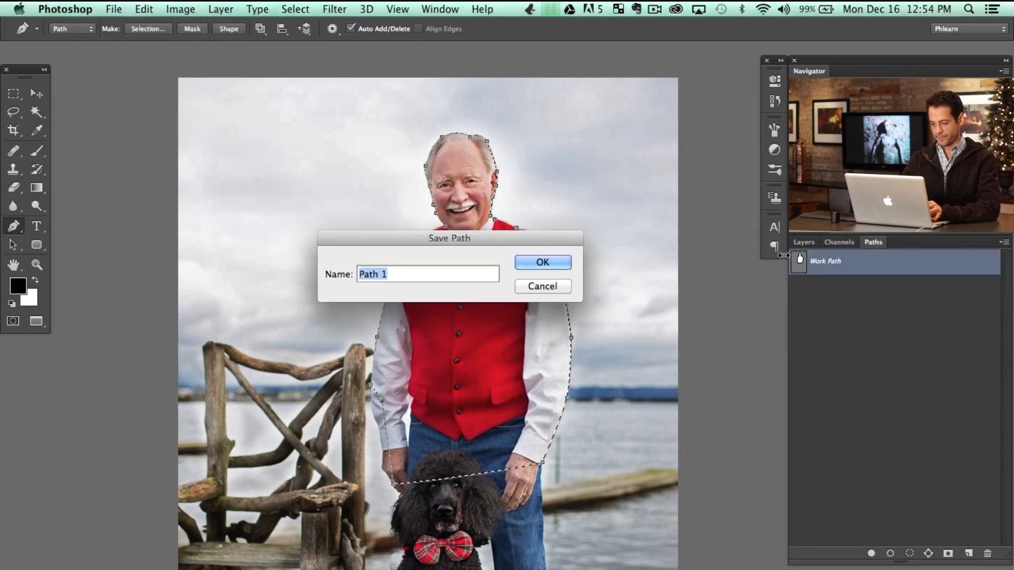
{"action": "type", "text": "Man"}
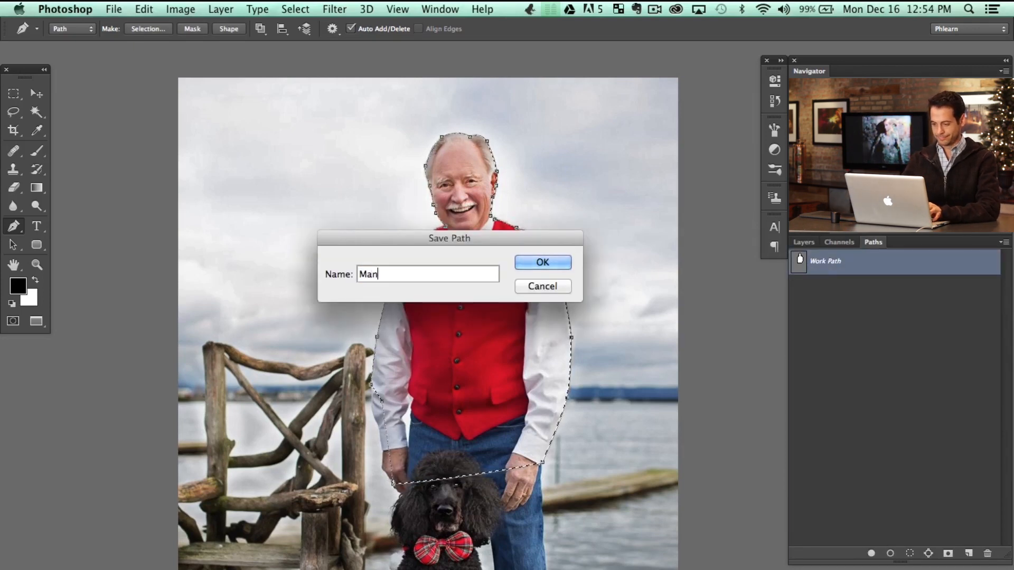
{"action": "left_click", "coordinate": [542, 261]}
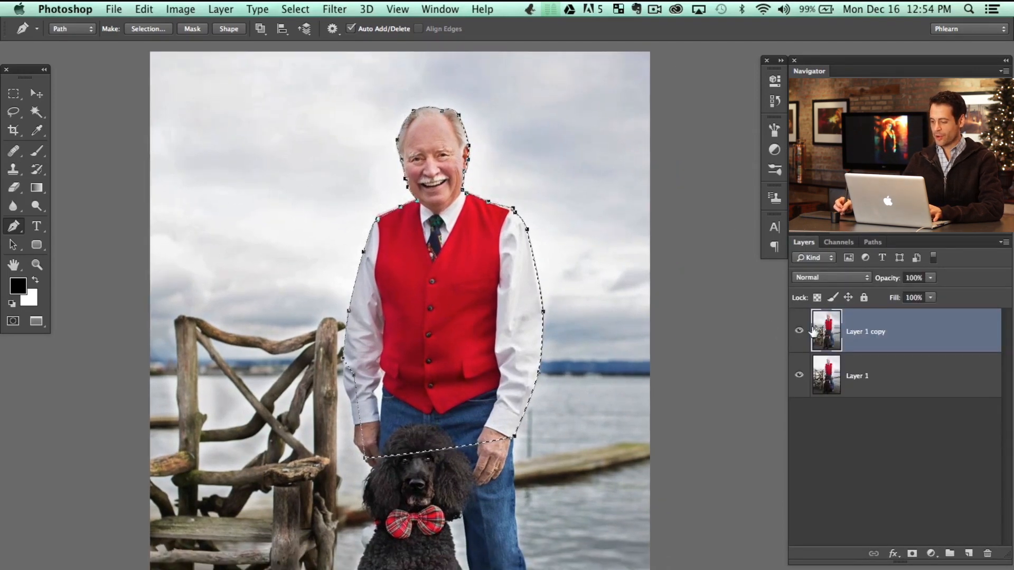
{"action": "left_click", "coordinate": [872, 241]}
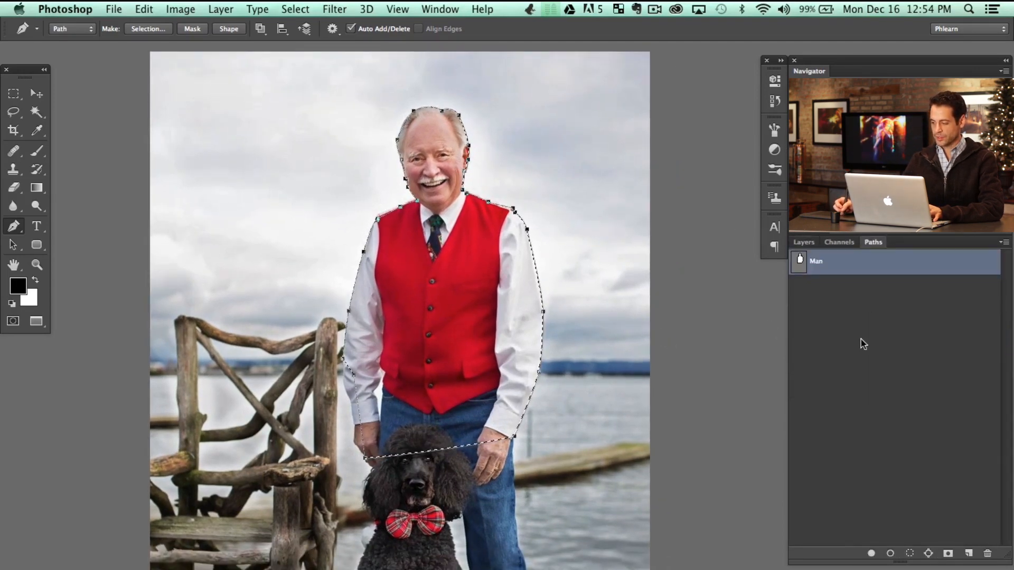
{"action": "left_click", "coordinate": [804, 241]}
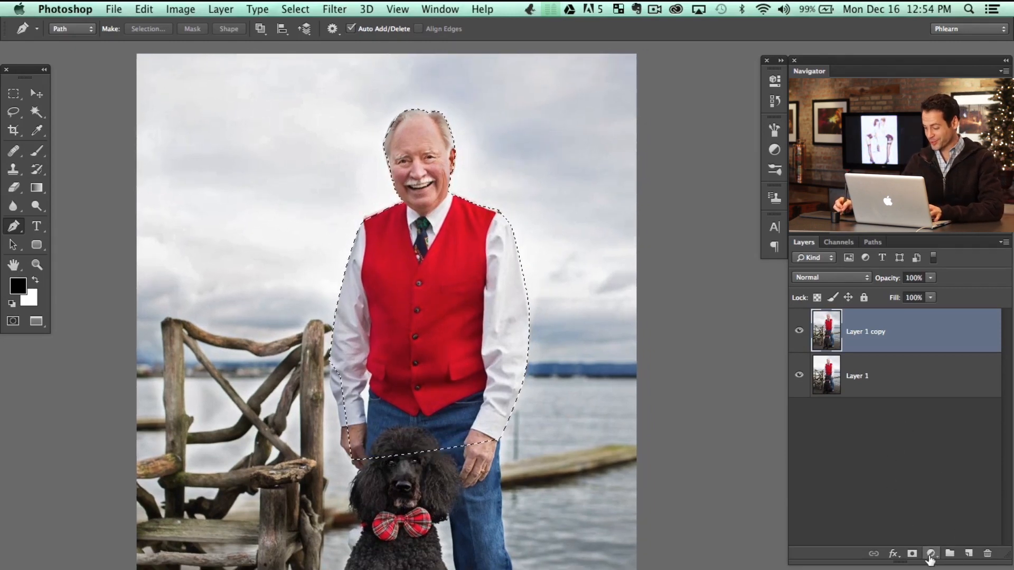
Add a Levels adjustment masked to the man and briefly view its mask alone
{"action": "left_click", "coordinate": [912, 554]}
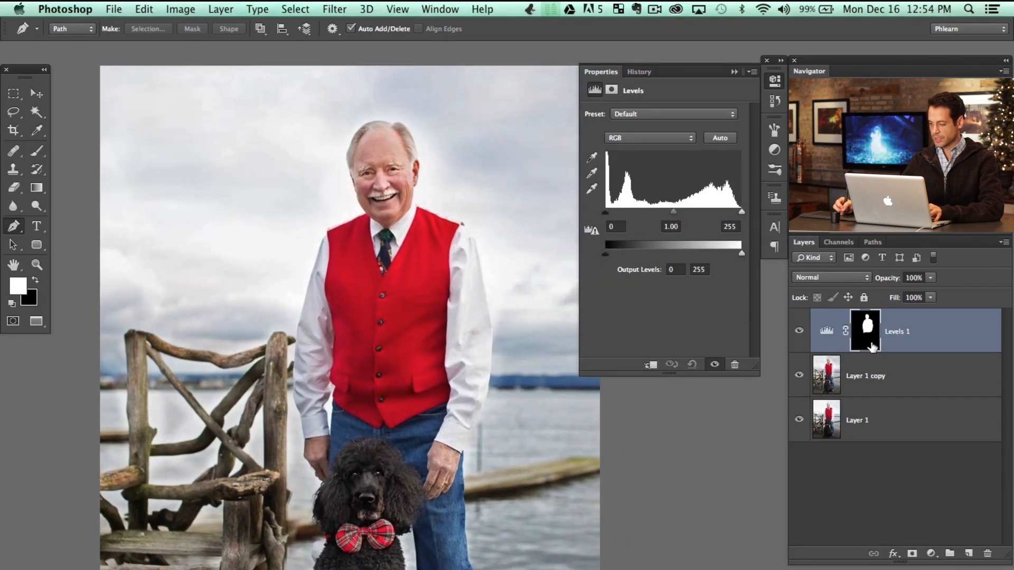
{"action": "left_click", "coordinate": [866, 330]}
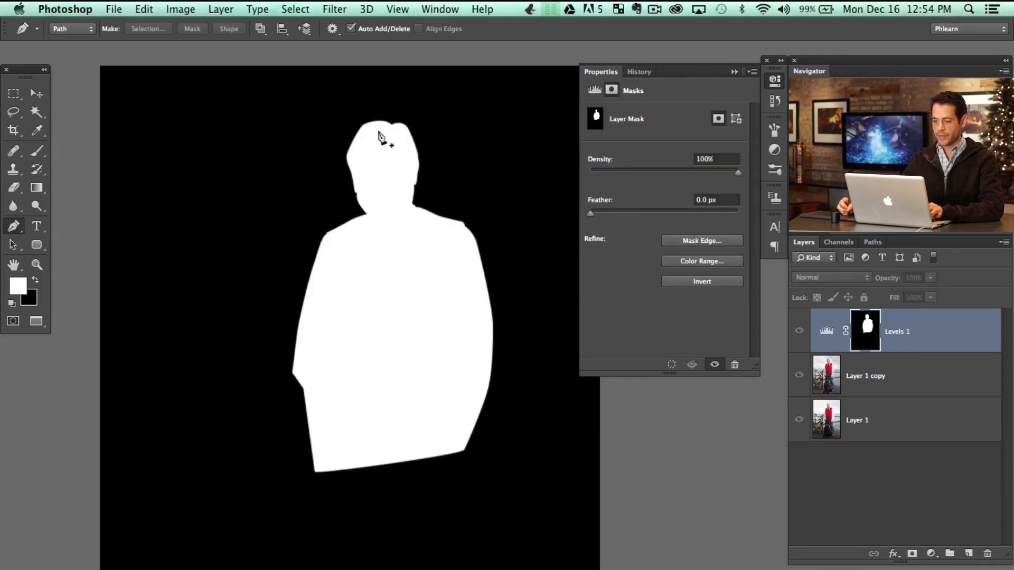
{"action": "mouse_move", "coordinate": [378, 328]}
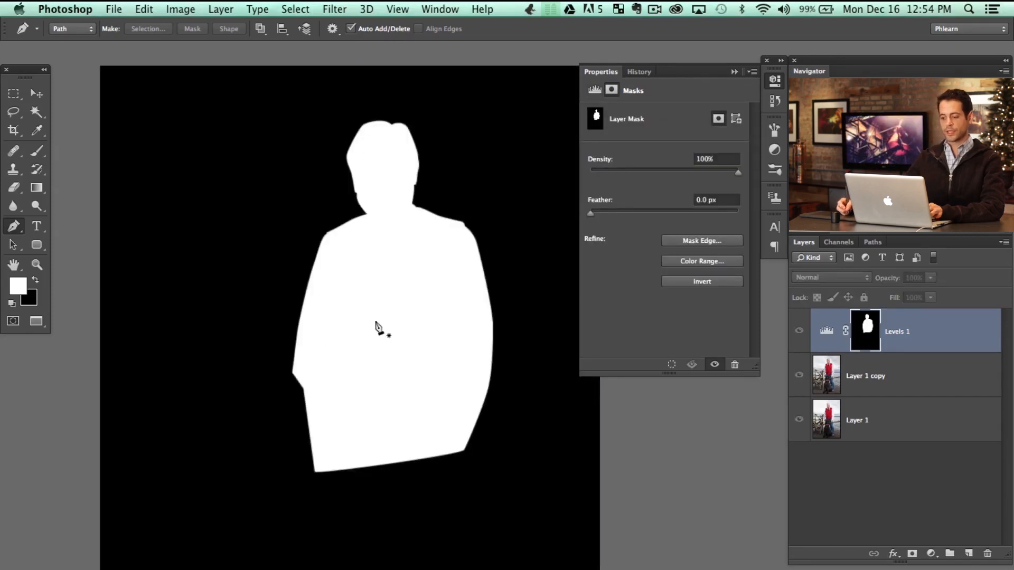
{"action": "mouse_move", "coordinate": [380, 307]}
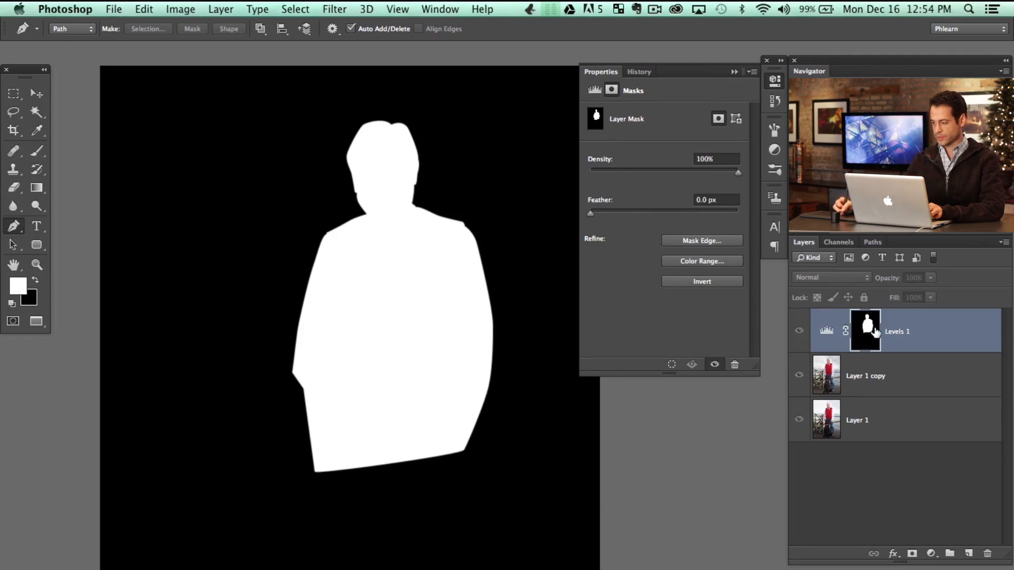
{"action": "left_click", "coordinate": [827, 330]}
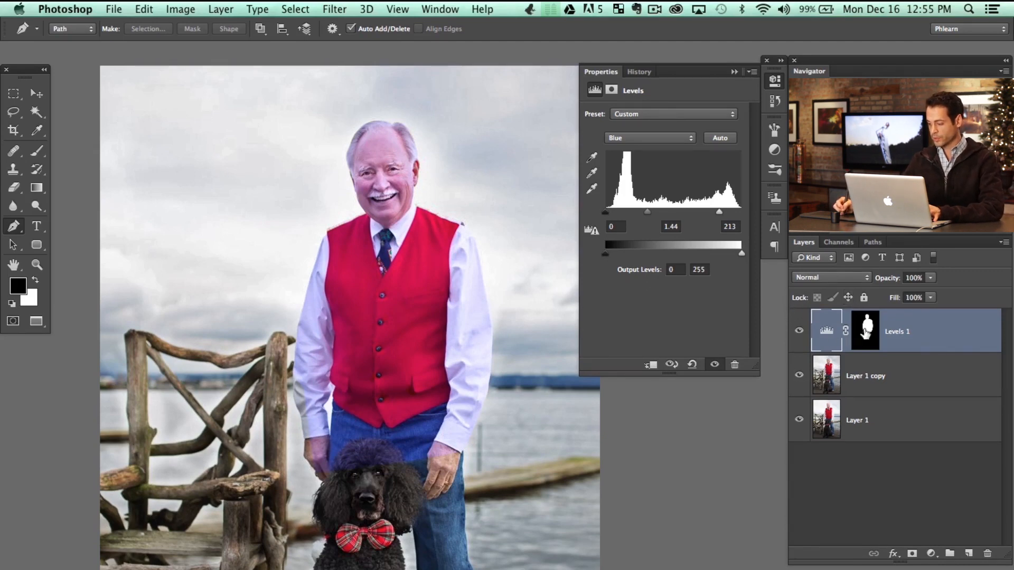
Invert the Levels mask so only the background changes, and adjust the Green channel
{"action": "left_click", "coordinate": [865, 331]}
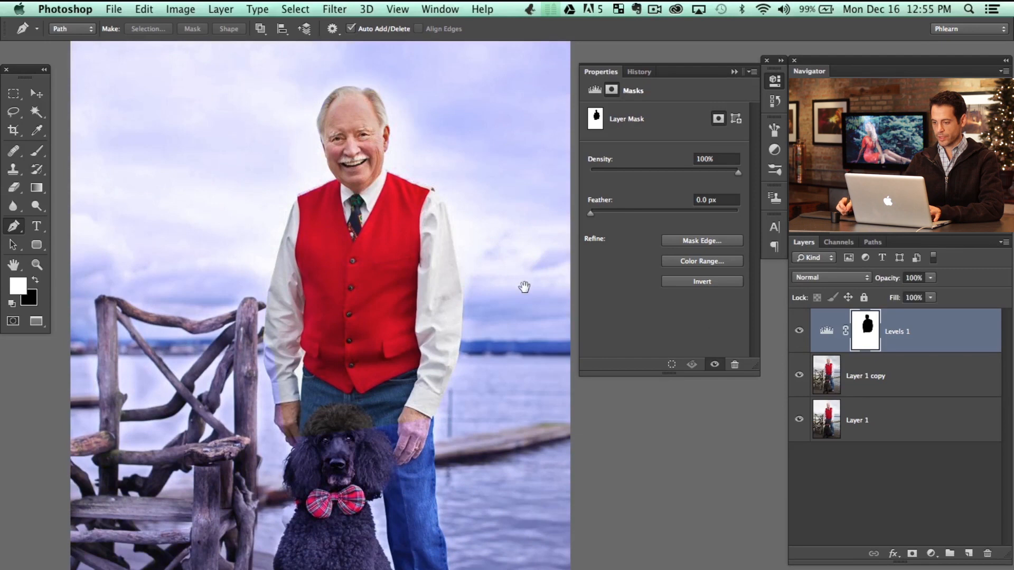
{"action": "left_click", "coordinate": [826, 330]}
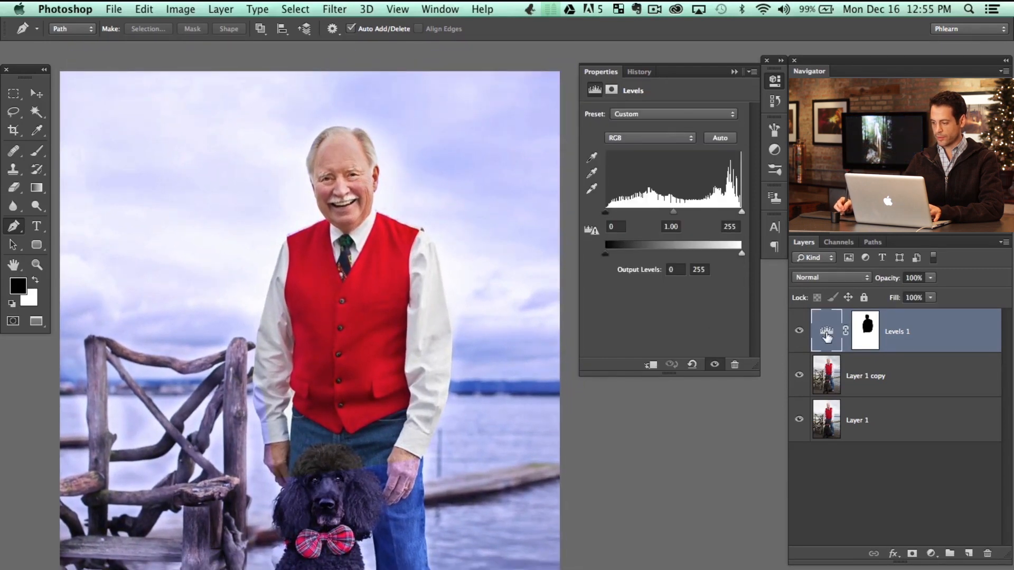
{"action": "left_click", "coordinate": [649, 138]}
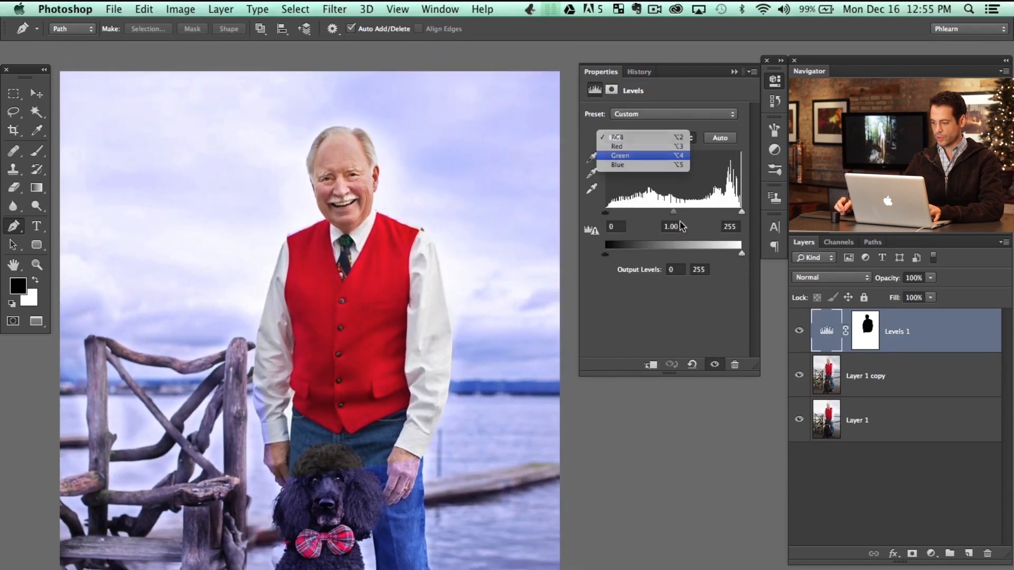
{"action": "left_click", "coordinate": [619, 155]}
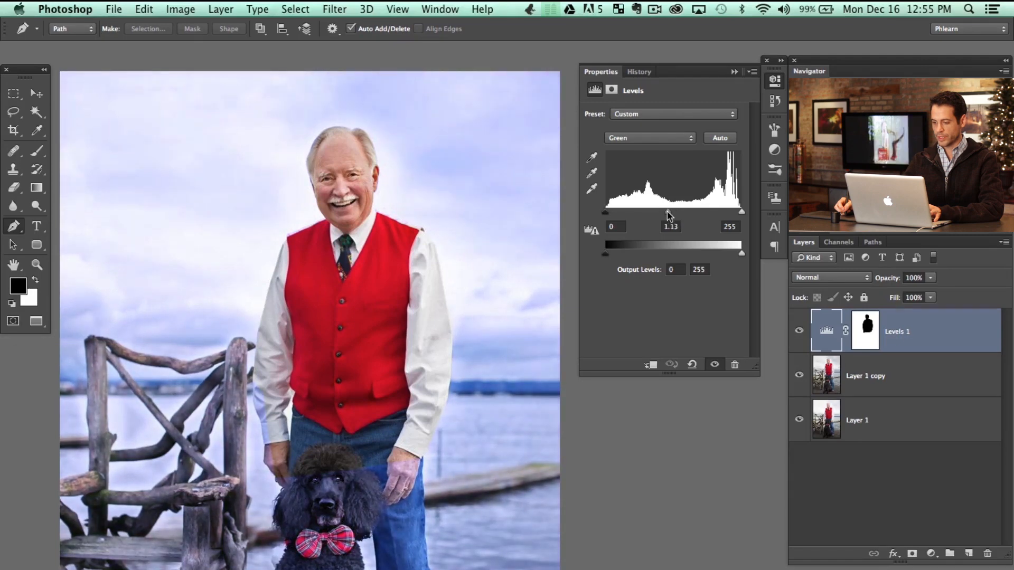
Tune Red output to 234 and Blue to 1.44 / 231, comparing with the layer toggled
{"action": "left_click", "coordinate": [650, 137]}
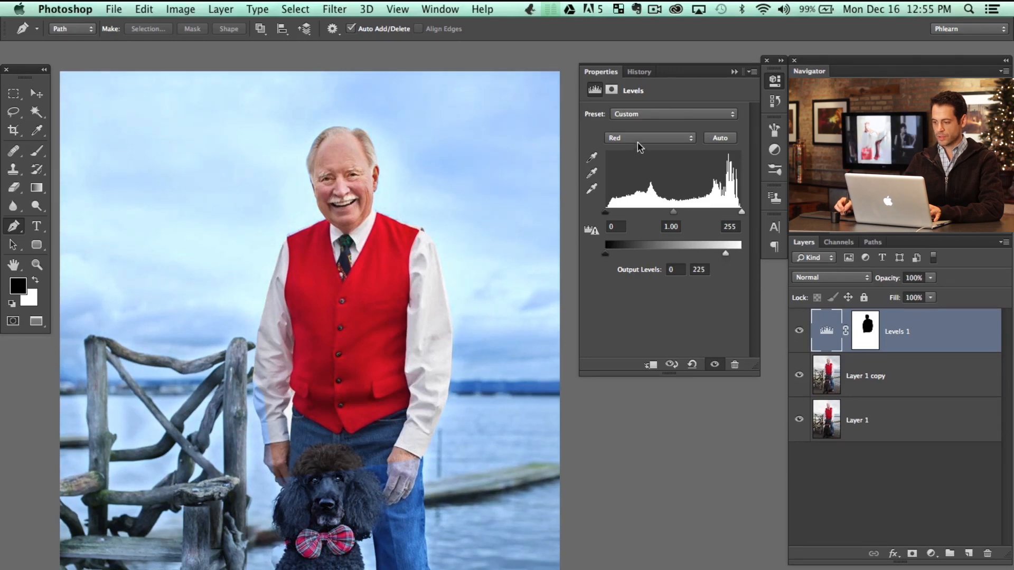
{"action": "left_click", "coordinate": [650, 138]}
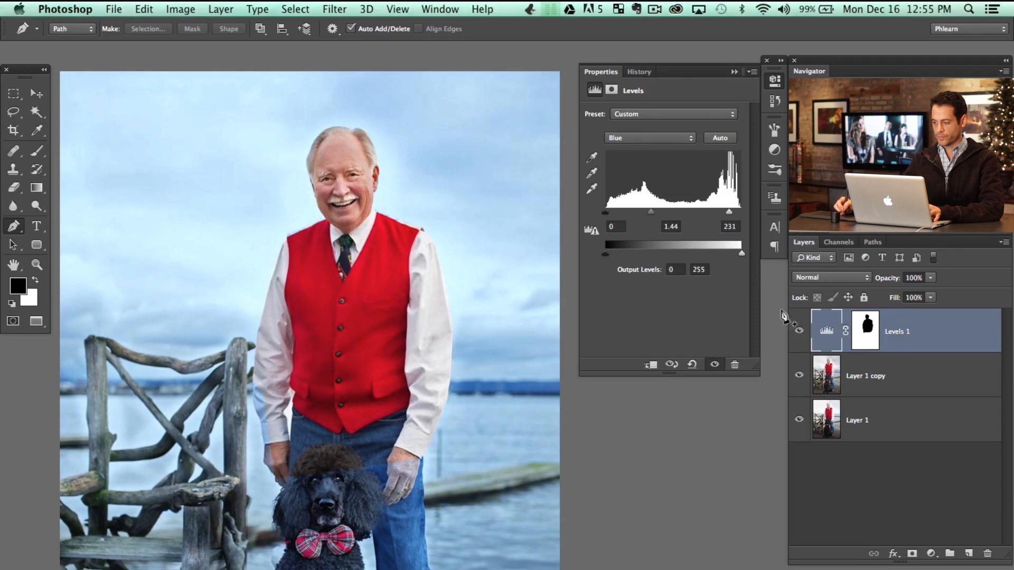
{"action": "left_click", "coordinate": [798, 331]}
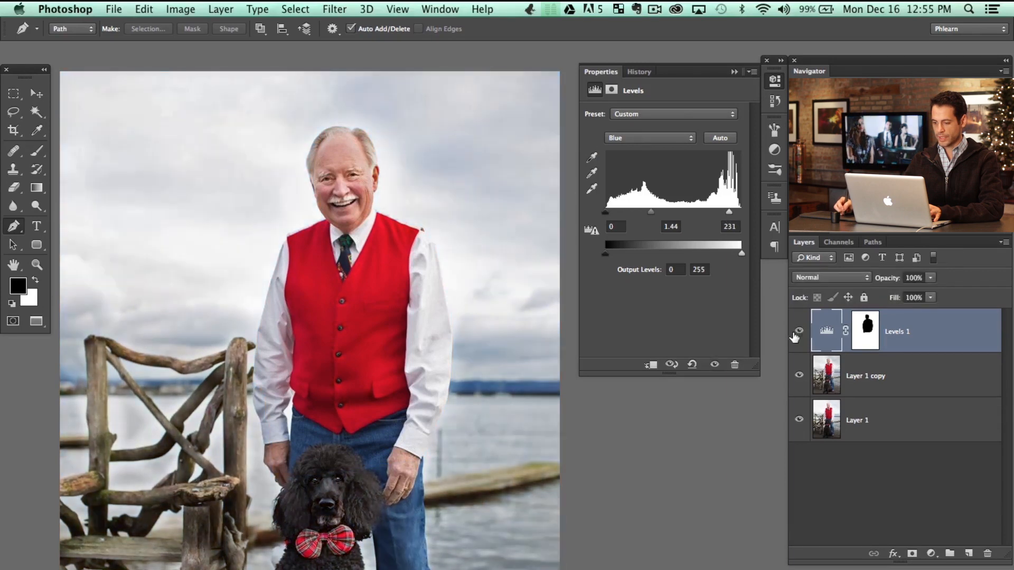
{"action": "left_click", "coordinate": [798, 331]}
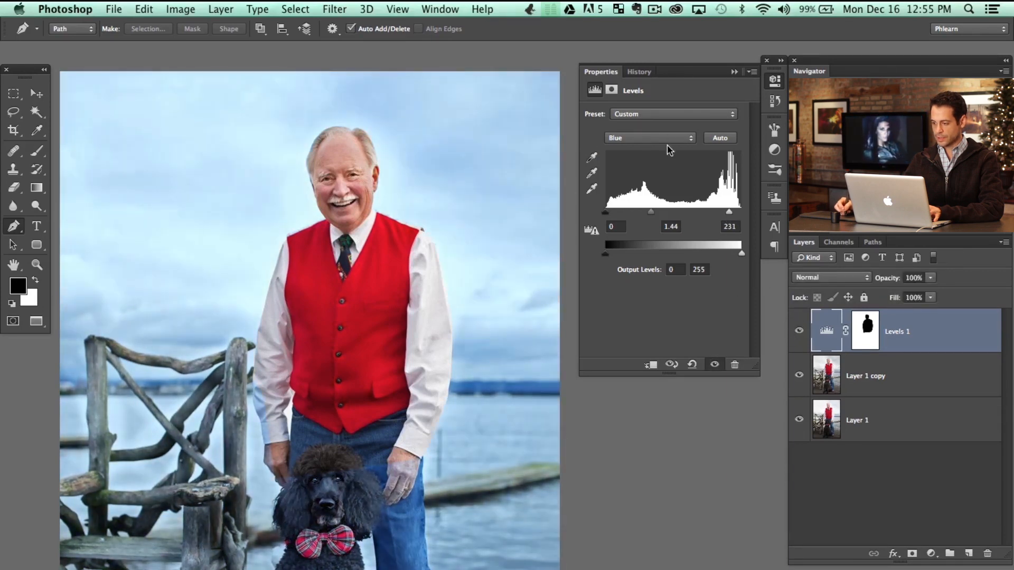
{"action": "left_click", "coordinate": [648, 138]}
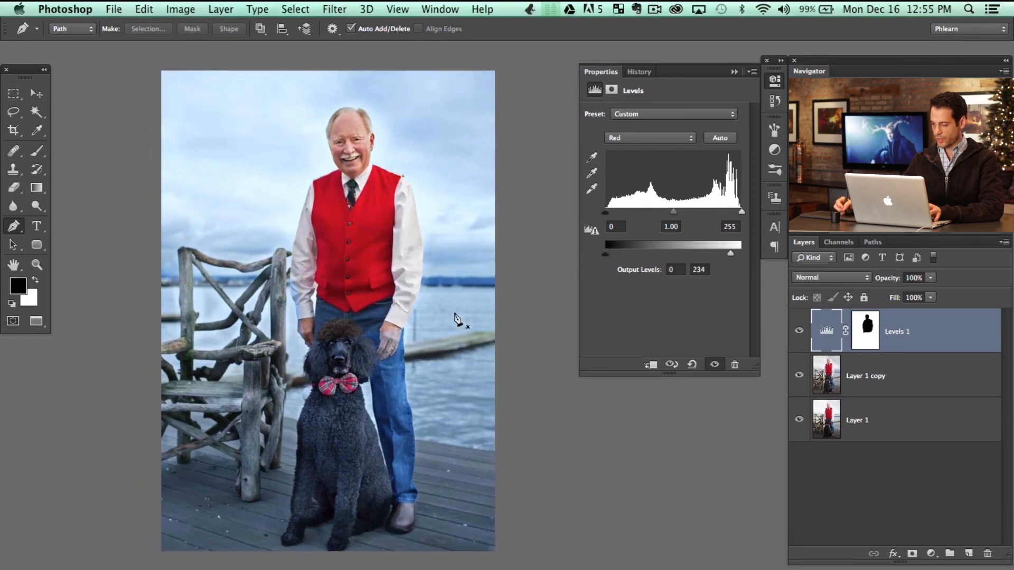
{"action": "left_click", "coordinate": [866, 331]}
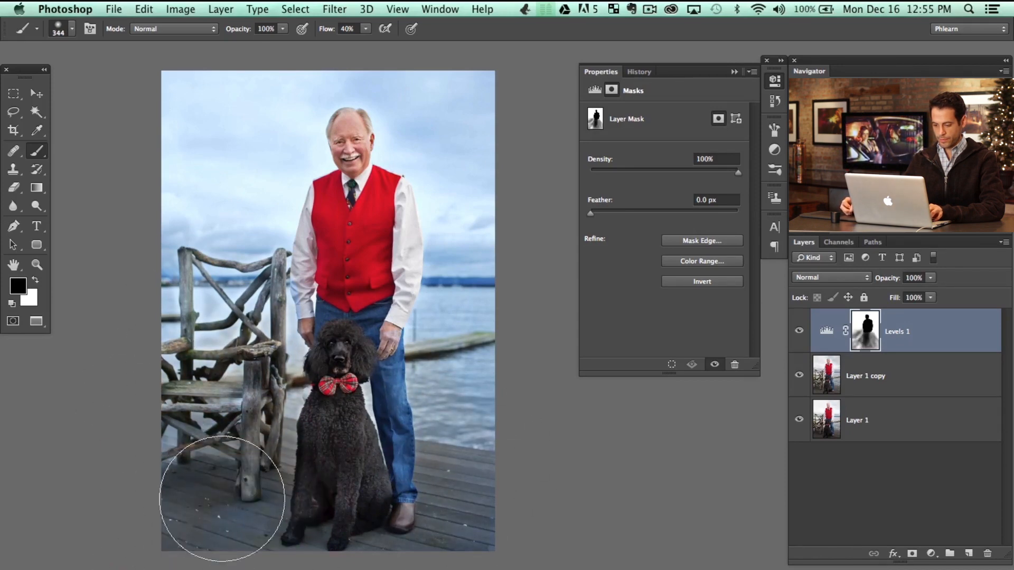
{"action": "mouse_move", "coordinate": [478, 395]}
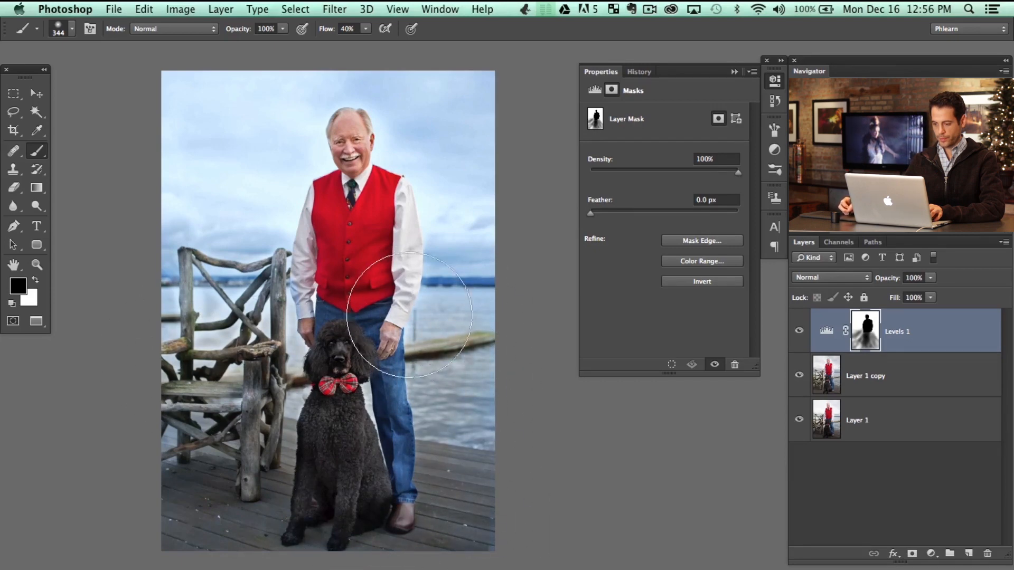
{"action": "mouse_move", "coordinate": [649, 282]}
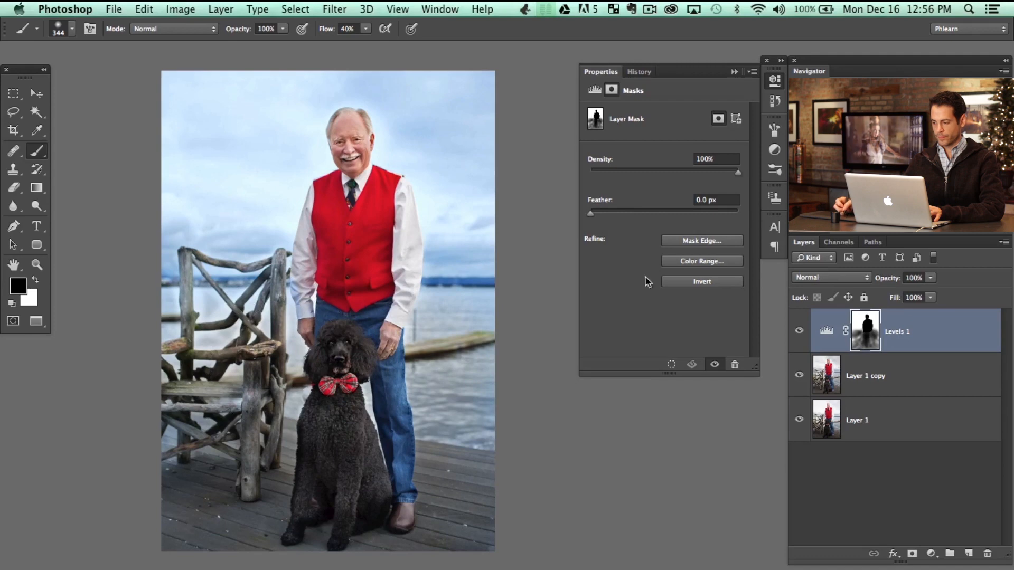
{"action": "mouse_move", "coordinate": [362, 437]}
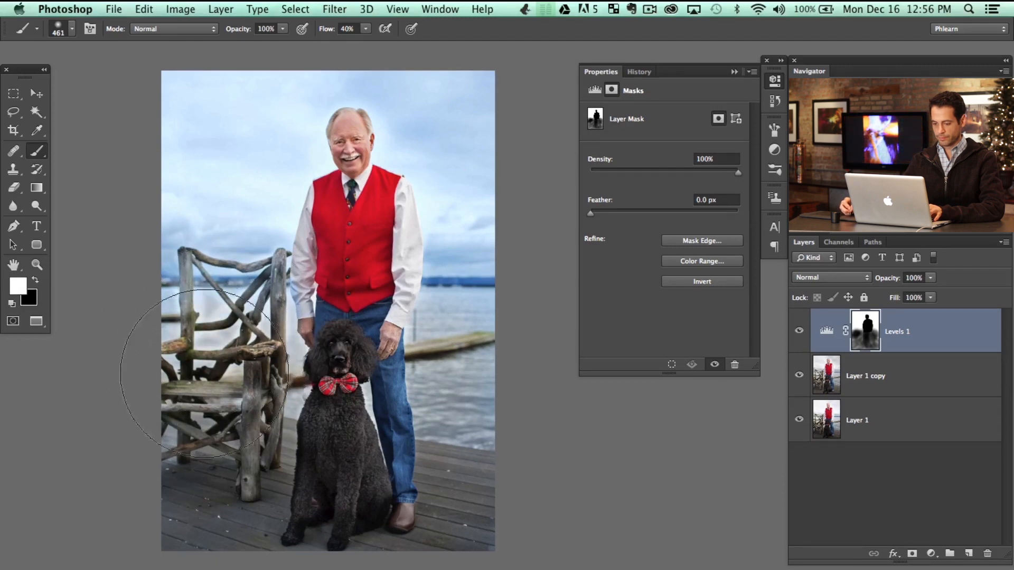
{"action": "mouse_move", "coordinate": [265, 355]}
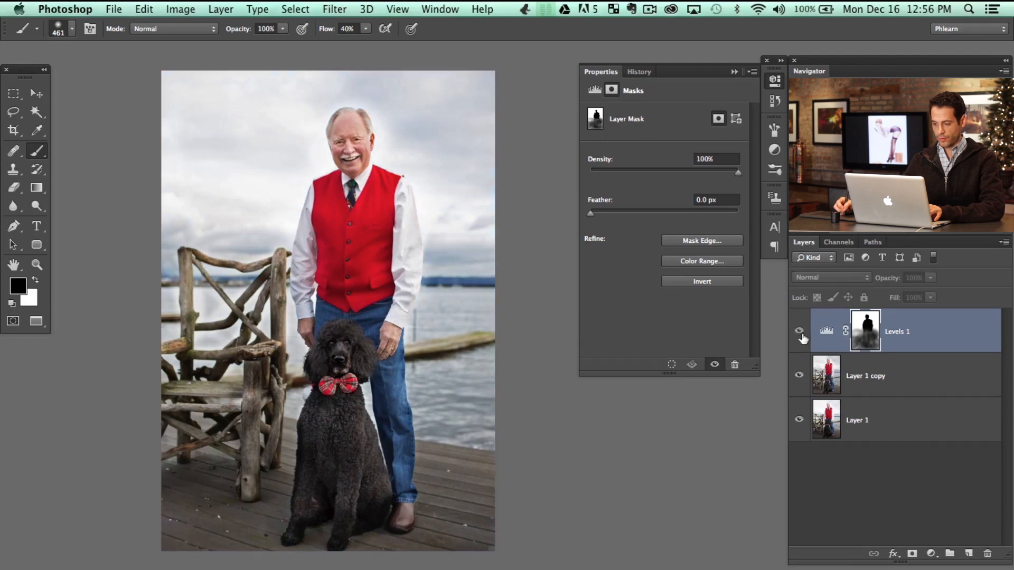
Turn Levels 1 back on after comparing and reopen its levels settings
{"action": "left_click", "coordinate": [799, 331]}
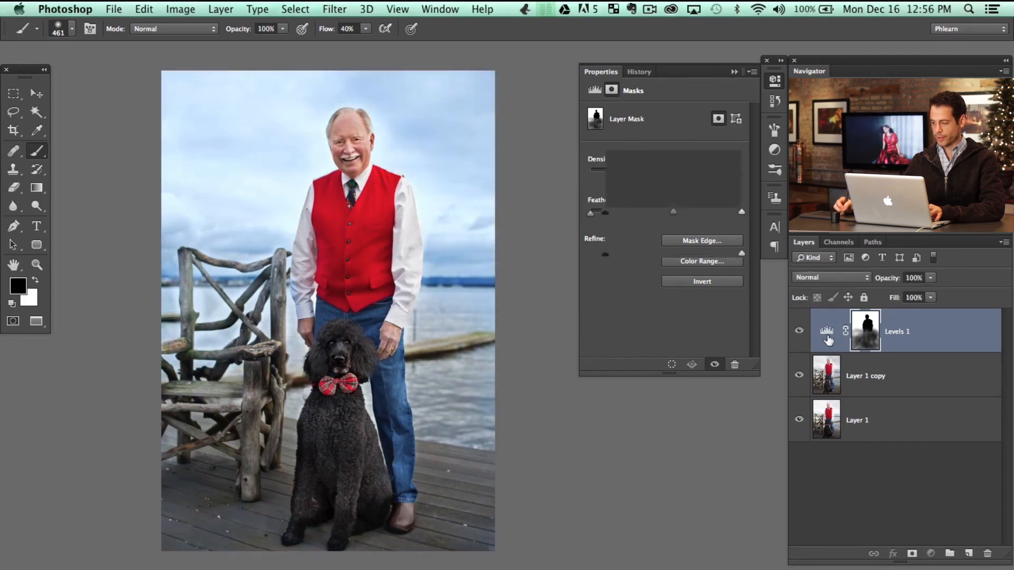
{"action": "left_click", "coordinate": [826, 330]}
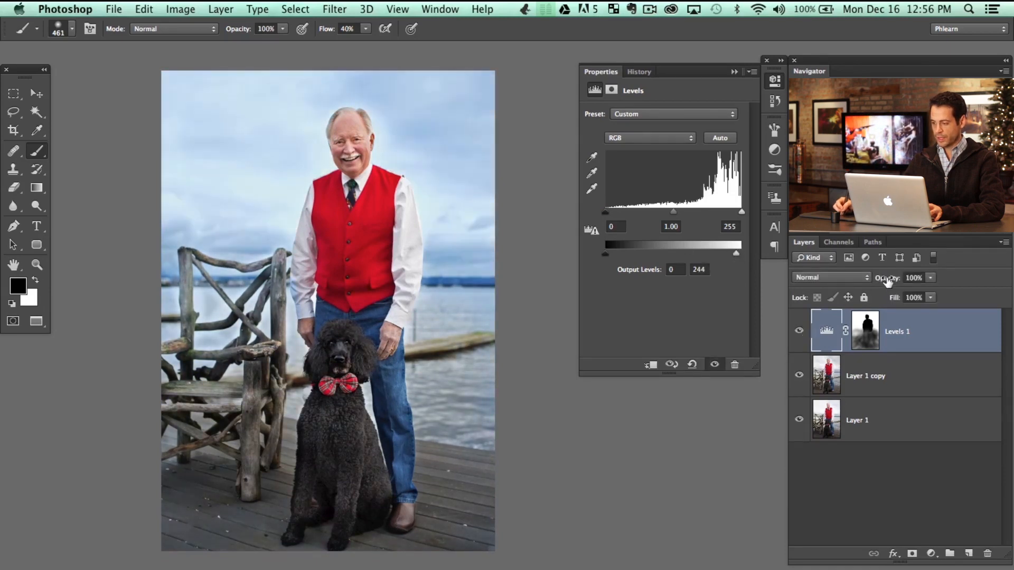
Set the Levels 1 layer opacity to 61%
{"action": "left_click", "coordinate": [914, 277]}
{"action": "type", "text": "61"}
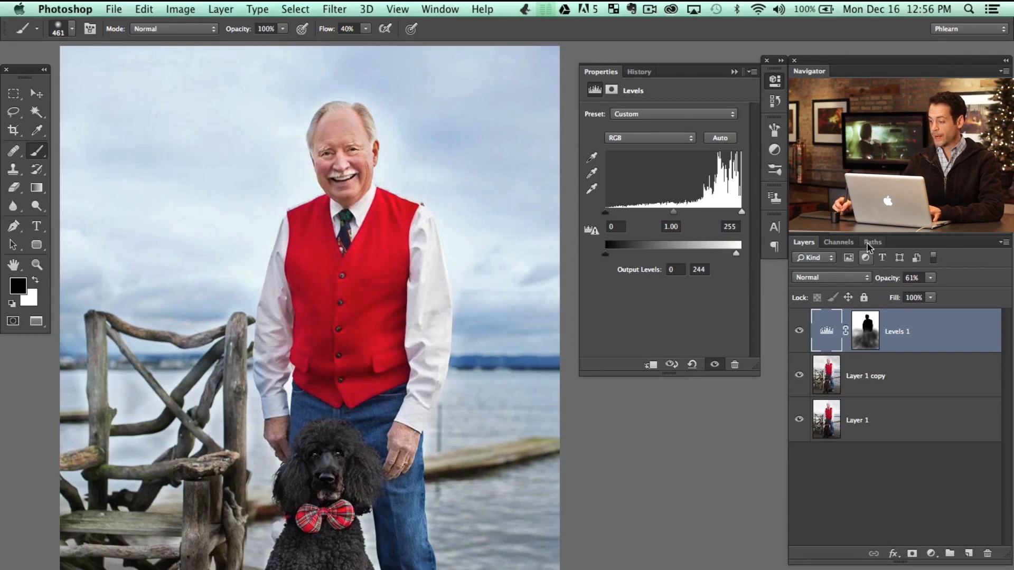
Load the saved Man path as a selection, then return to the Layers panel
{"action": "left_click", "coordinate": [873, 241]}
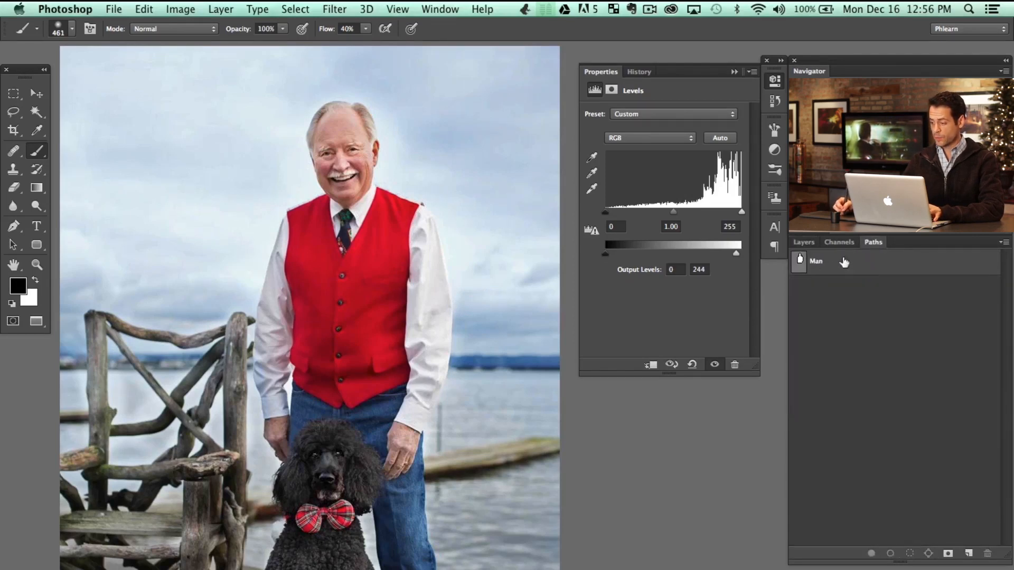
{"action": "left_click", "coordinate": [816, 261]}
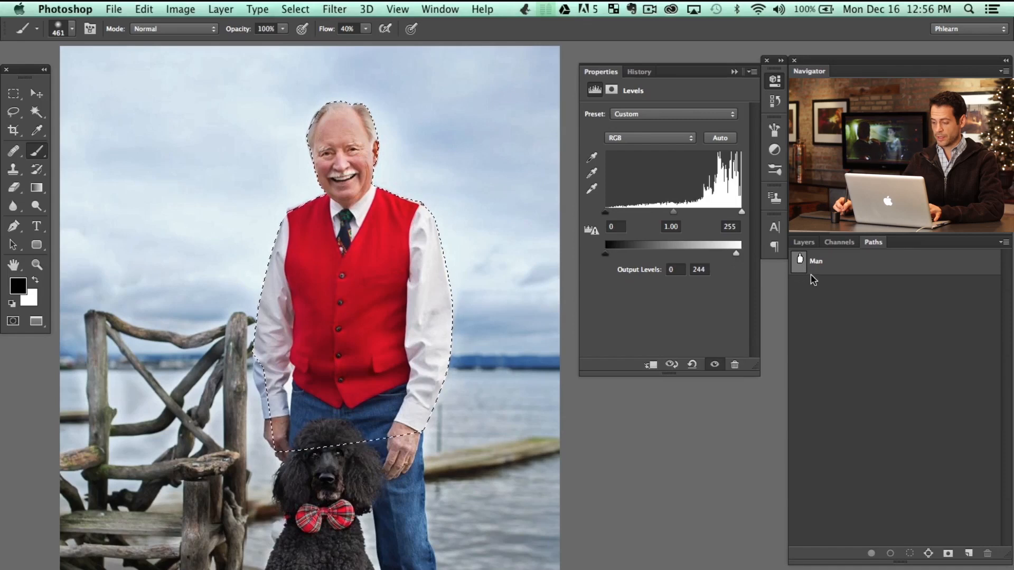
{"action": "left_click", "coordinate": [828, 260]}
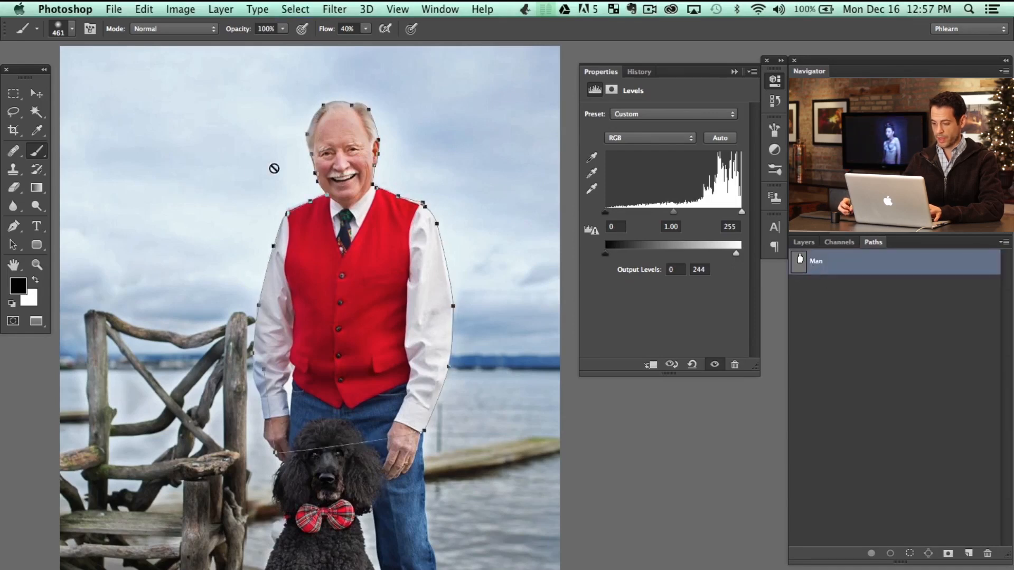
{"action": "mouse_move", "coordinate": [87, 119]}
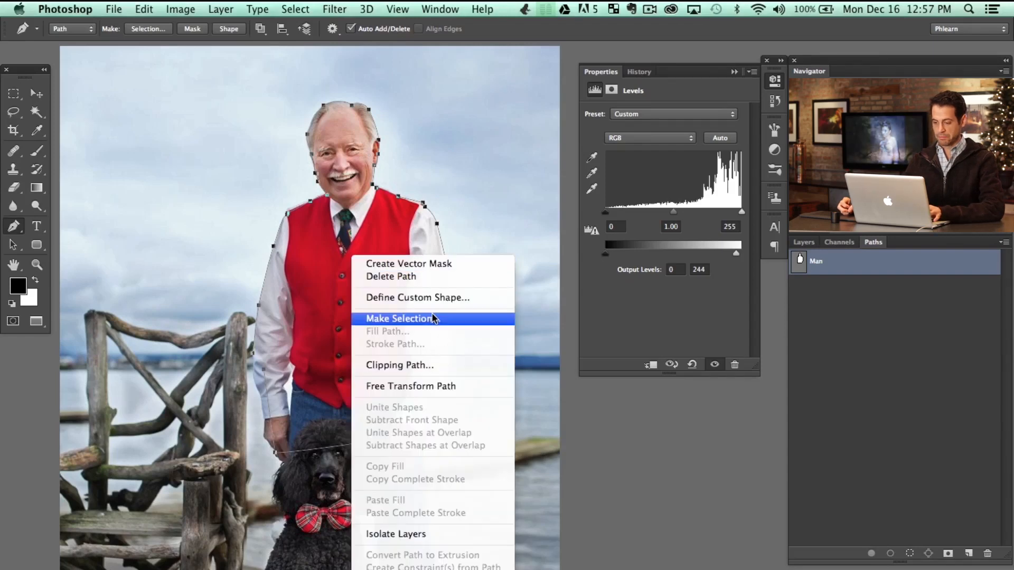
{"action": "left_click", "coordinate": [400, 318]}
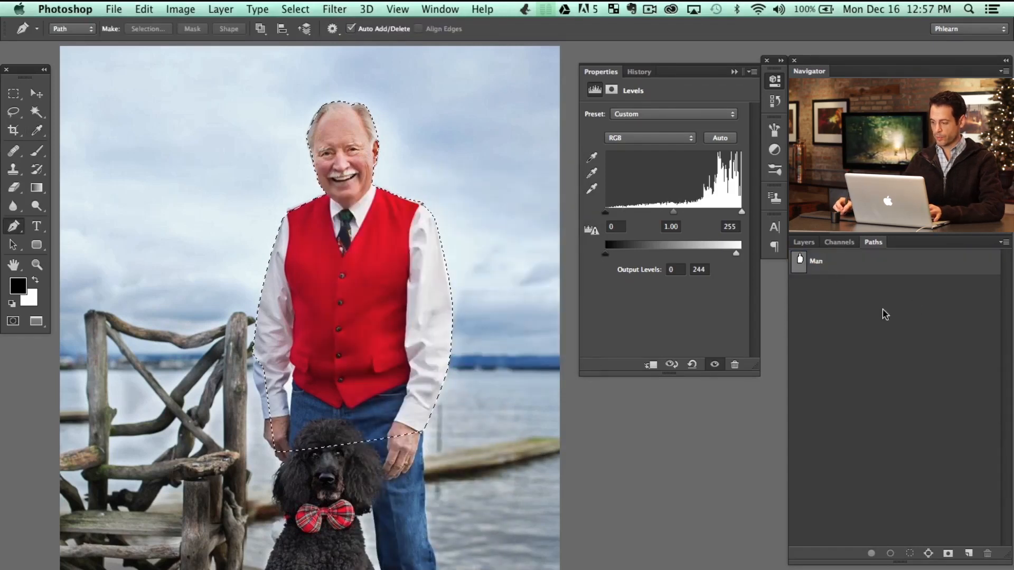
{"action": "left_click", "coordinate": [803, 241]}
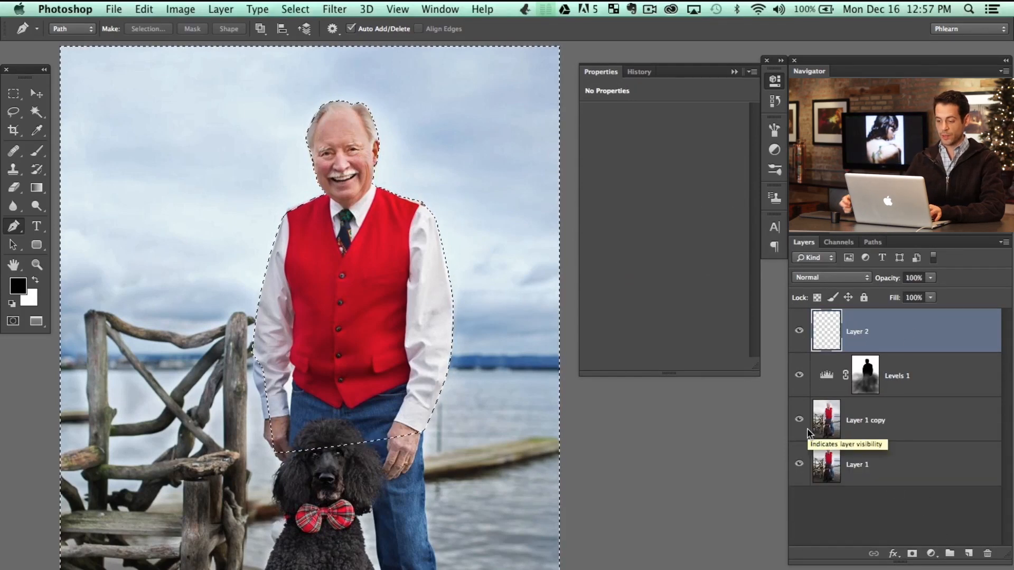
{"action": "left_click", "coordinate": [14, 169]}
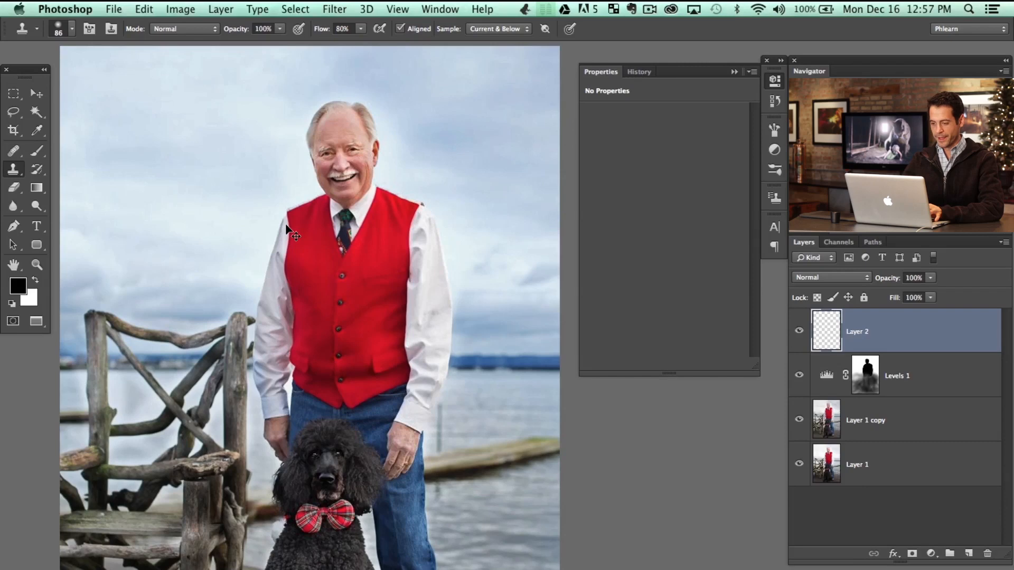
{"action": "mouse_move", "coordinate": [437, 126]}
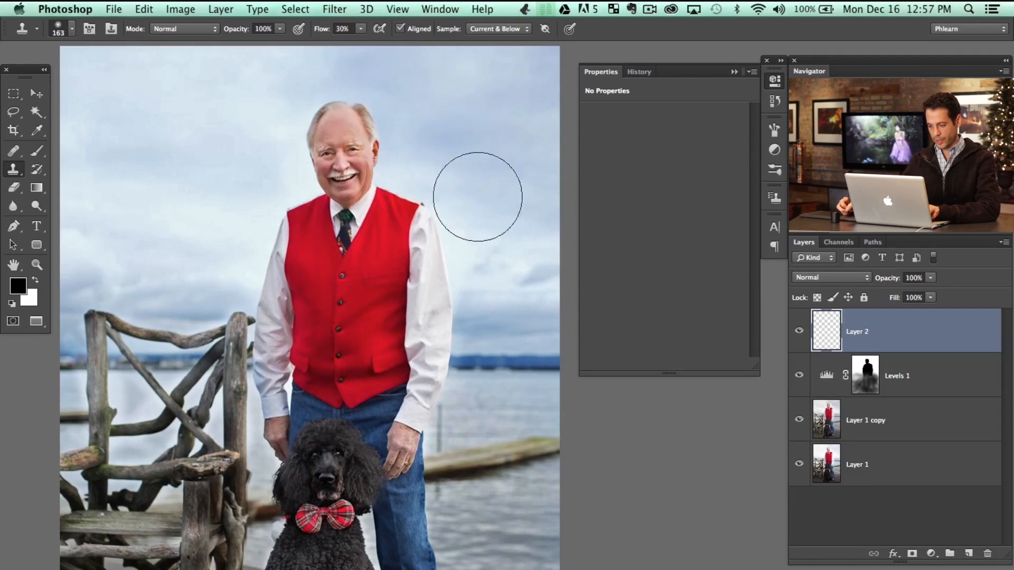
{"action": "mouse_move", "coordinate": [452, 291]}
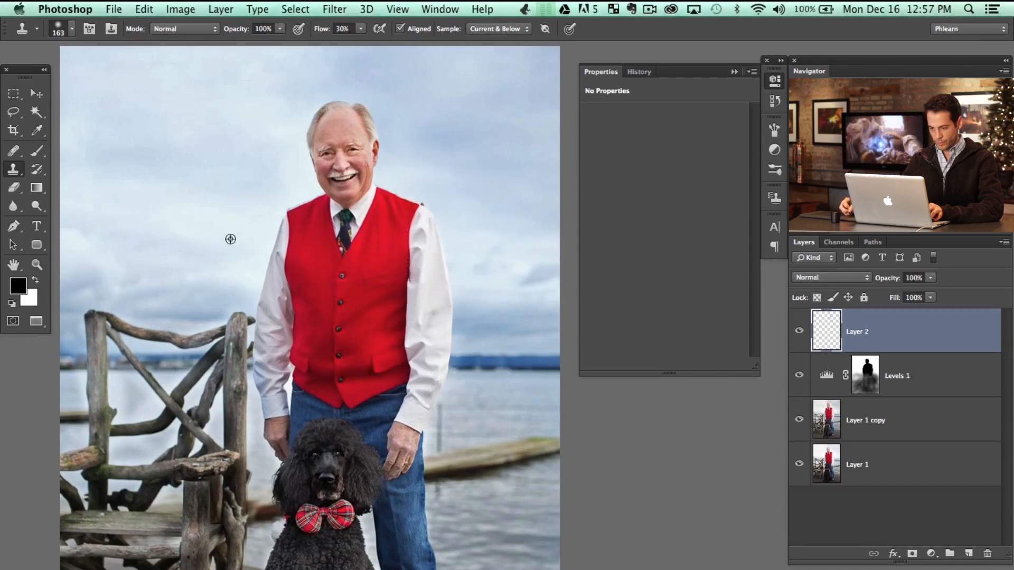
{"action": "mouse_move", "coordinate": [262, 239]}
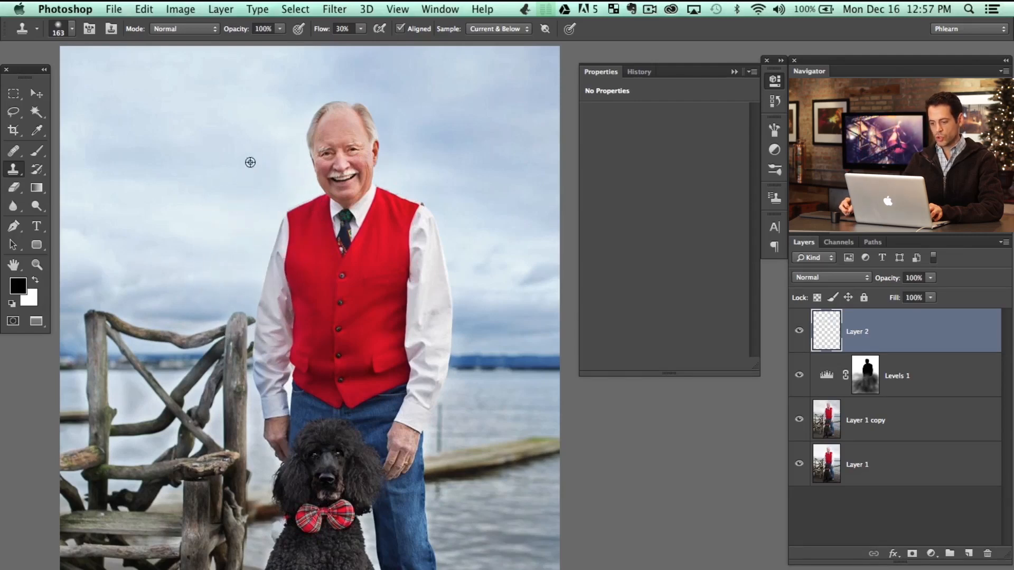
{"action": "mouse_move", "coordinate": [398, 176]}
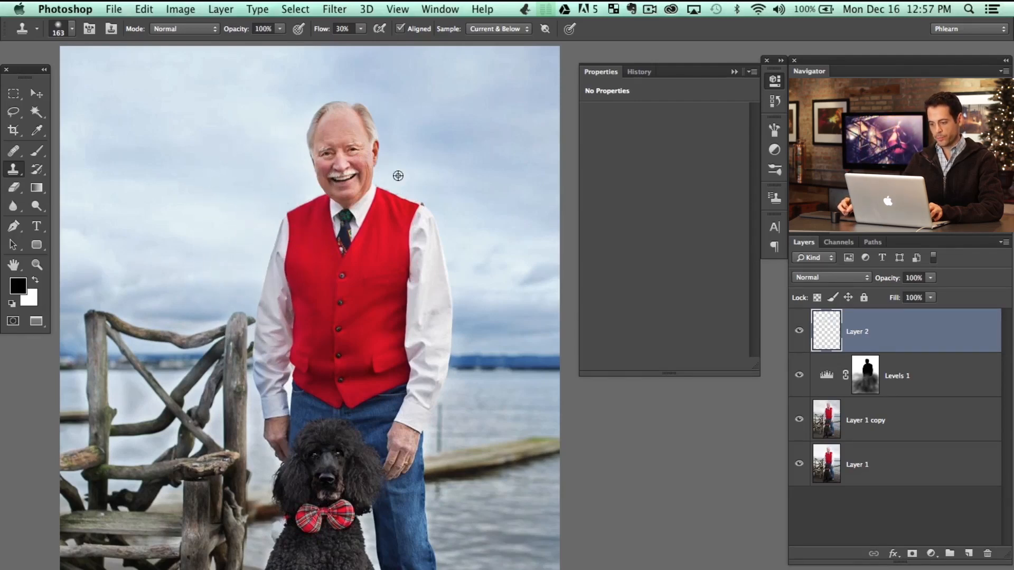
{"action": "mouse_move", "coordinate": [498, 264]}
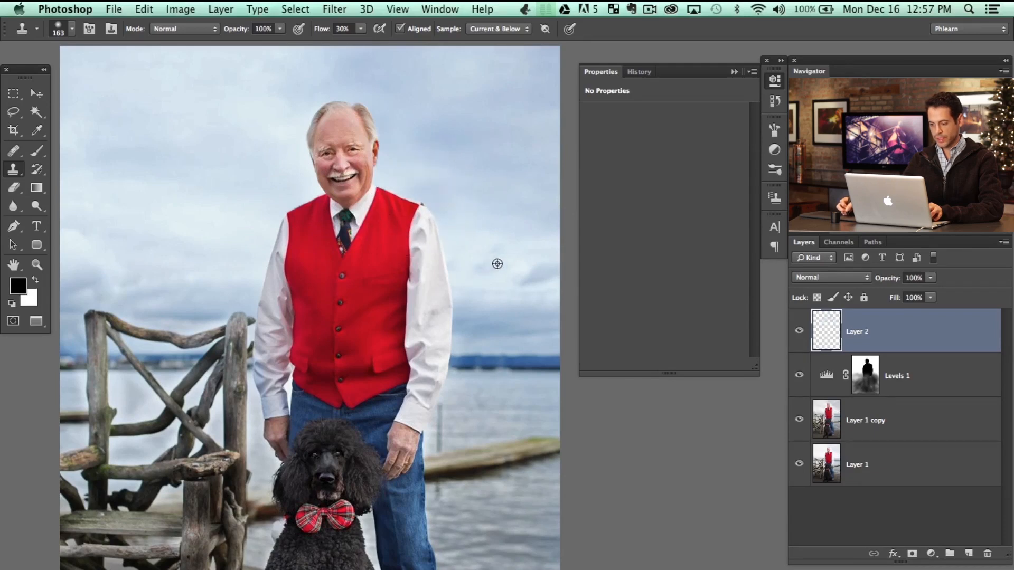
{"action": "mouse_move", "coordinate": [461, 315]}
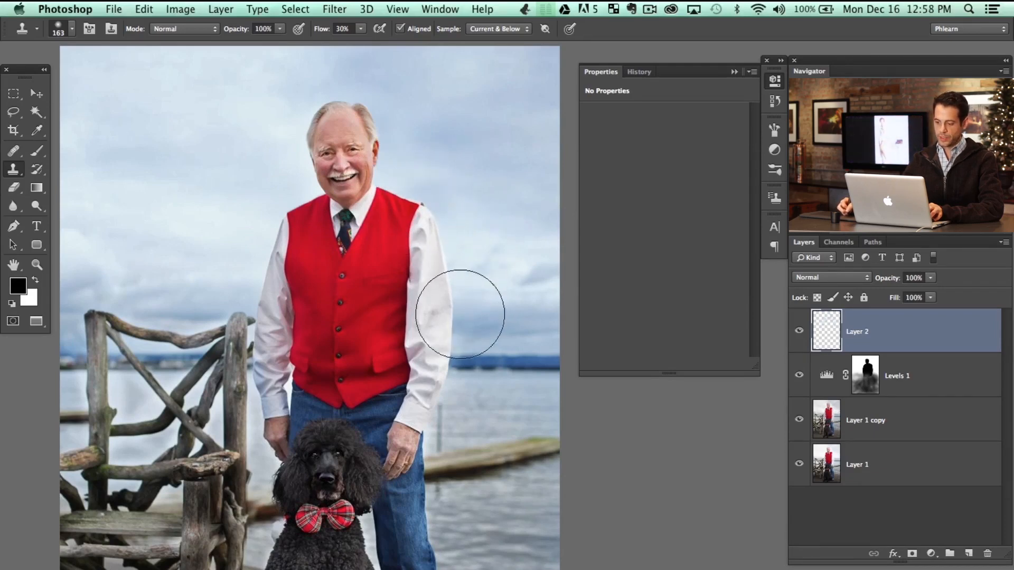
{"action": "mouse_move", "coordinate": [289, 139]}
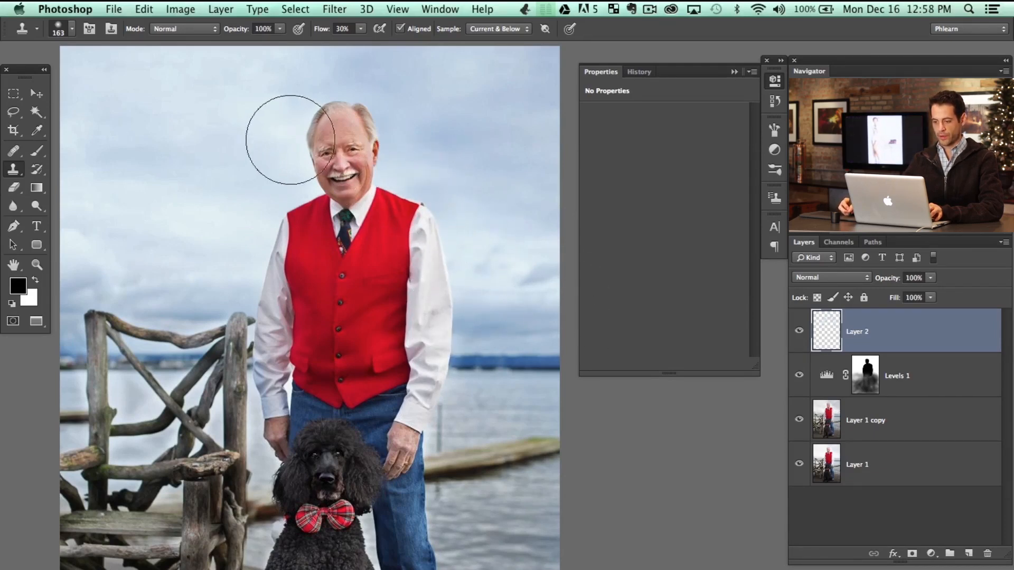
Stamp cloned sky along the edge above the man's head and around its top
{"action": "left_click_drag", "start_coordinate": [288, 139], "coordinate": [378, 106]}
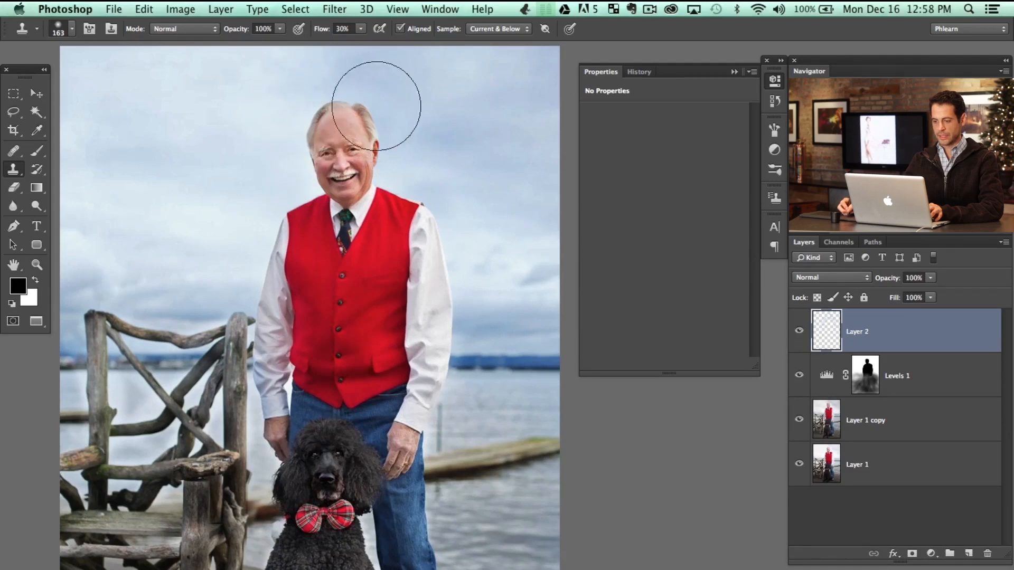
{"action": "left_click", "coordinate": [799, 331]}
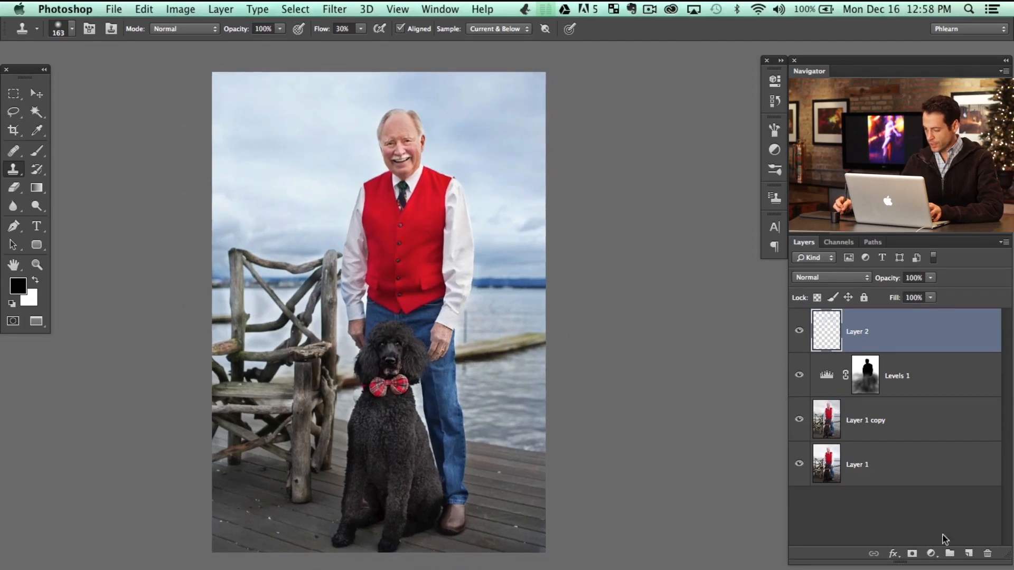
Add a Curves adjustment layer to darken the floor, then hide it to compare
{"action": "left_click", "coordinate": [930, 554]}
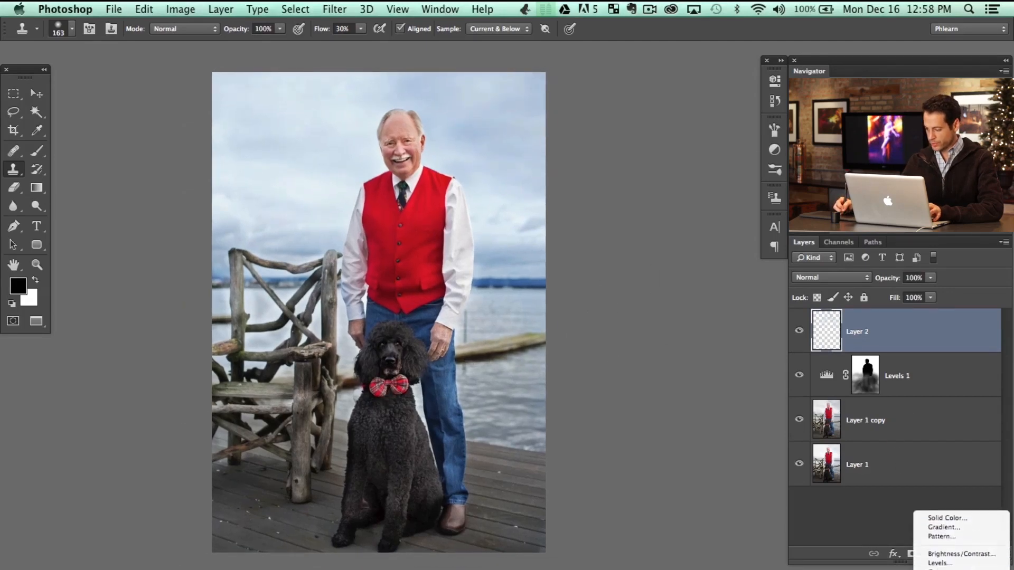
{"action": "left_click", "coordinate": [939, 569]}
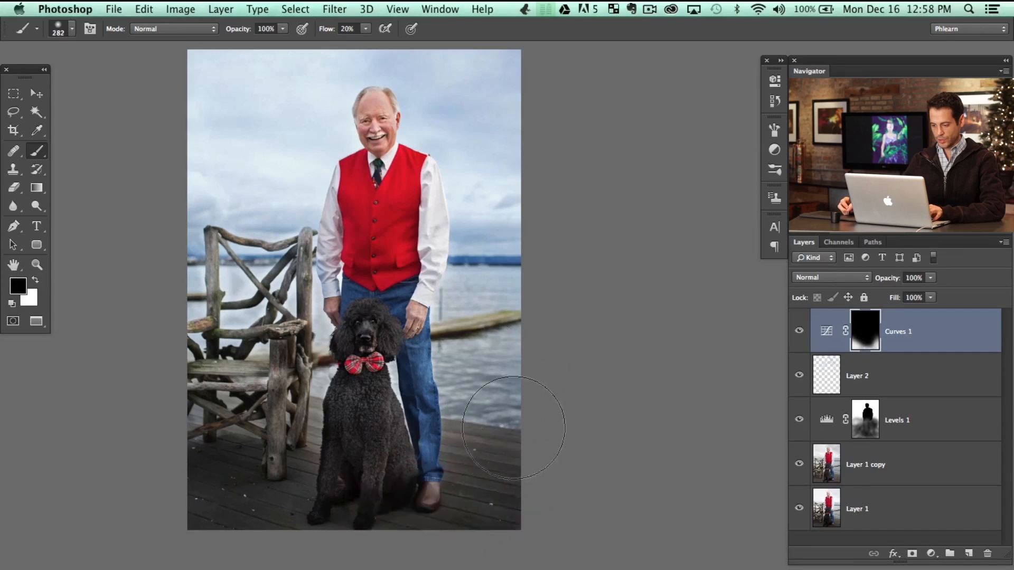
{"action": "mouse_move", "coordinate": [466, 498]}
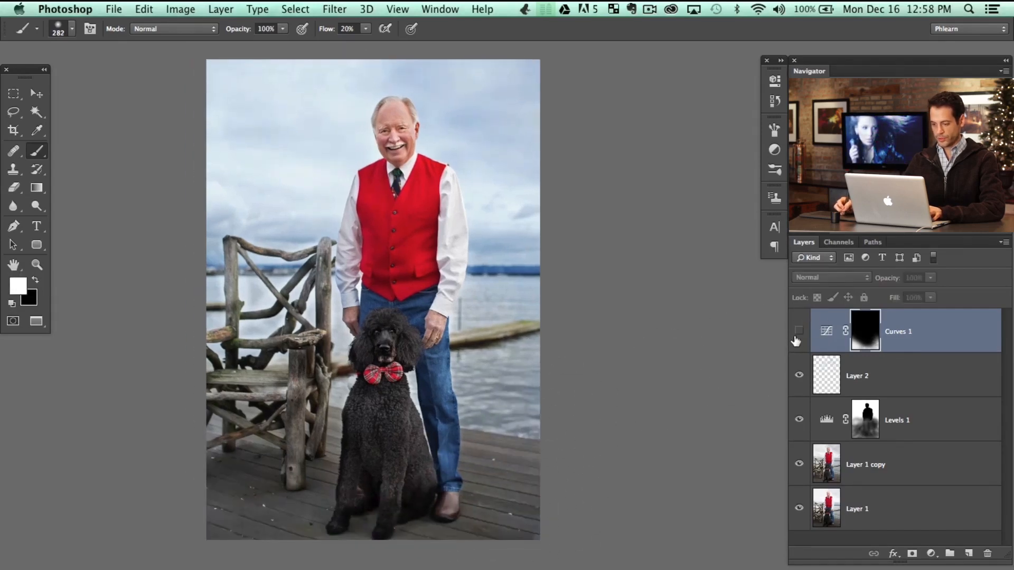
{"action": "left_click", "coordinate": [798, 331]}
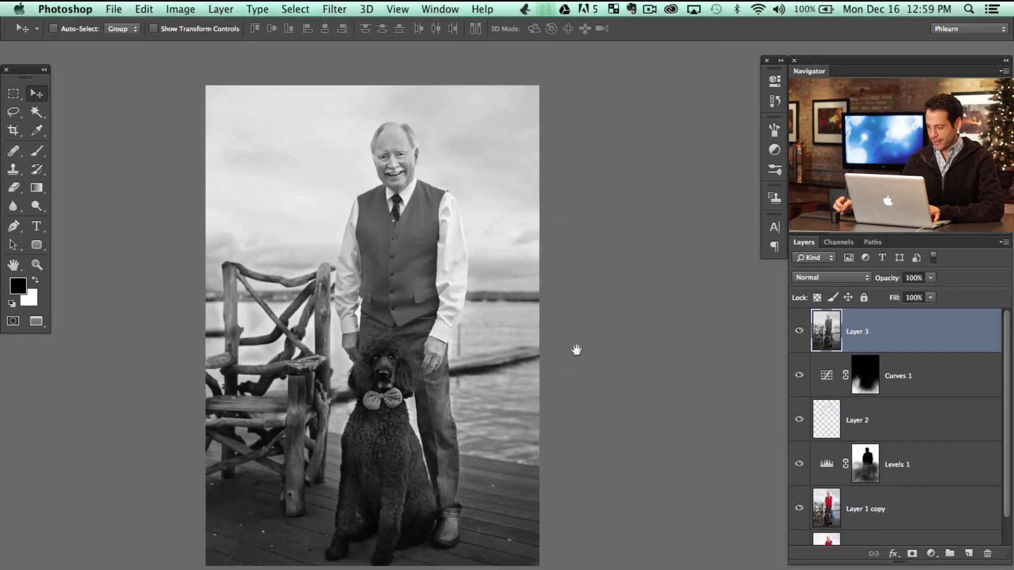
Set the merged layer to Overlay and apply the High Pass filter
{"action": "left_click", "coordinate": [829, 277]}
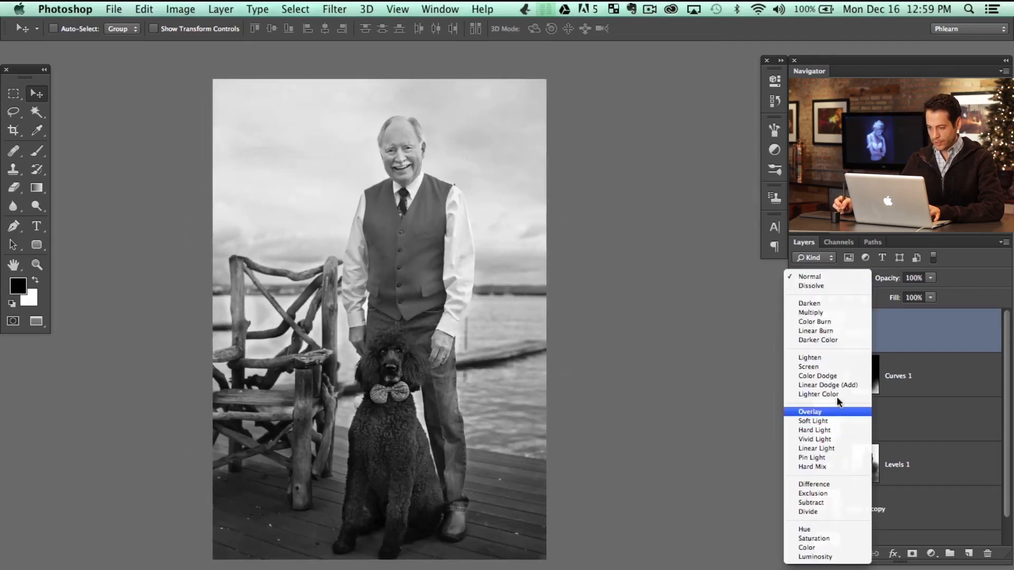
{"action": "left_click", "coordinate": [810, 412]}
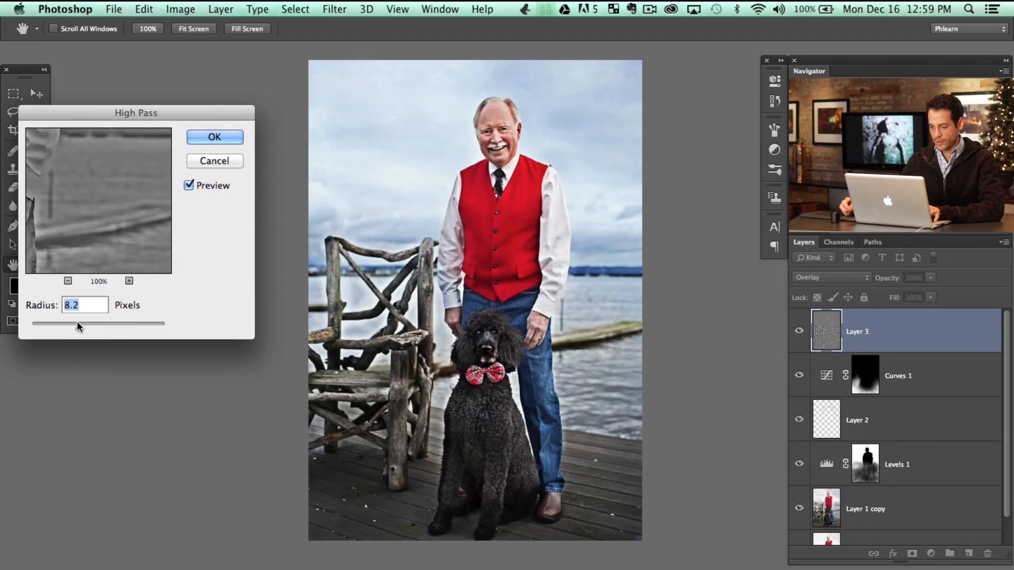
{"action": "left_click", "coordinate": [213, 136]}
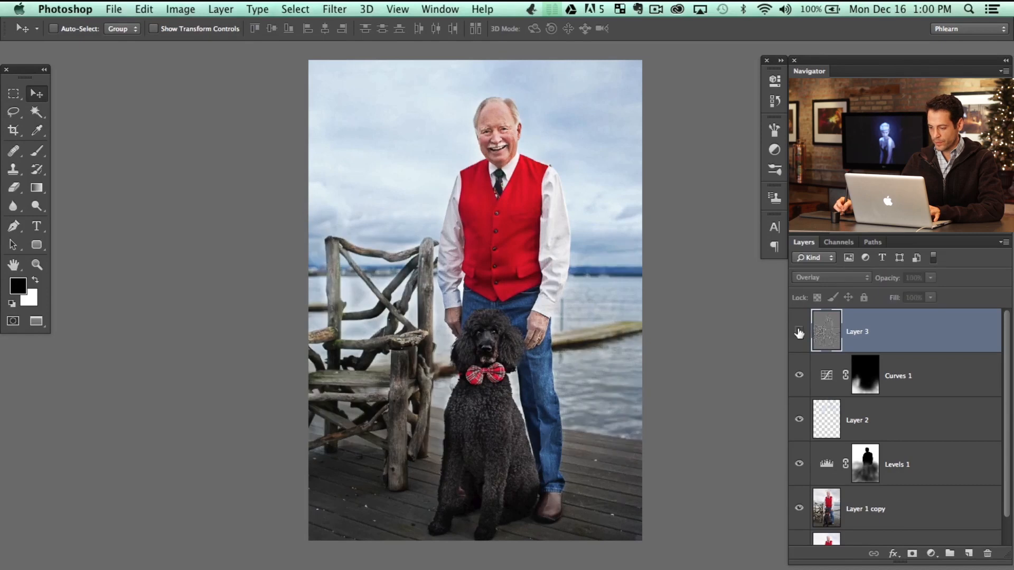
Switch the sharpening layer to Soft Light, add a mask, and toggle it to compare
{"action": "left_click", "coordinate": [830, 277]}
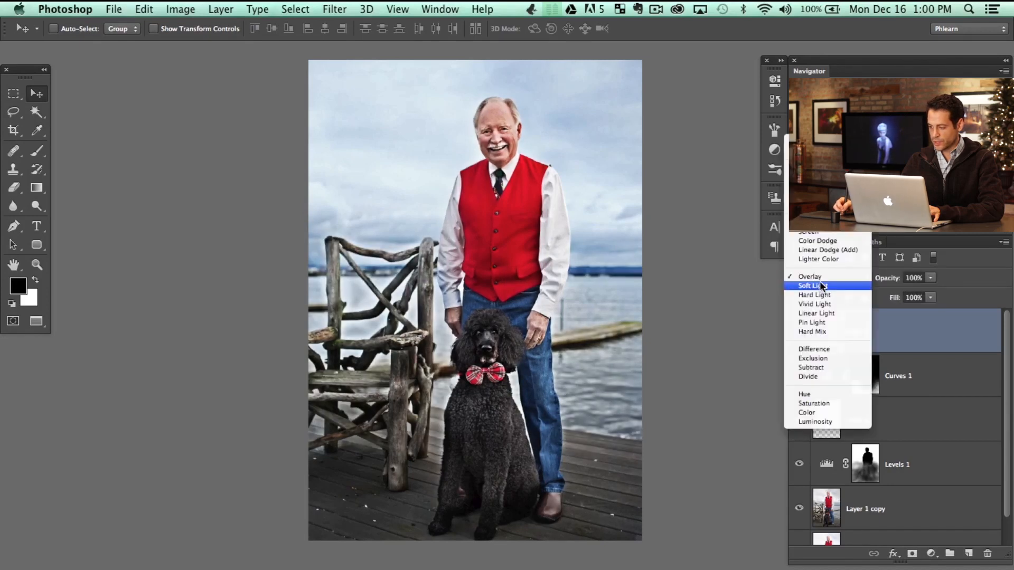
{"action": "left_click", "coordinate": [812, 285]}
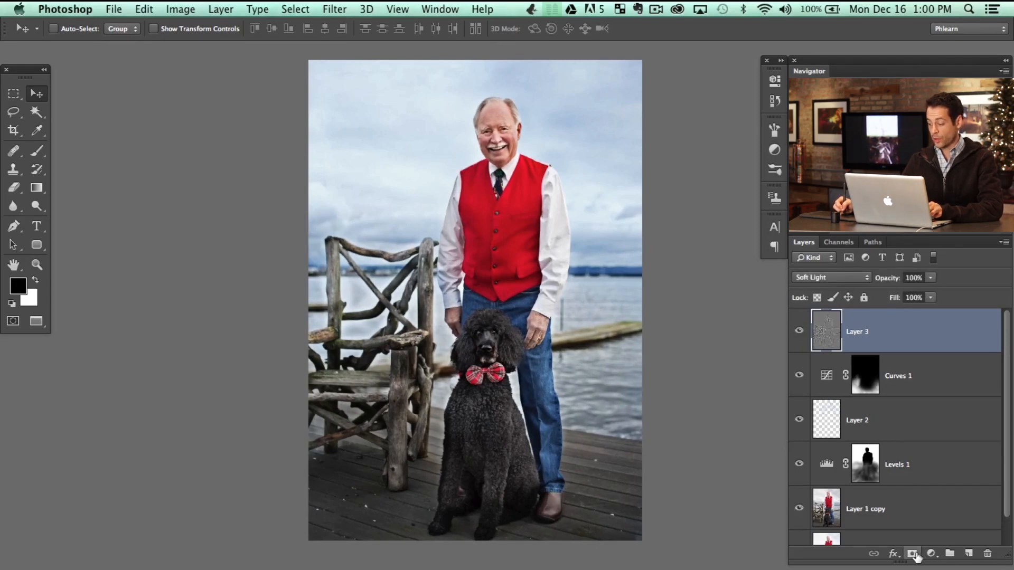
{"action": "left_click", "coordinate": [912, 553]}
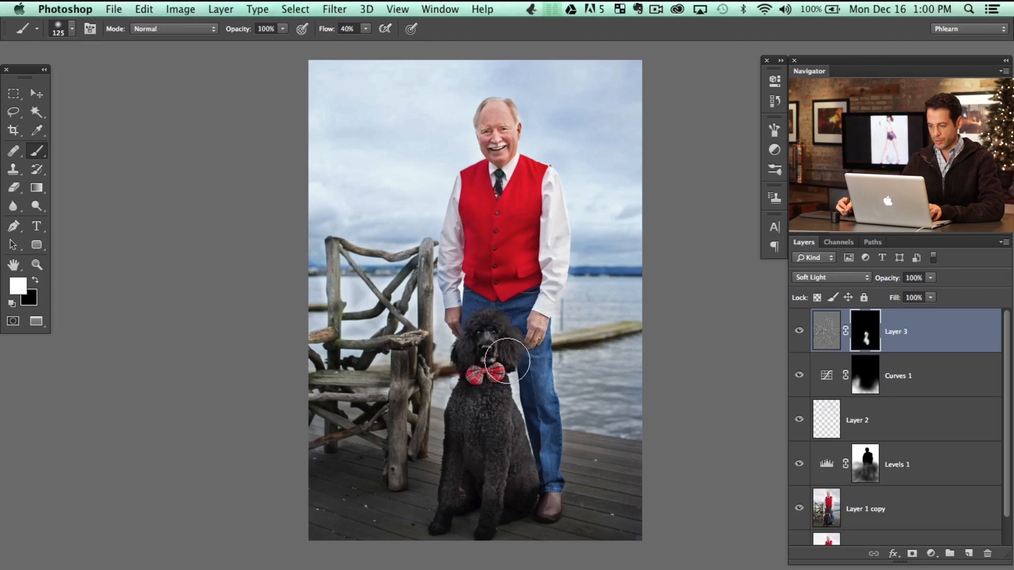
{"action": "mouse_move", "coordinate": [498, 213]}
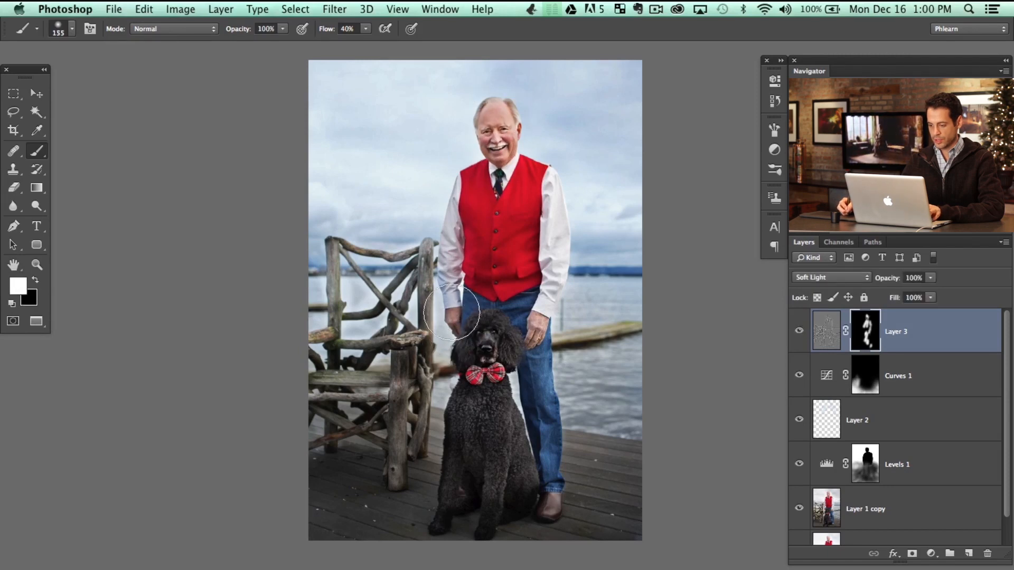
{"action": "left_click", "coordinate": [799, 331]}
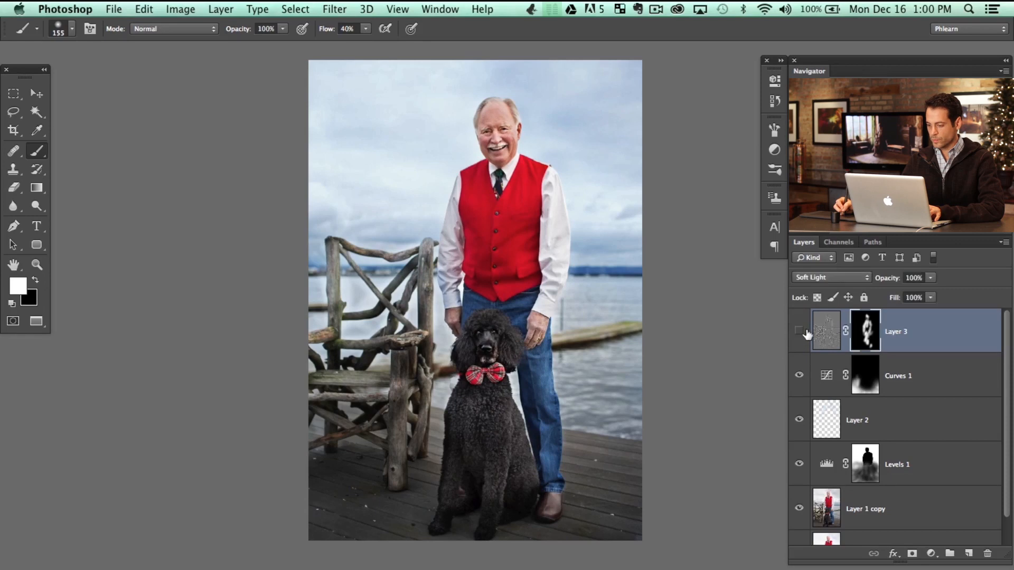
Apply a 2.2 px High Pass to the new layer, masked to the poodle's face and bow tie
{"action": "left_click", "coordinate": [969, 553]}
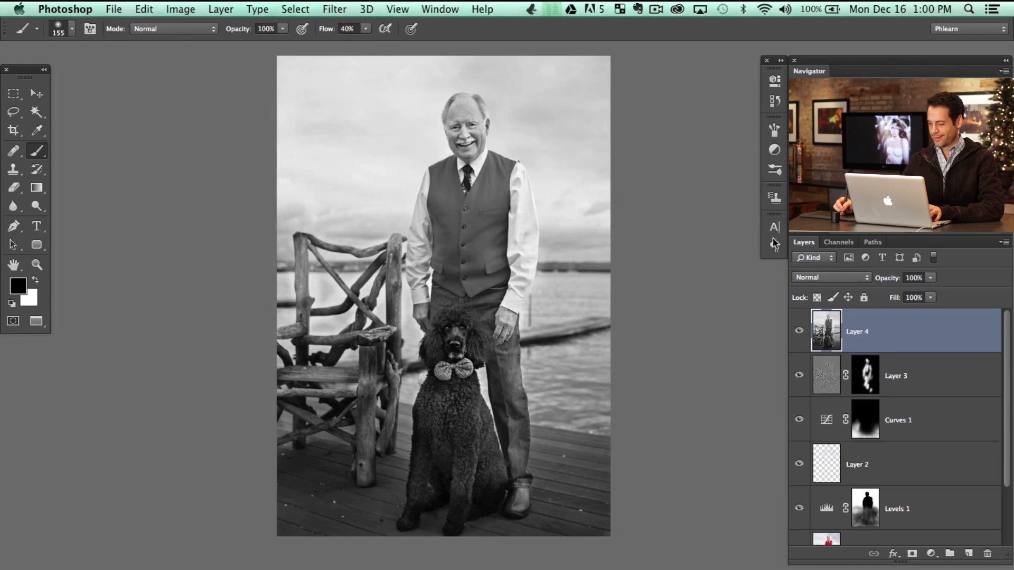
{"action": "left_click", "coordinate": [829, 277]}
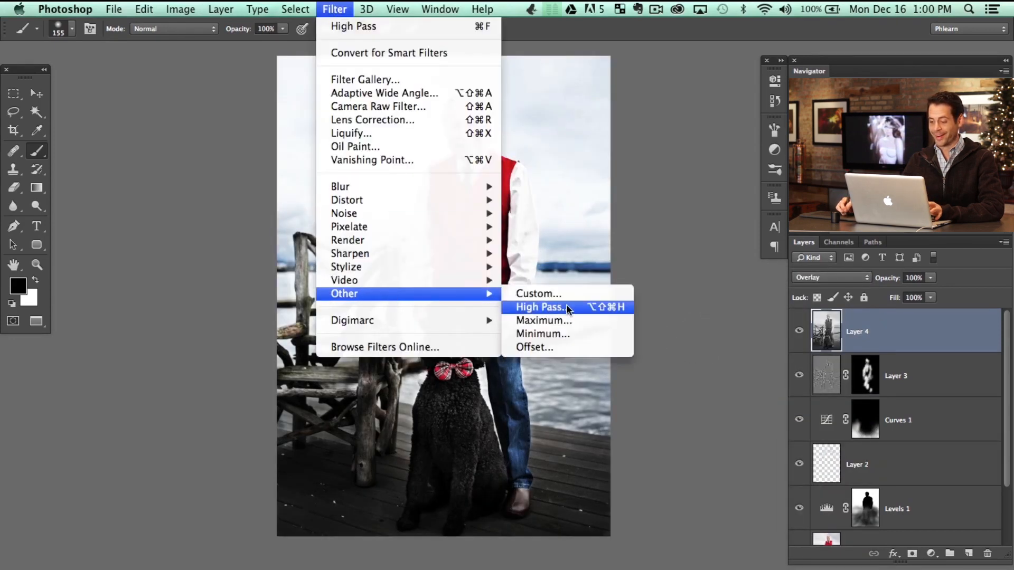
{"action": "left_click", "coordinate": [539, 307]}
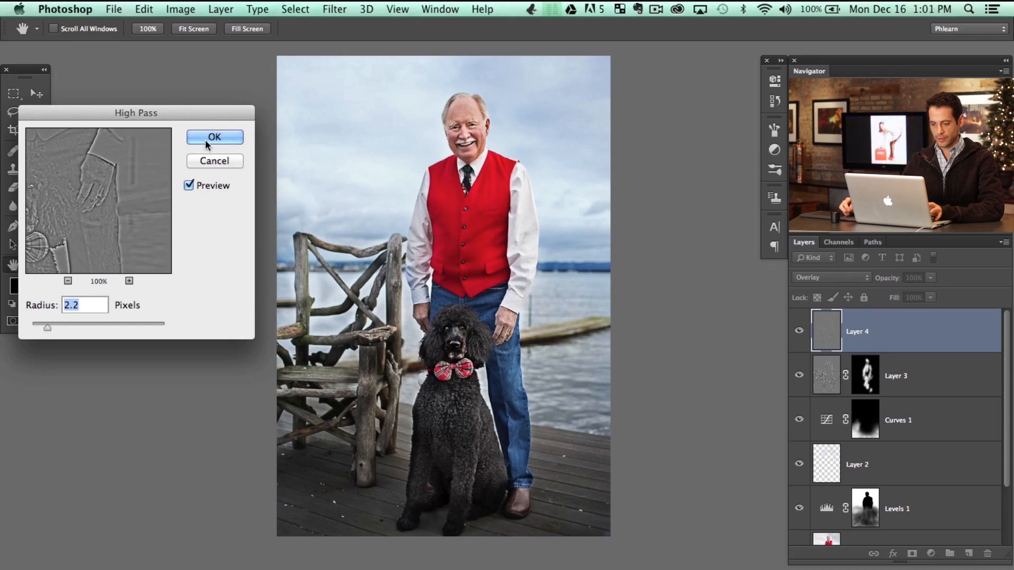
{"action": "left_click", "coordinate": [214, 137]}
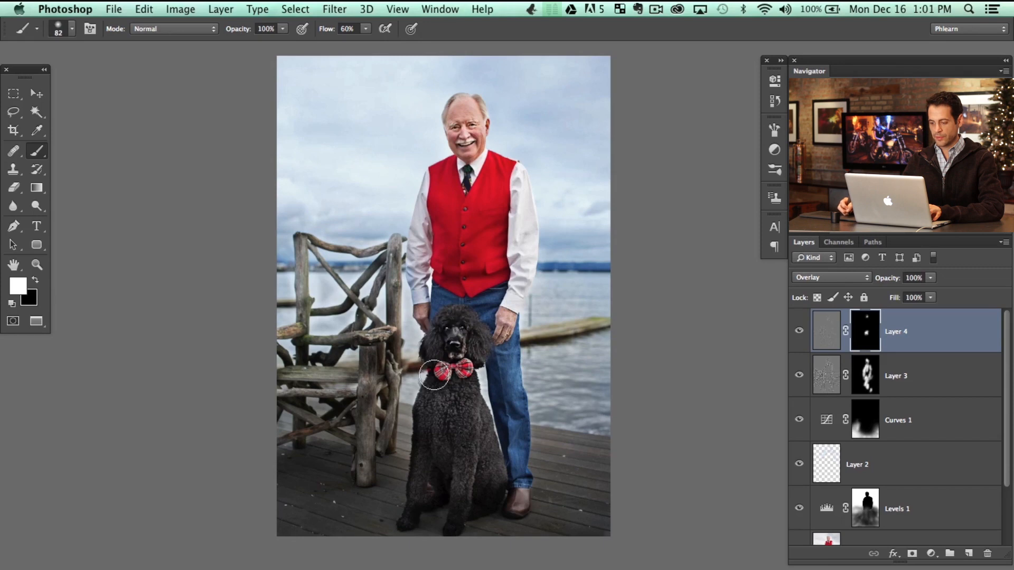
{"action": "left_click", "coordinate": [798, 331]}
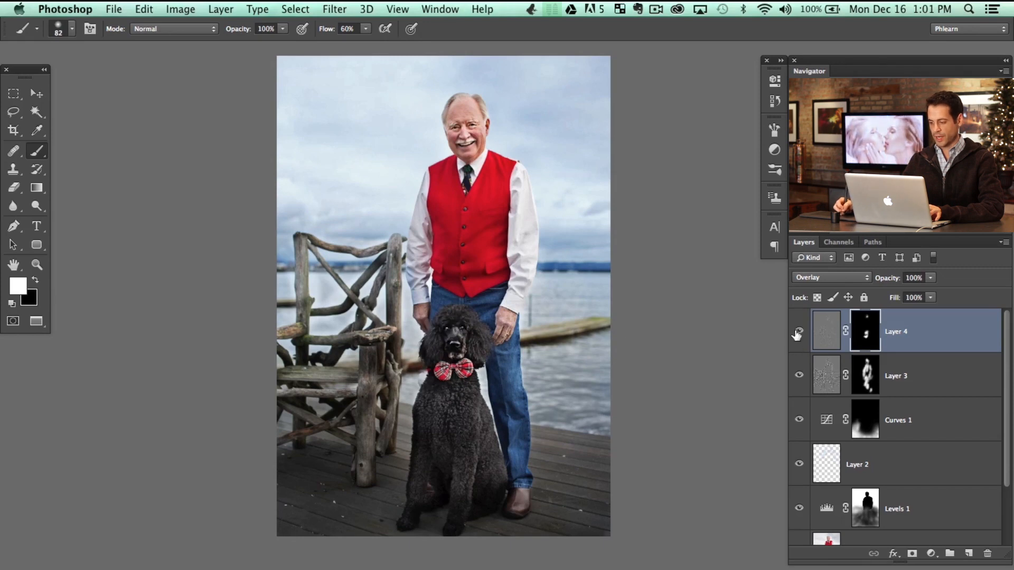
{"action": "left_click", "coordinate": [799, 331]}
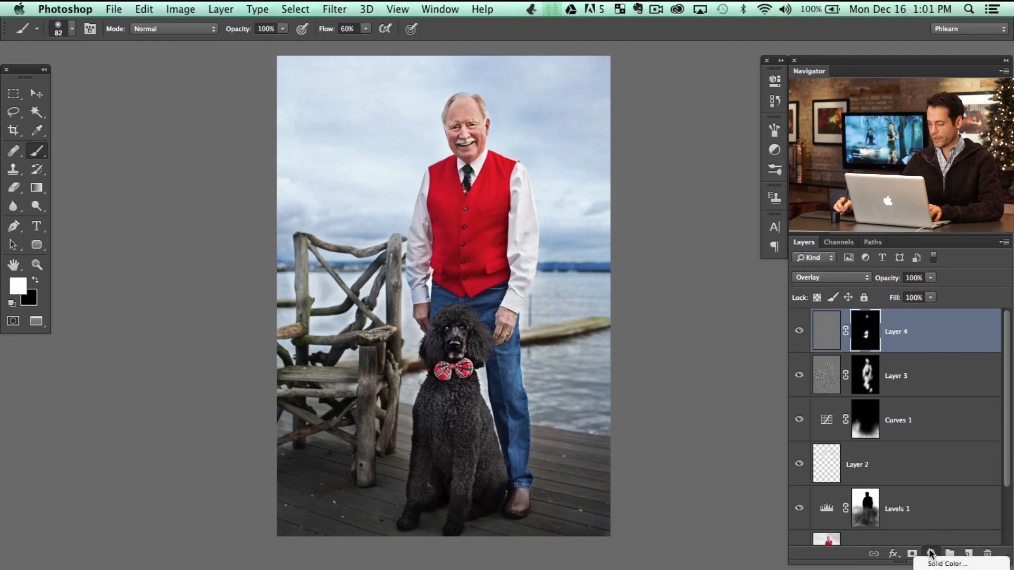
Add a Levels adjustment with Blue output 13/241 and Red midtone 1.09
{"action": "left_click", "coordinate": [930, 554]}
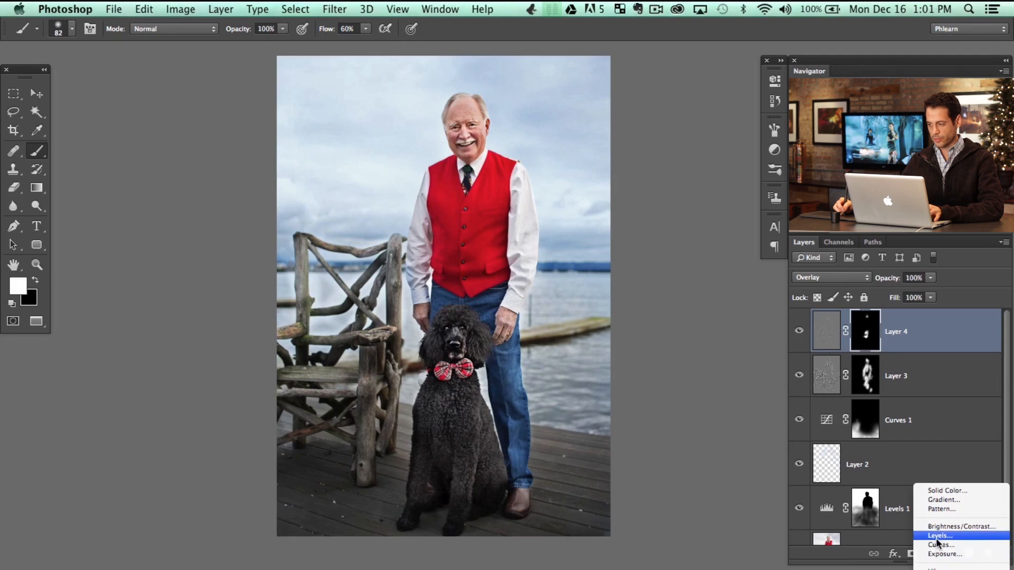
{"action": "mouse_move", "coordinate": [940, 545]}
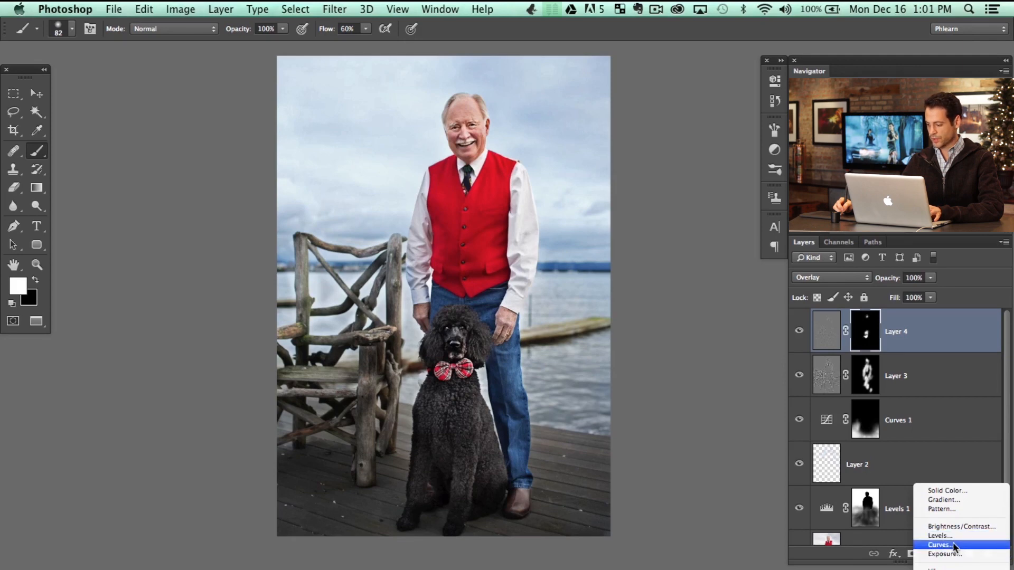
{"action": "left_click", "coordinate": [939, 536]}
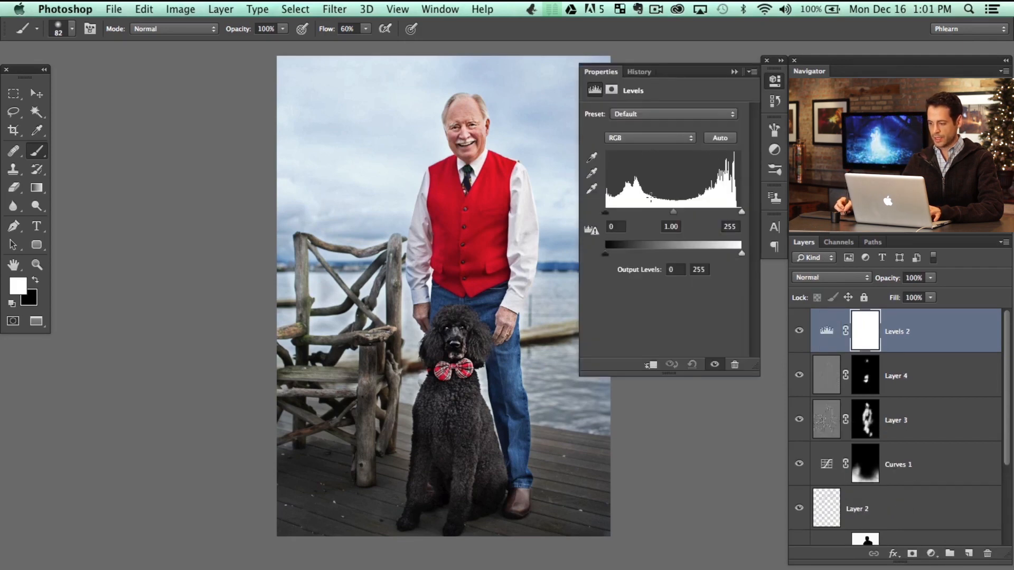
{"action": "left_click", "coordinate": [648, 138]}
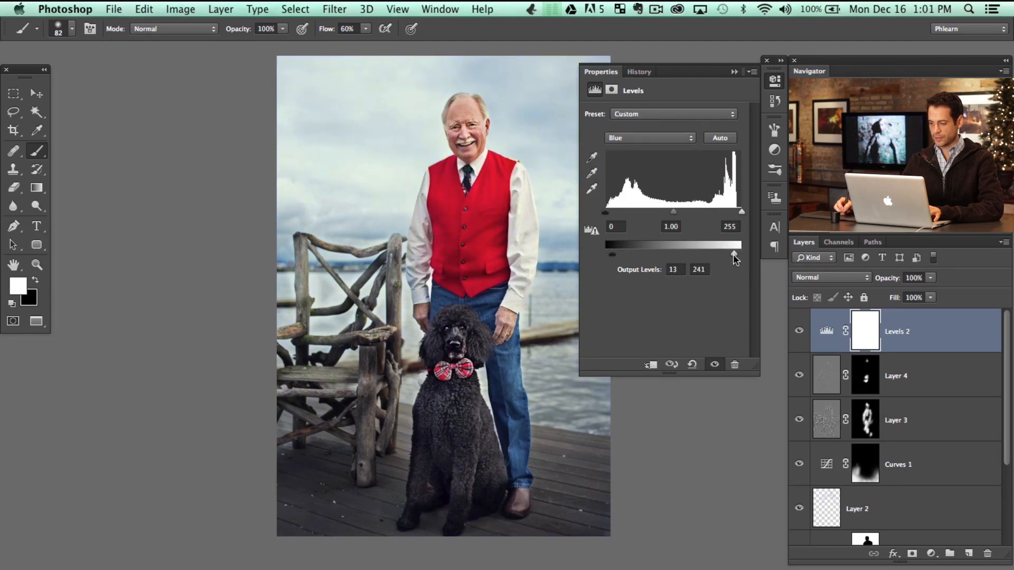
{"action": "left_click", "coordinate": [648, 138]}
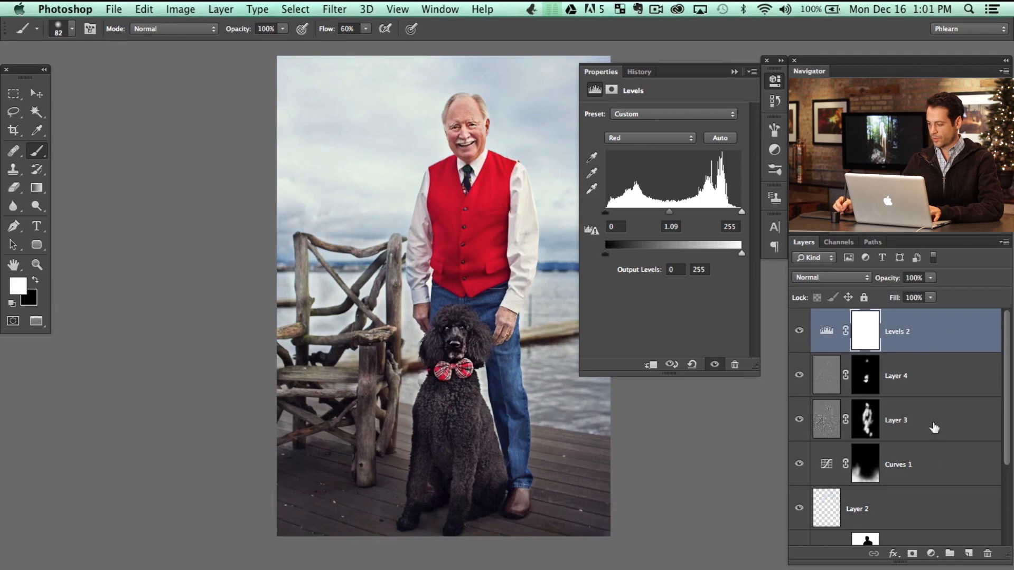
Add a Hue/Saturation layer at Saturation -16 and toggle it to compare
{"action": "left_click", "coordinate": [931, 554]}
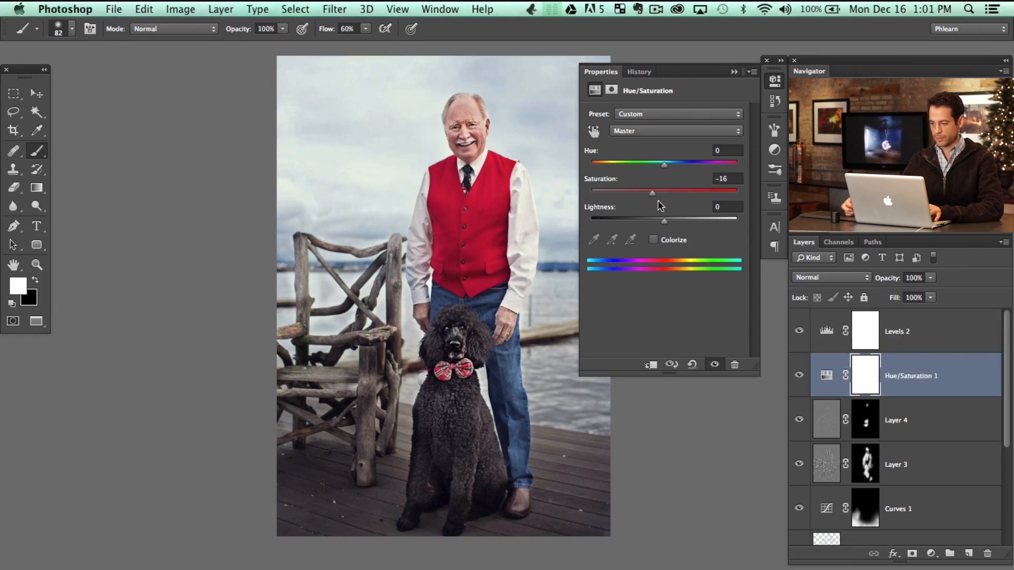
{"action": "left_click", "coordinate": [799, 375]}
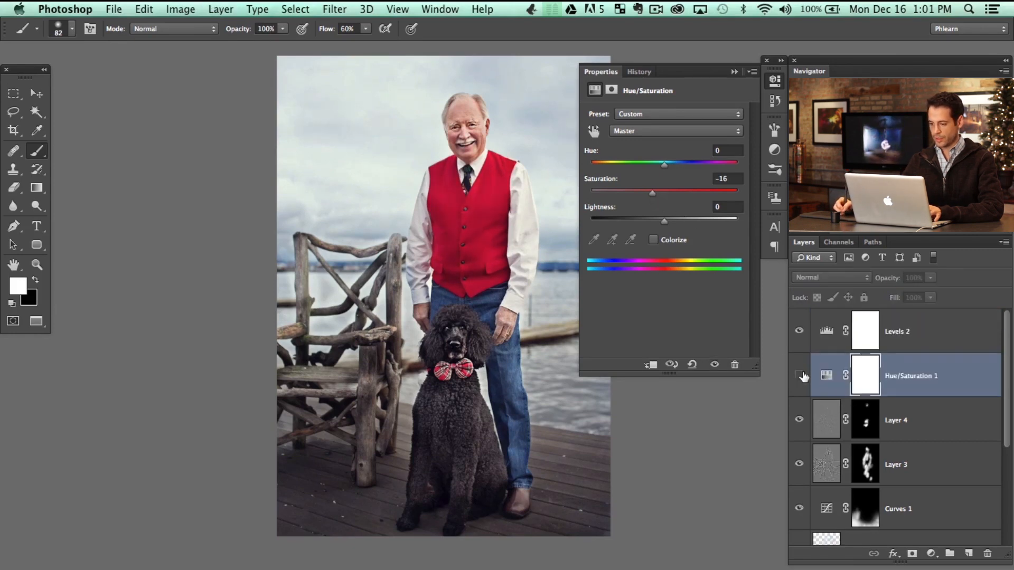
{"action": "left_click", "coordinate": [799, 375]}
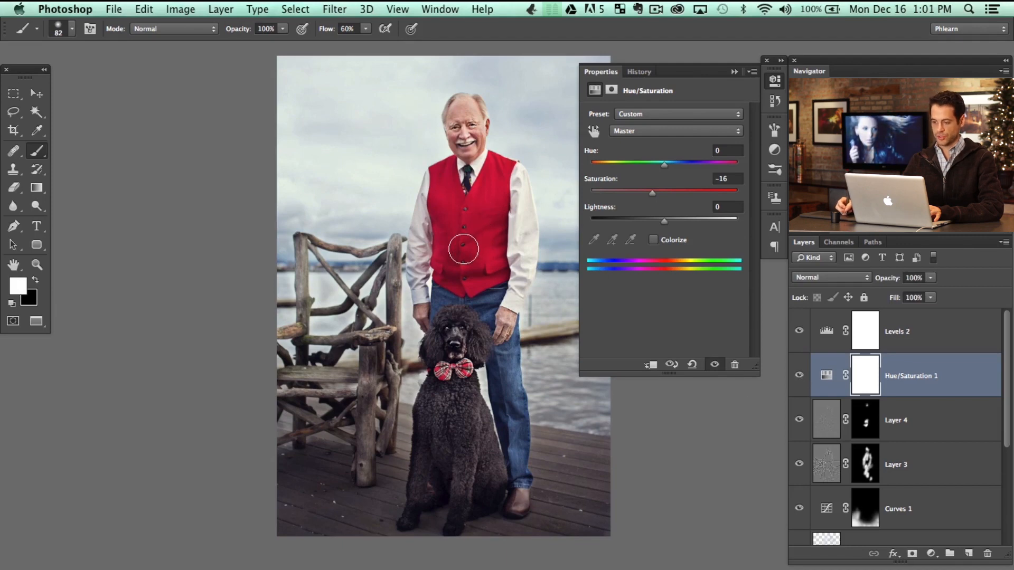
{"action": "left_click", "coordinate": [799, 375]}
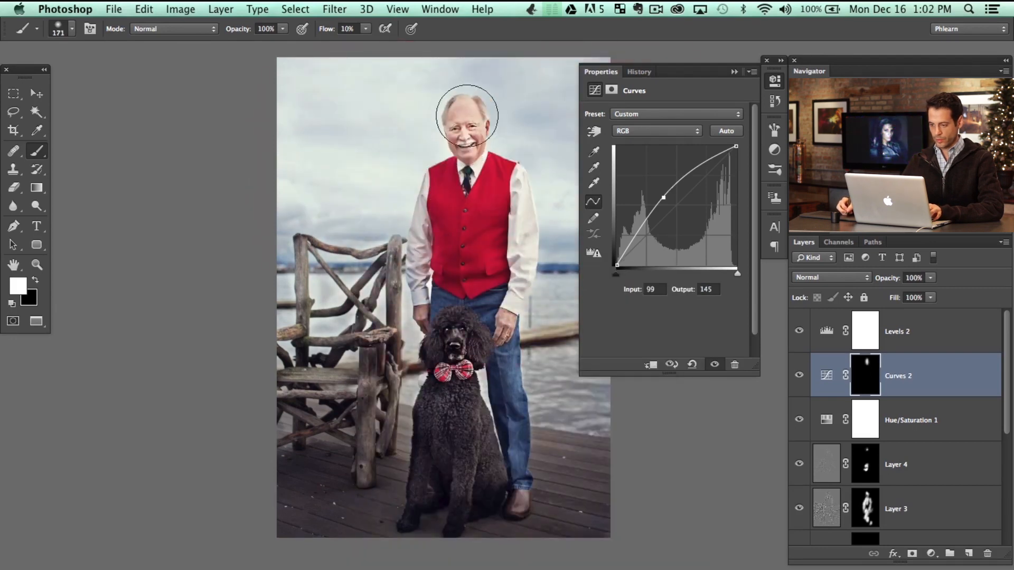
{"action": "mouse_move", "coordinate": [452, 343]}
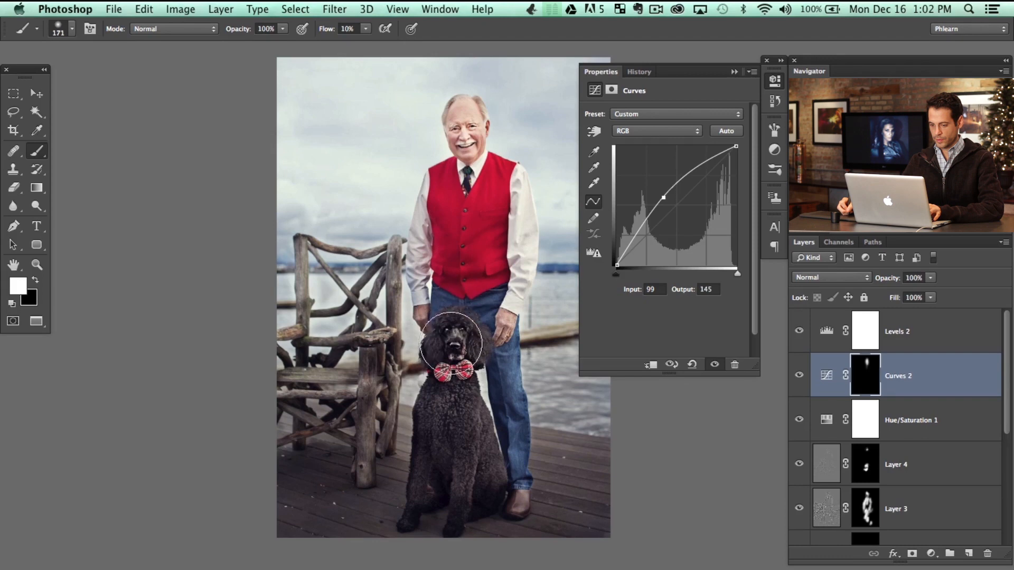
Paint the Curves 2 brightening onto the poodle's face
{"action": "left_click", "coordinate": [798, 378]}
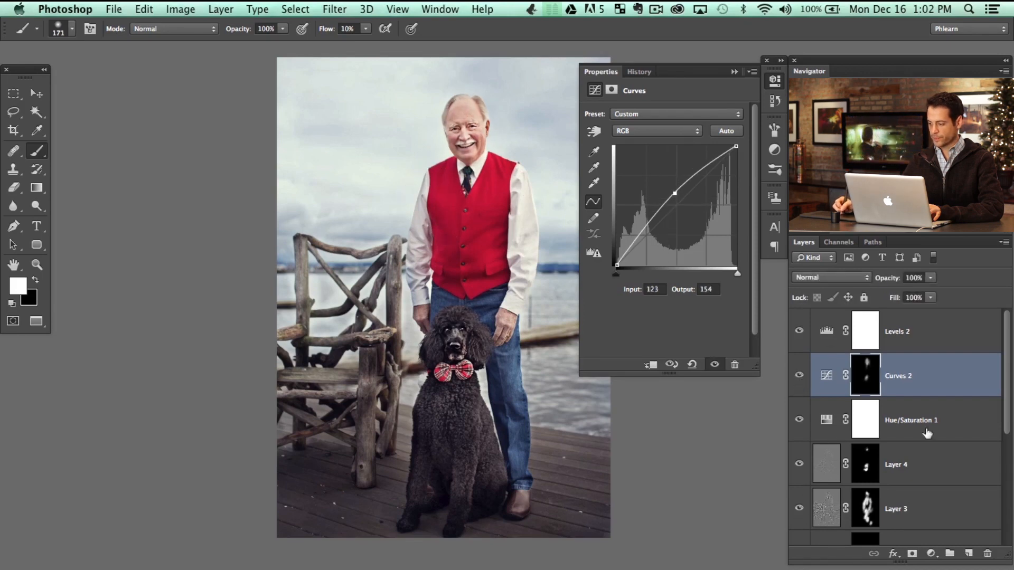
Expand Group 1 to review the collected retouching layers
{"action": "scroll", "scroll_direction": "down", "scroll_amount": 3}
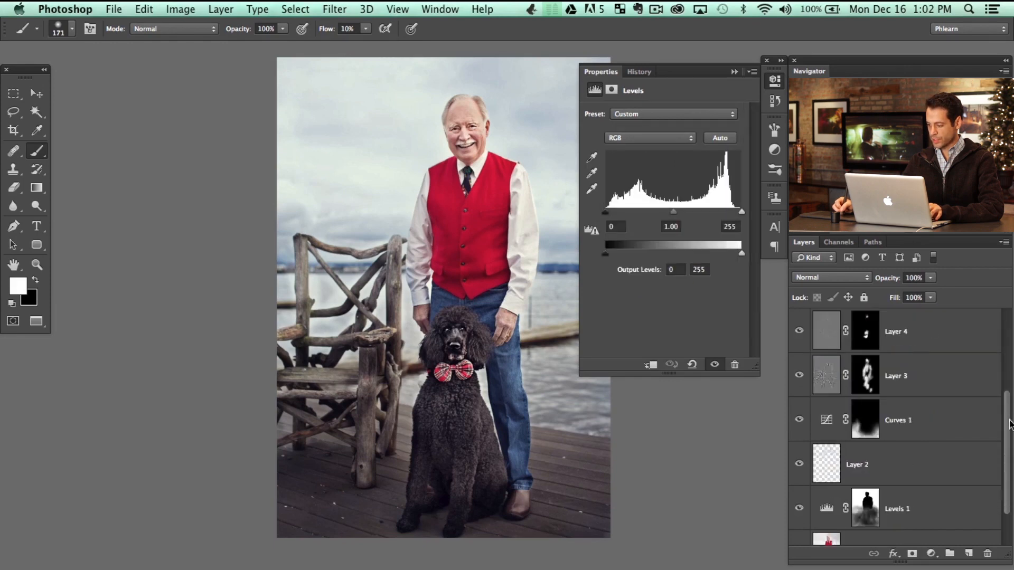
{"action": "scroll", "scroll_direction": "down", "scroll_amount": 3}
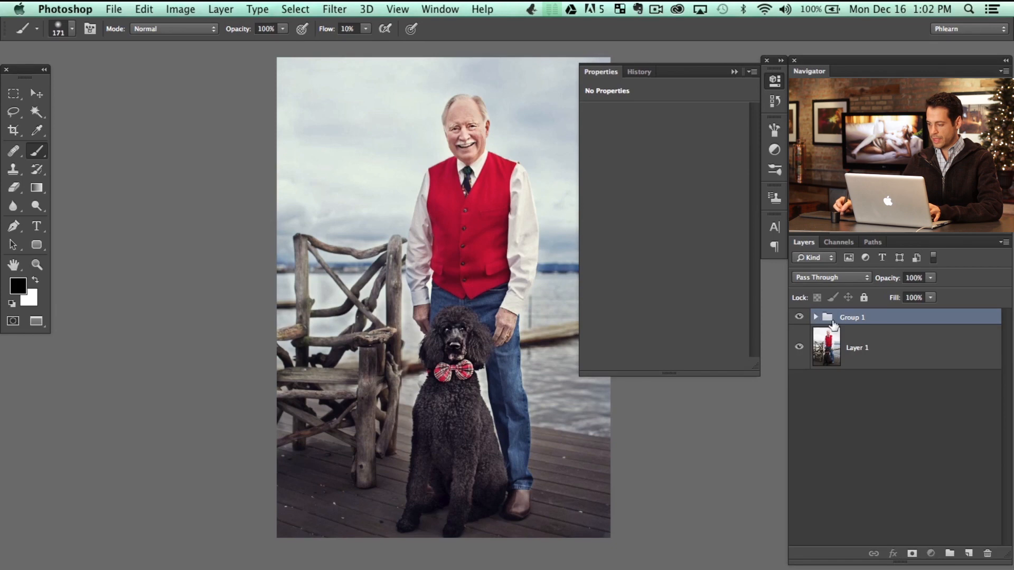
{"action": "left_click", "coordinate": [816, 317]}
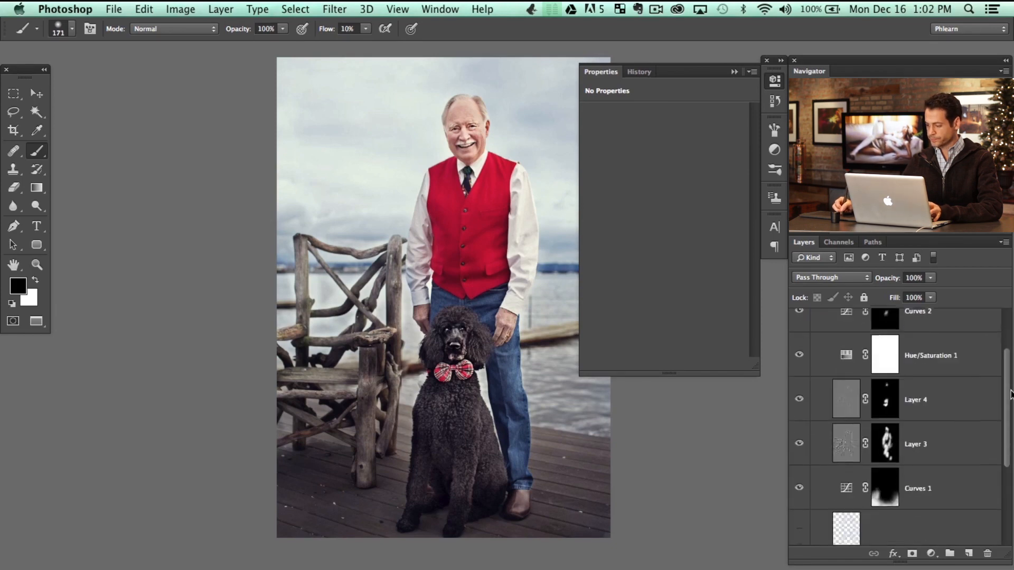
{"action": "scroll", "scroll_direction": "down", "scroll_amount": 3}
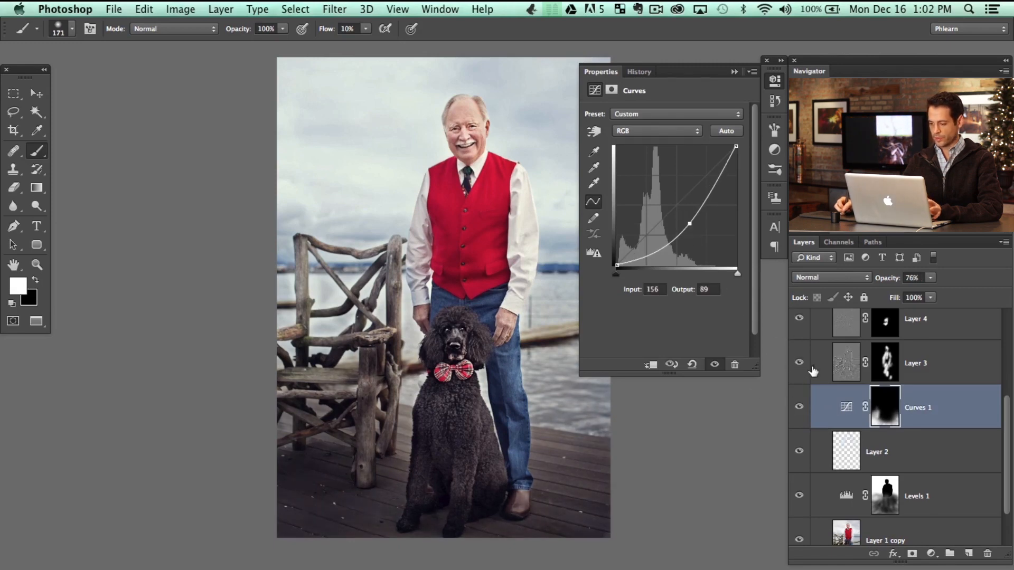
{"action": "left_click", "coordinate": [798, 495]}
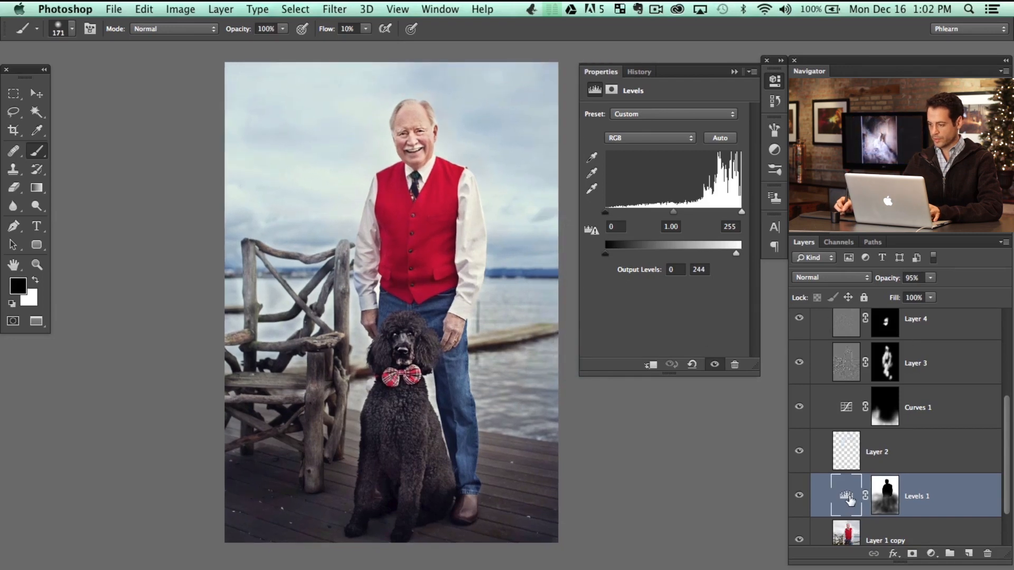
Tune Levels 1 to output white 244 and Green gamma 1.21, toggling it to compare
{"action": "left_click", "coordinate": [648, 138]}
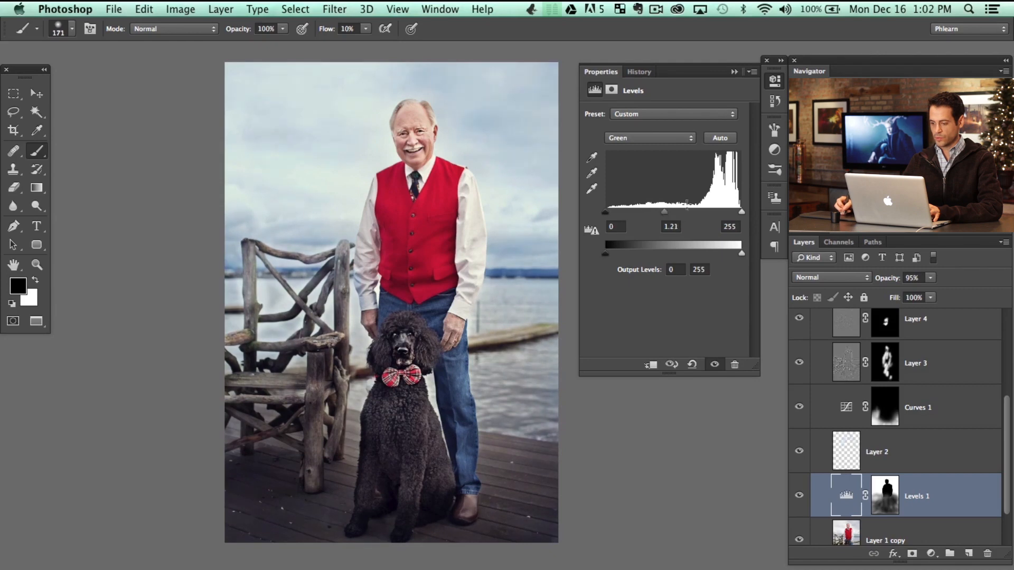
{"action": "left_click", "coordinate": [798, 496]}
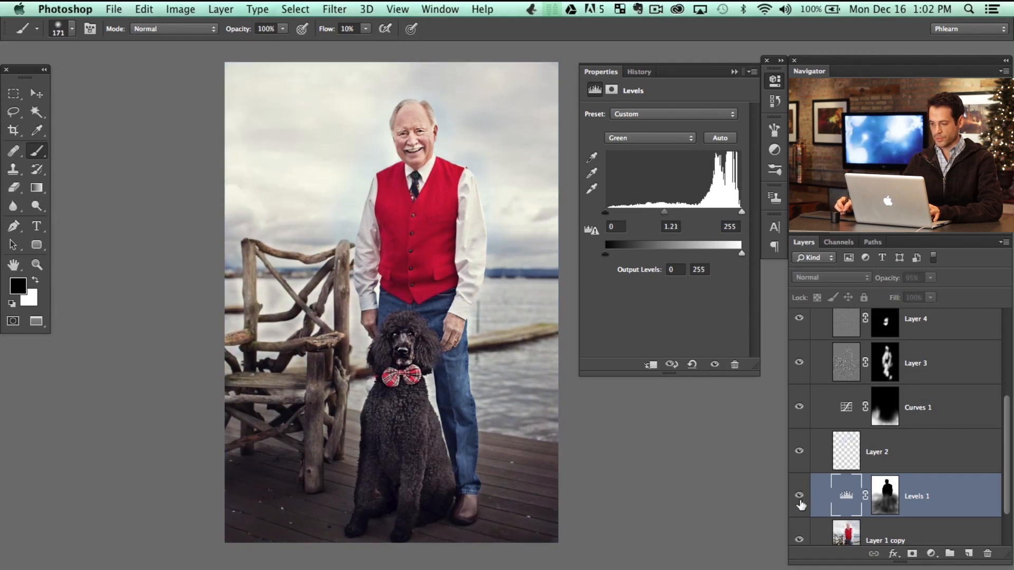
{"action": "left_click", "coordinate": [799, 496]}
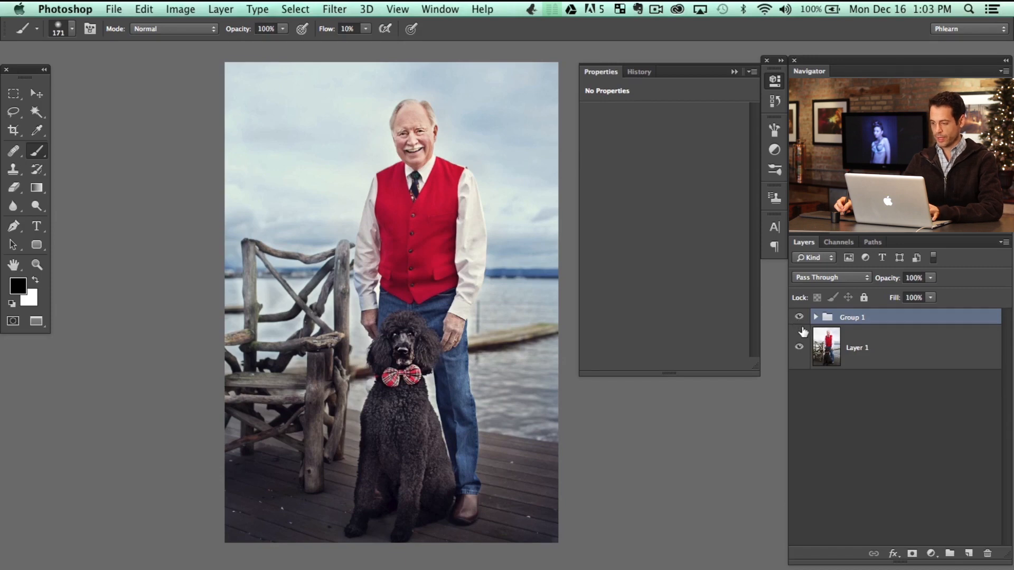
Toggle Group 1 and Levels 1 visibility for before-and-after comparisons
{"action": "left_click", "coordinate": [799, 317]}
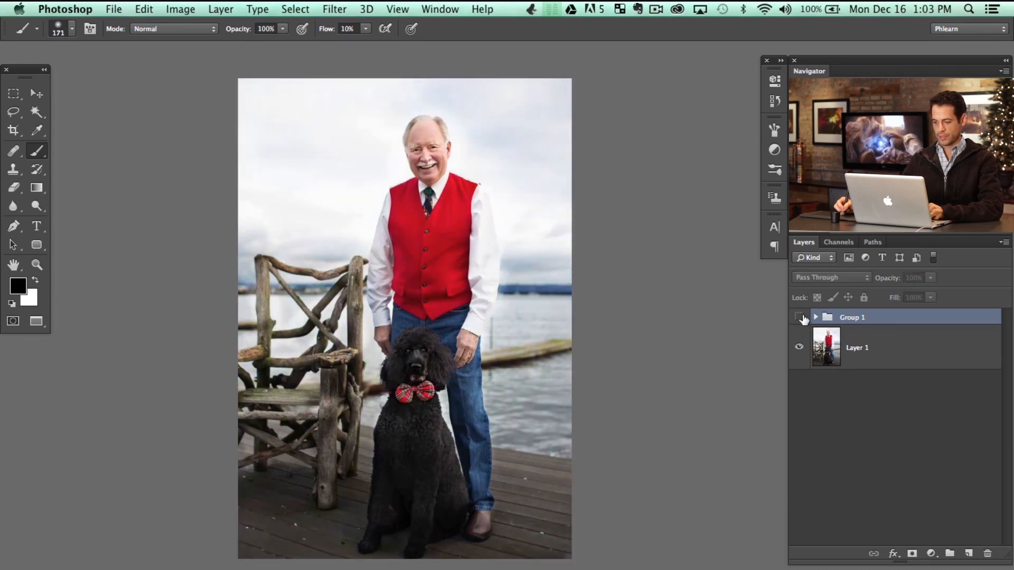
{"action": "left_click", "coordinate": [815, 317]}
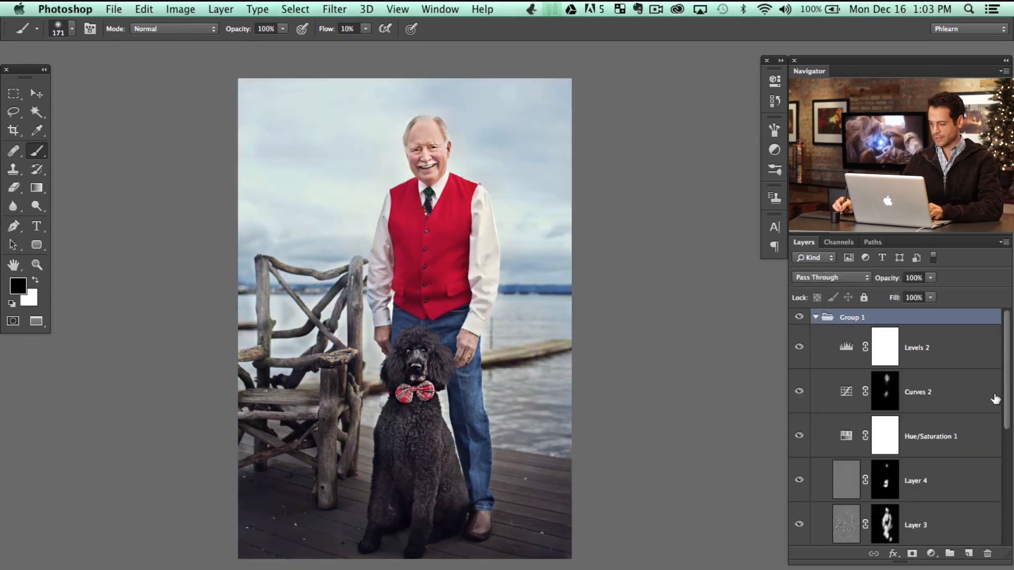
{"action": "scroll", "scroll_direction": "down", "scroll_amount": 3}
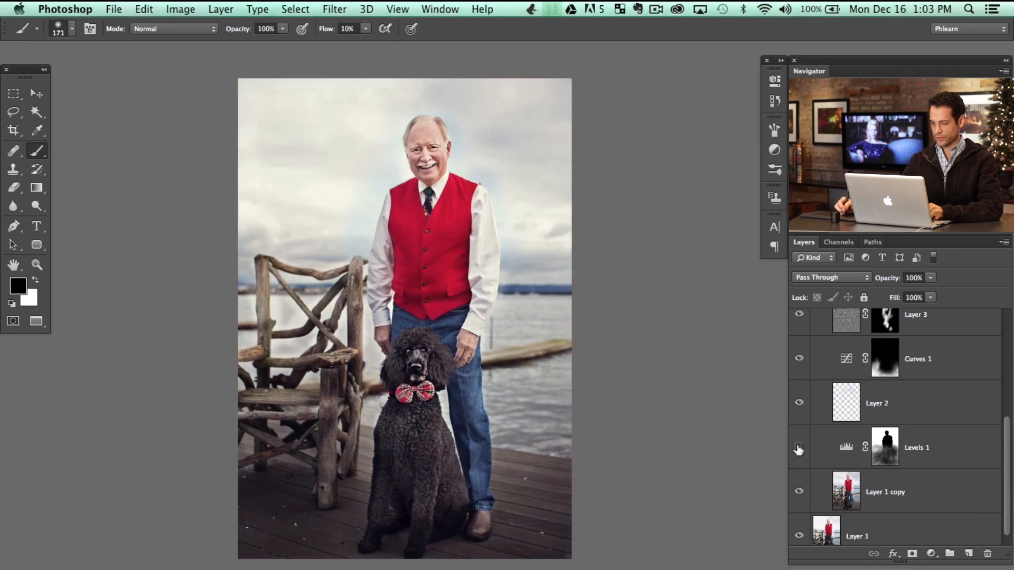
{"action": "left_click", "coordinate": [916, 447]}
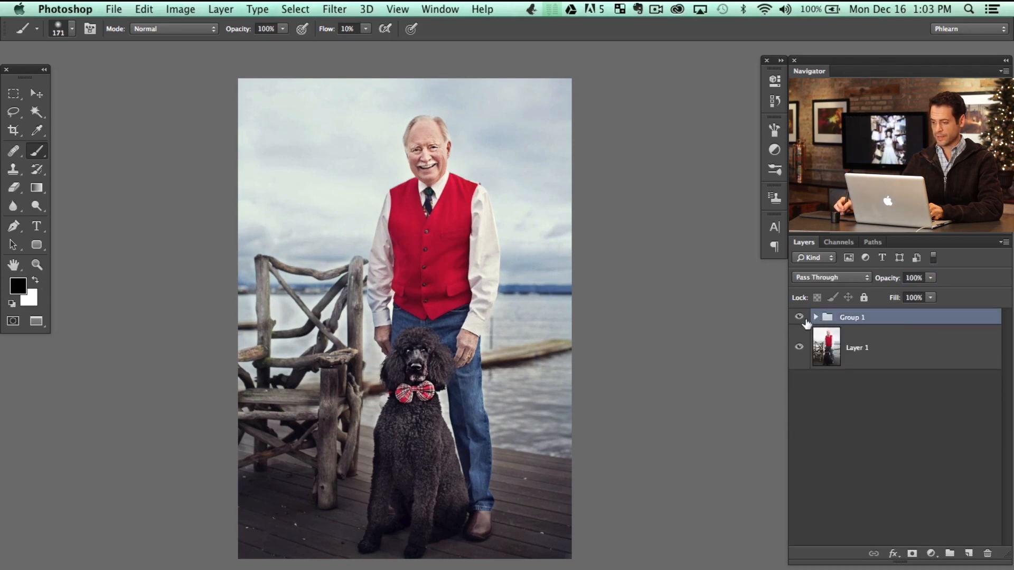
{"action": "left_click", "coordinate": [799, 317]}
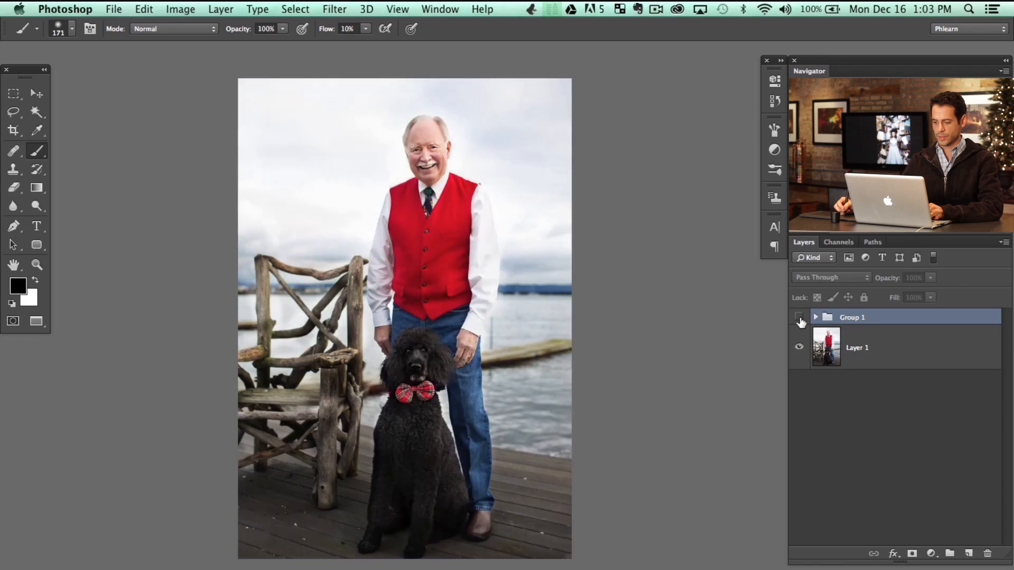
{"action": "left_click", "coordinate": [800, 317]}
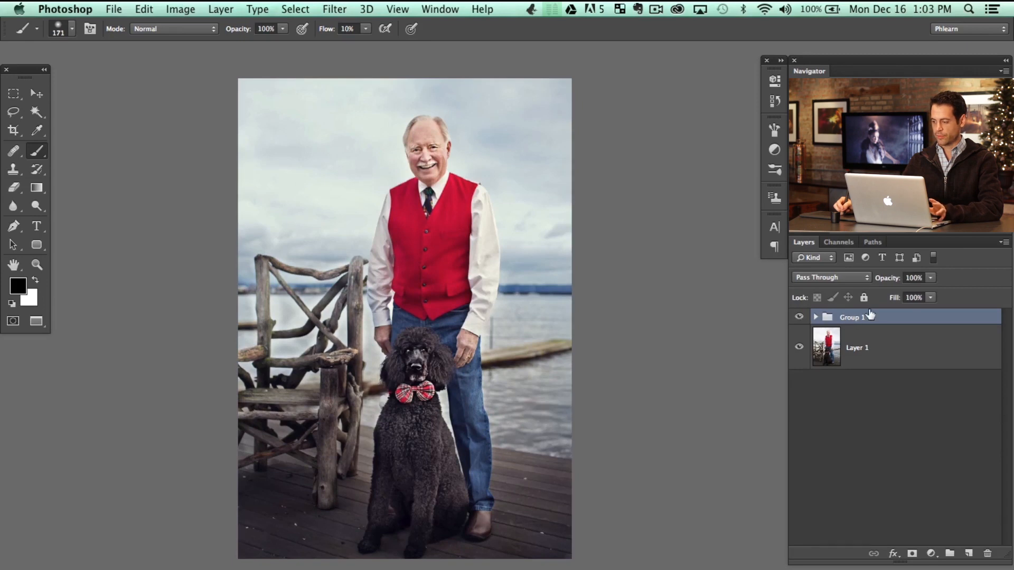
Set Group 1 opacity to 84% and hide the group to show the original
{"action": "triple_click", "coordinate": [913, 277]}
{"action": "type", "text": "84"}
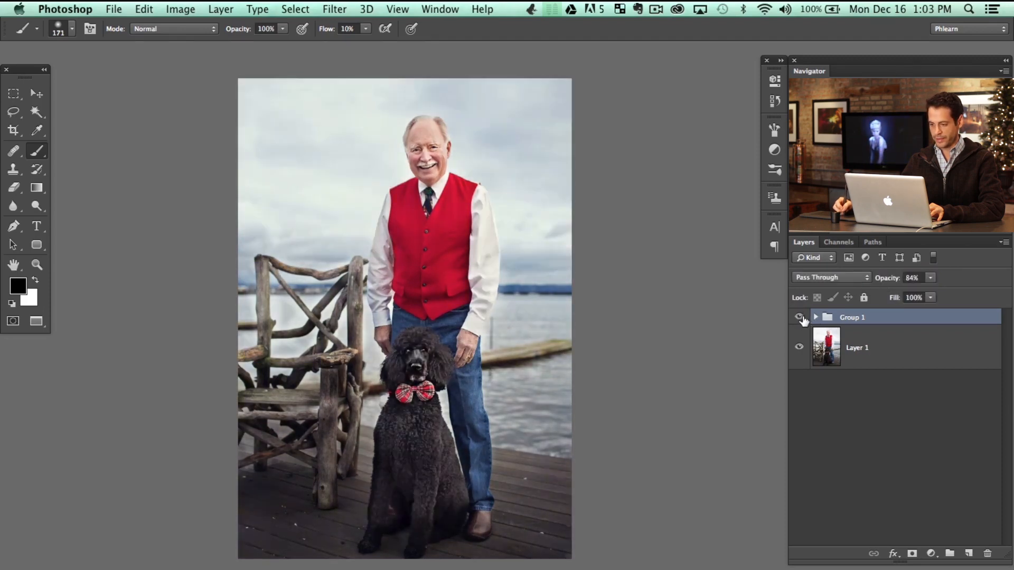
{"action": "left_click", "coordinate": [815, 317]}
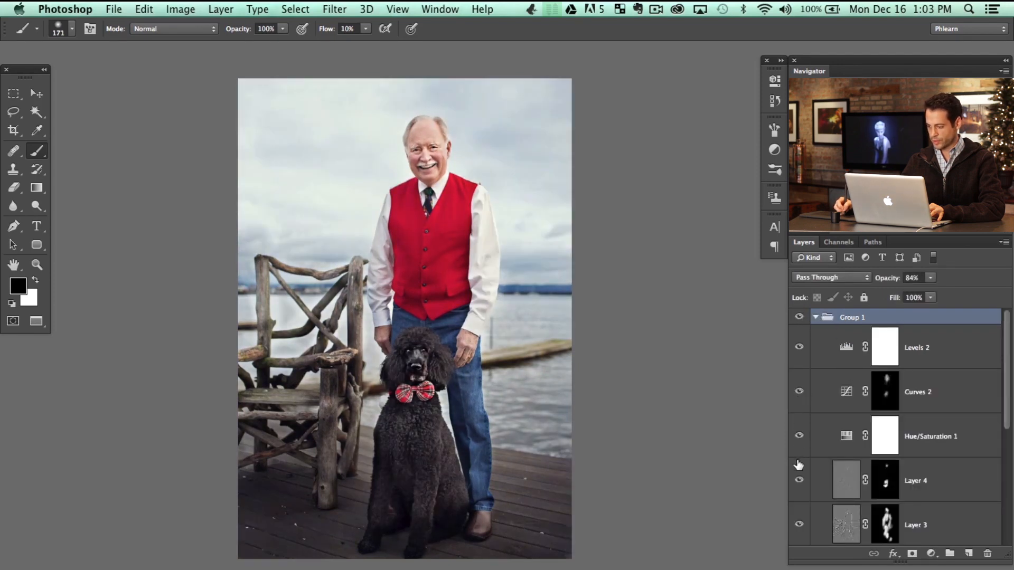
{"action": "left_click", "coordinate": [798, 480]}
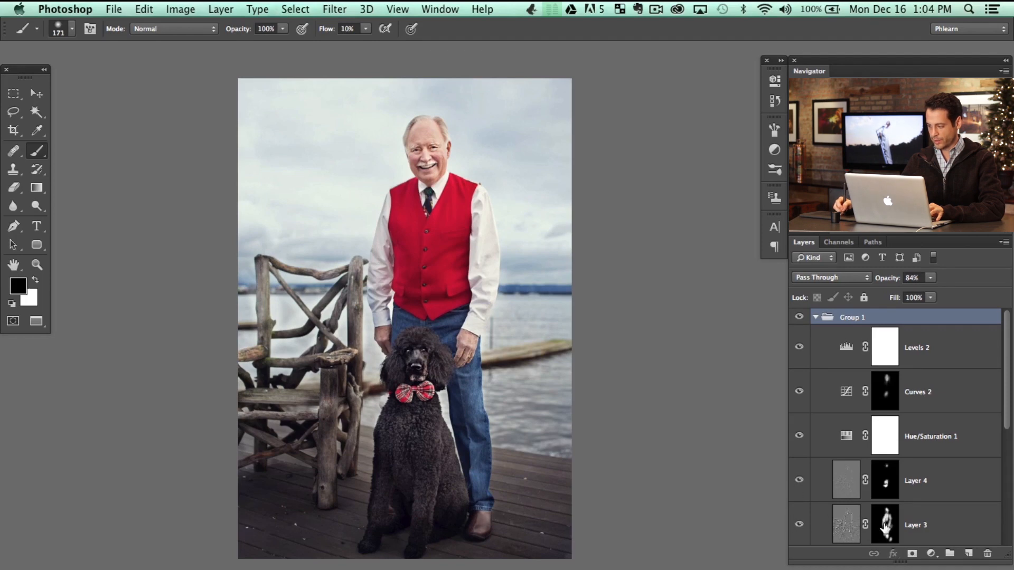
{"action": "left_click", "coordinate": [915, 524]}
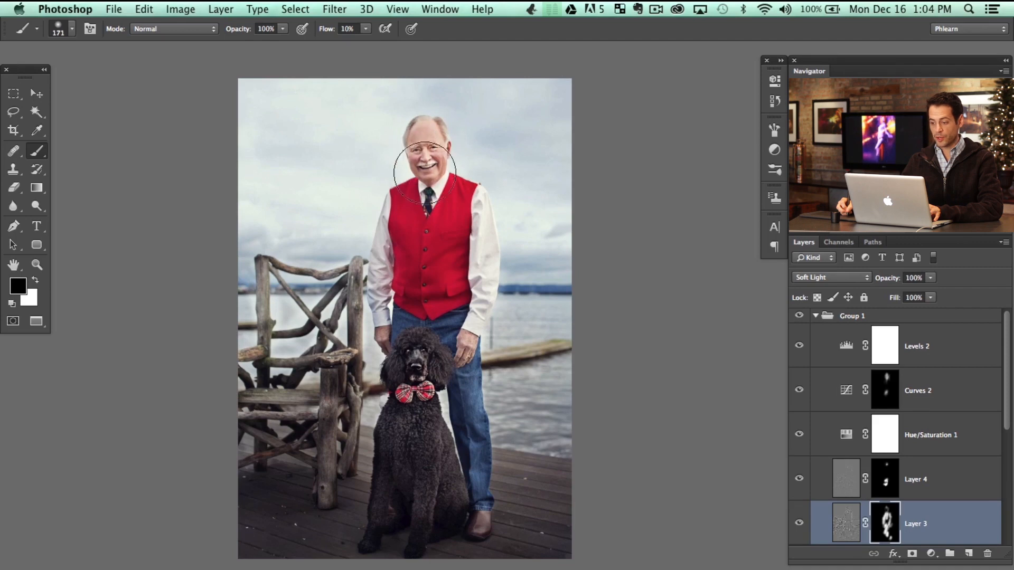
{"action": "left_click", "coordinate": [815, 315]}
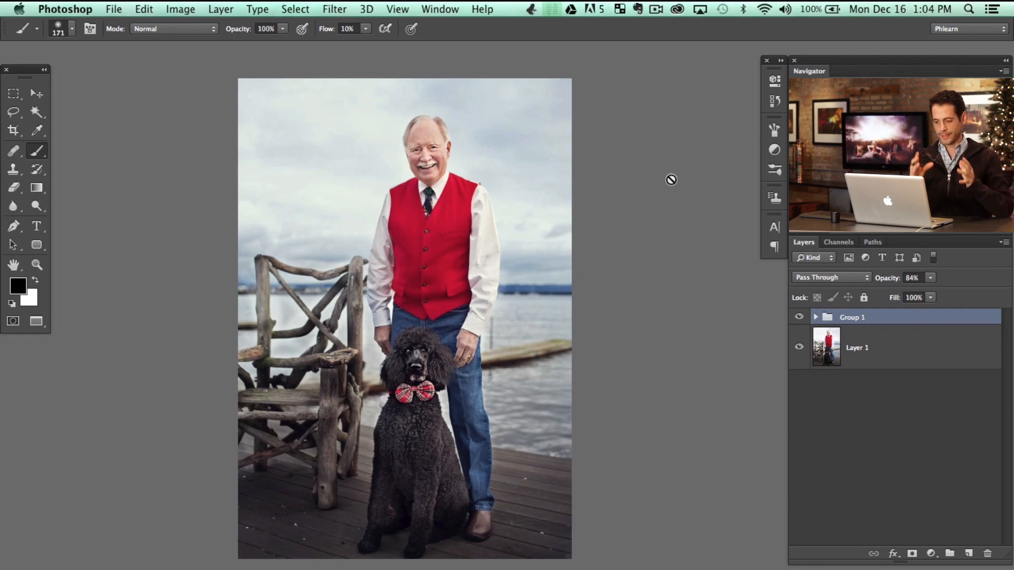
{"action": "mouse_move", "coordinate": [595, 271]}
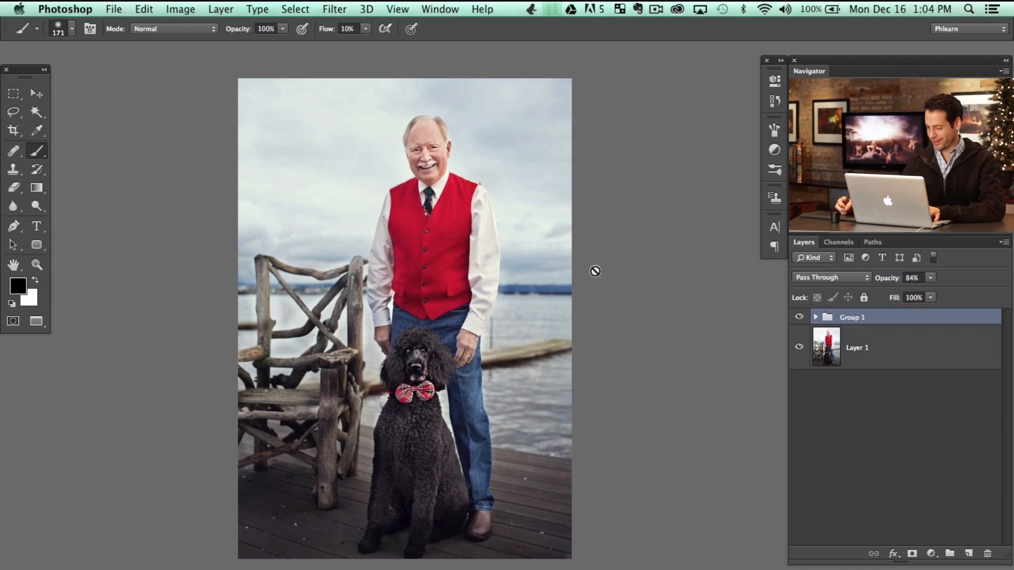
{"action": "left_click", "coordinate": [799, 317]}
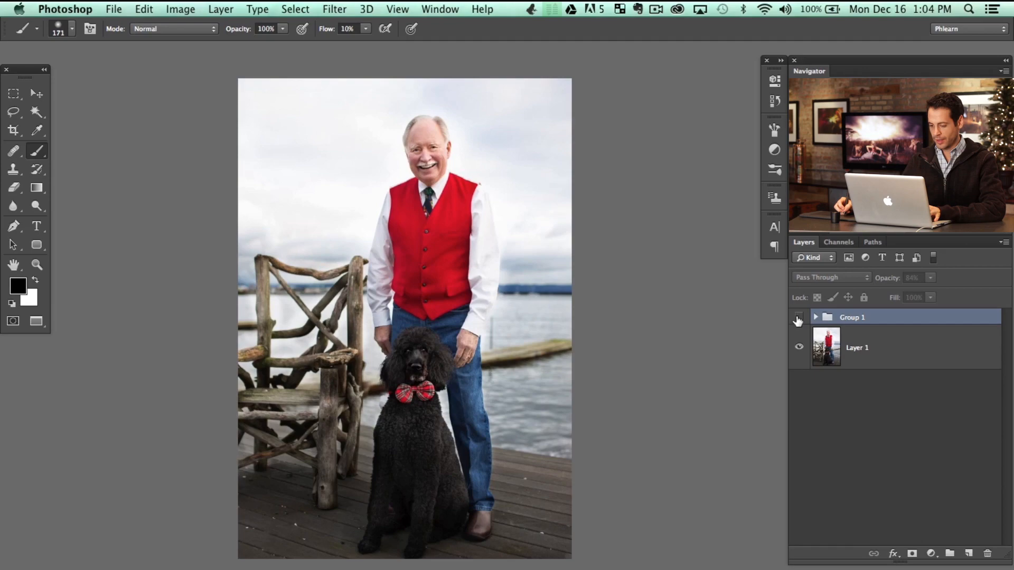
Re-show the retouching group, then scroll through PHLEARN's PRO tutorial listings
{"action": "left_click", "coordinate": [798, 317]}
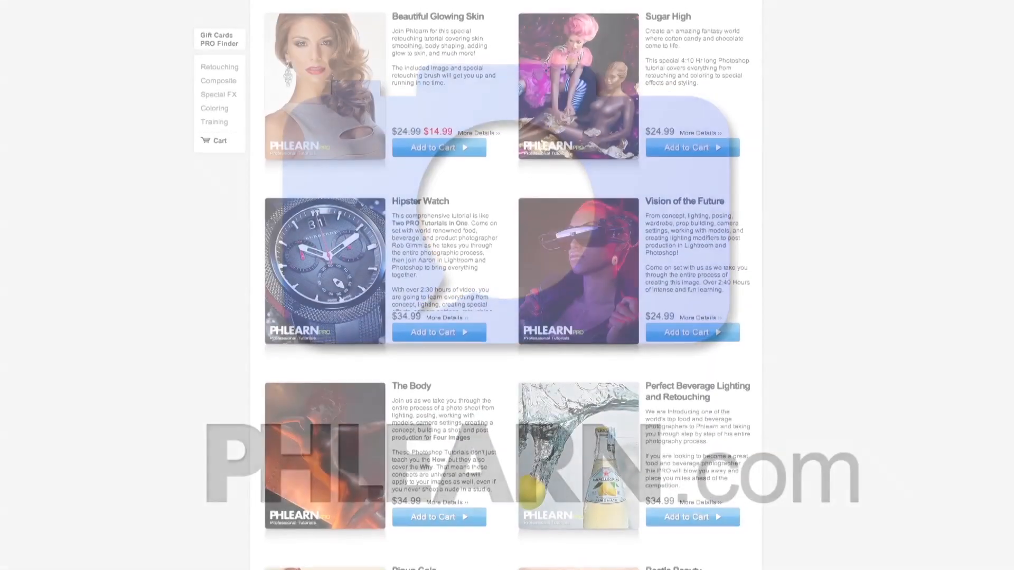
{"action": "scroll", "scroll_direction": "down", "scroll_amount": 3}
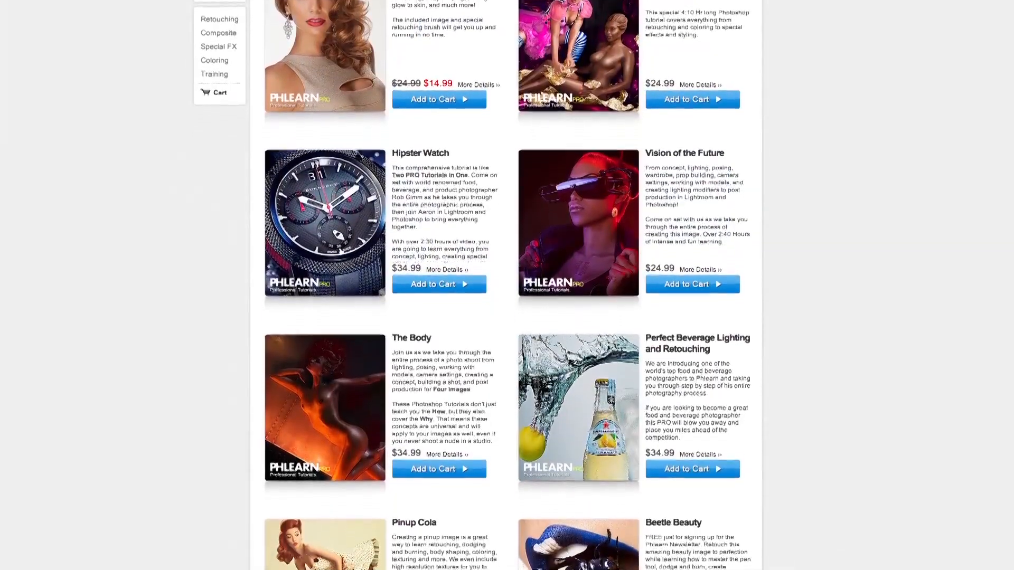